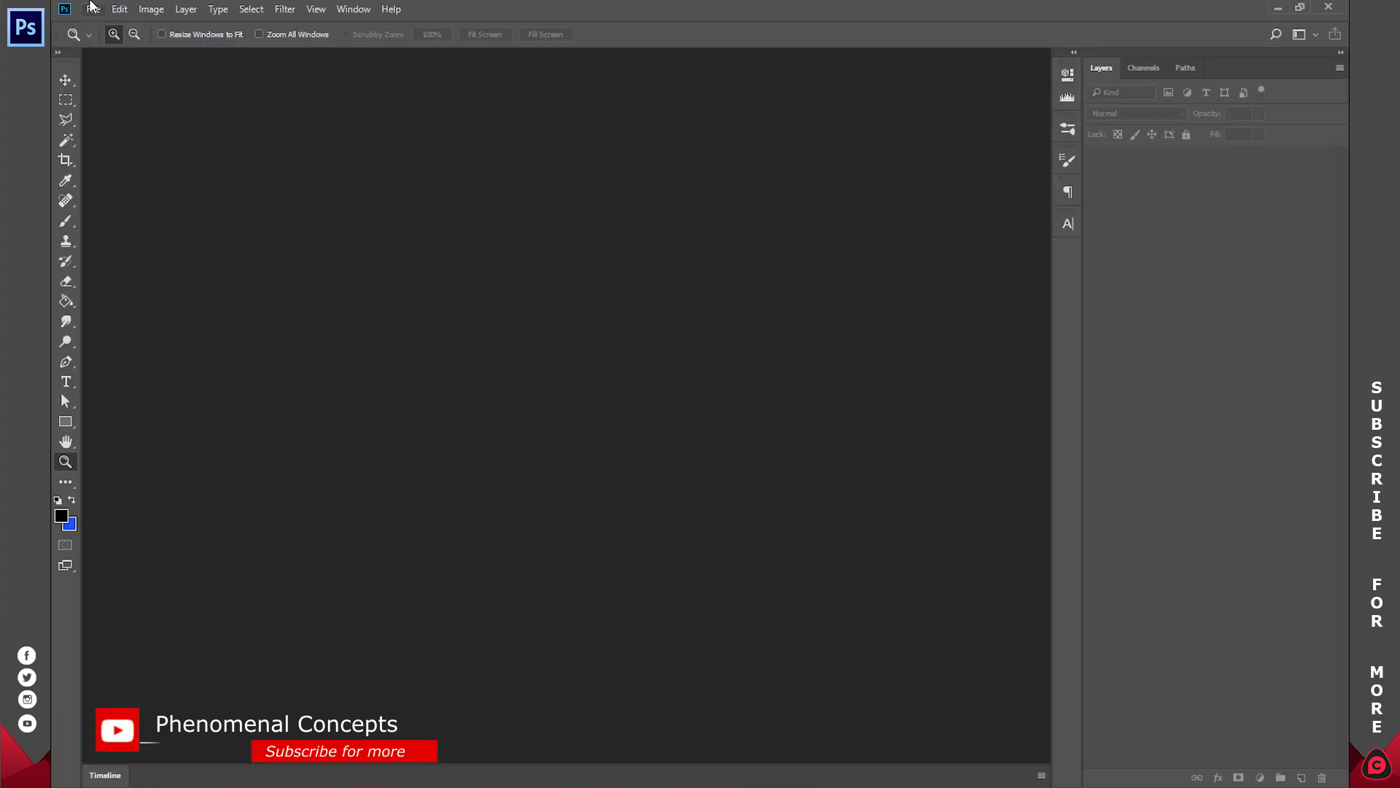
Create a new document 1000 pixels wide by 1000 pixels high
left_click(92, 9)
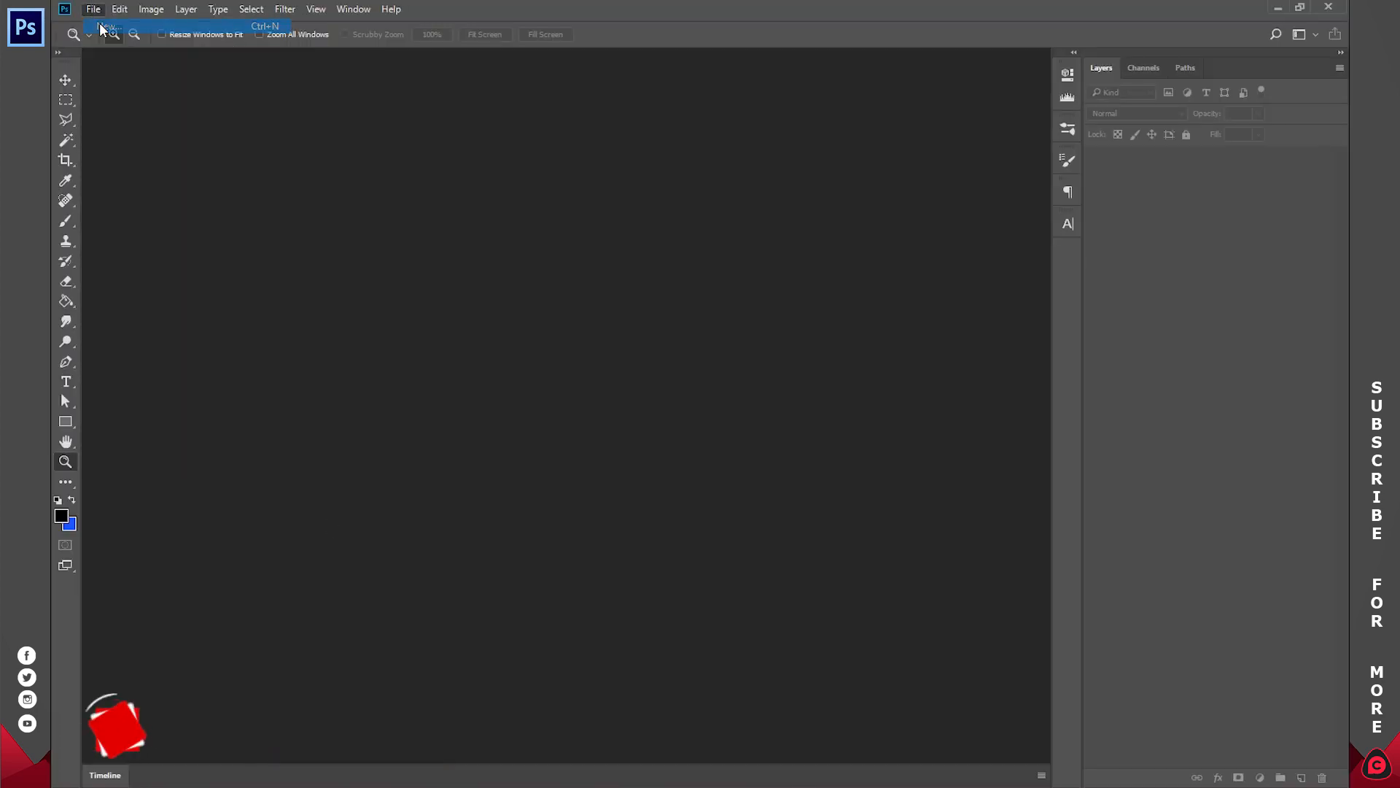
left_click(107, 27)
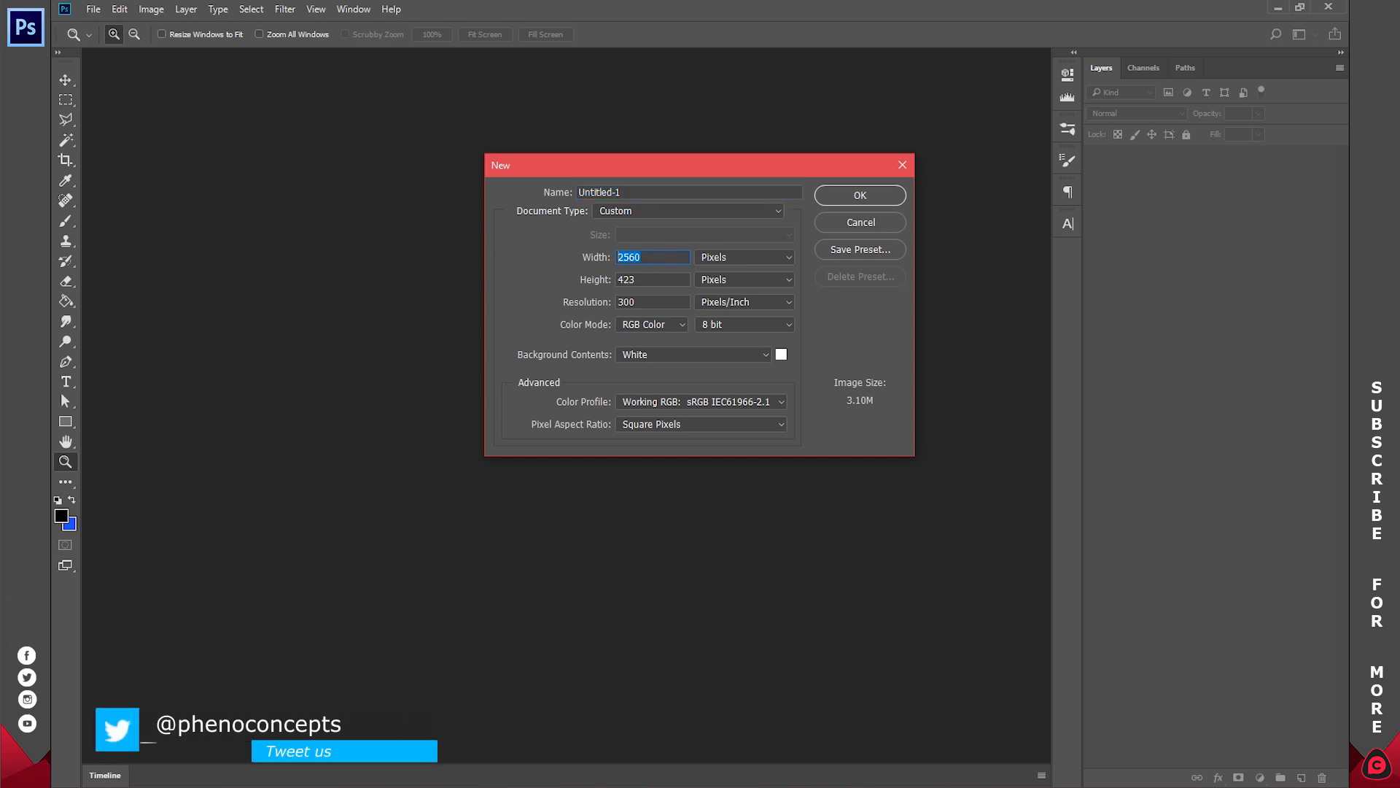
type("1000")
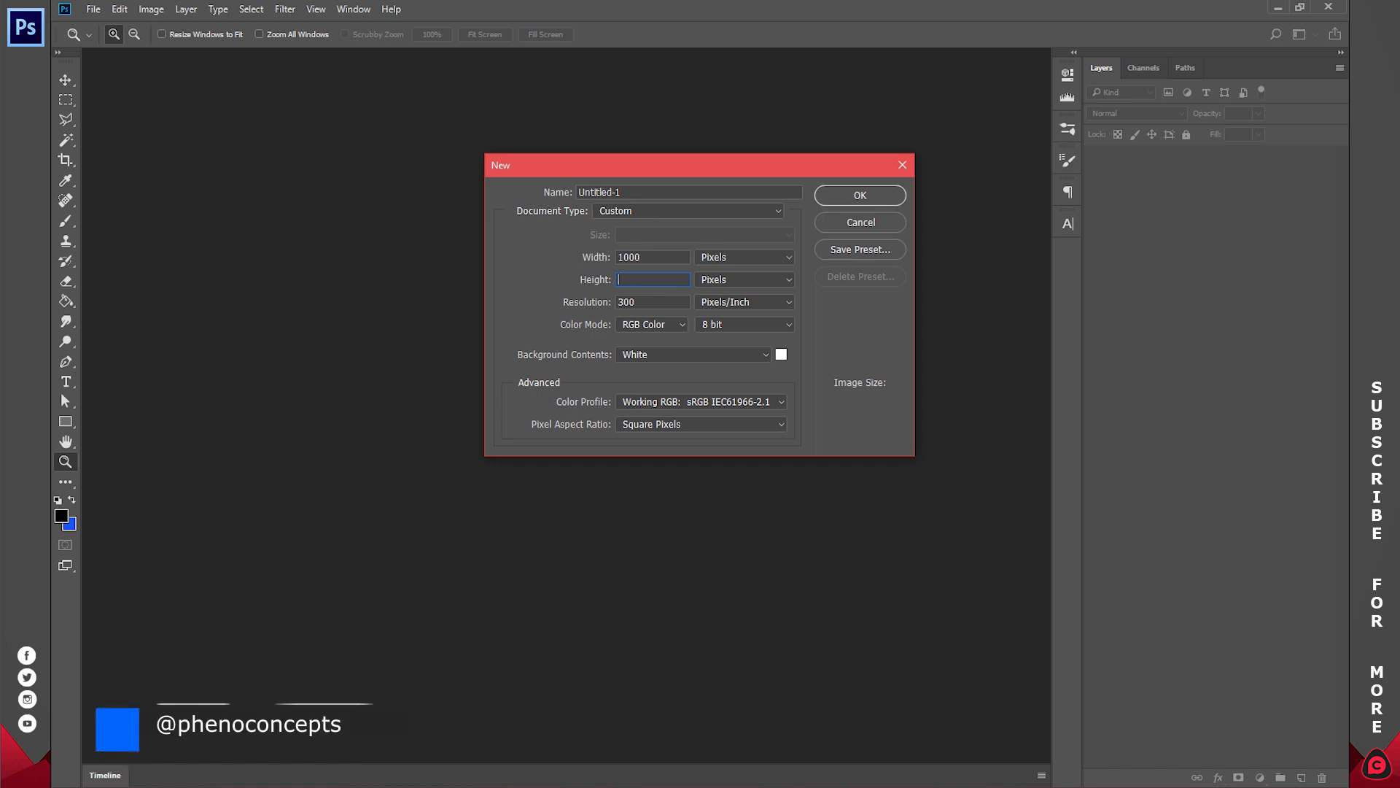
type("1000")
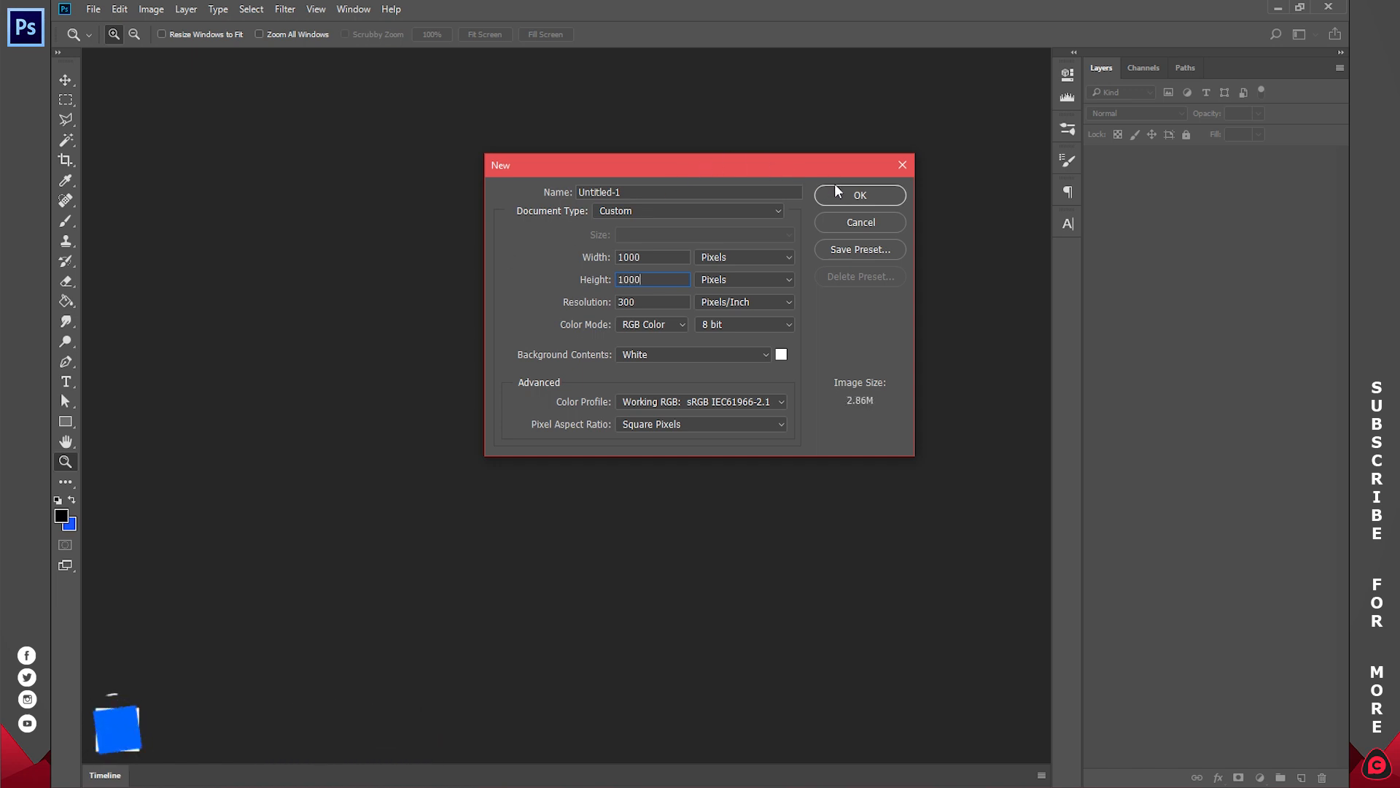
left_click(858, 194)
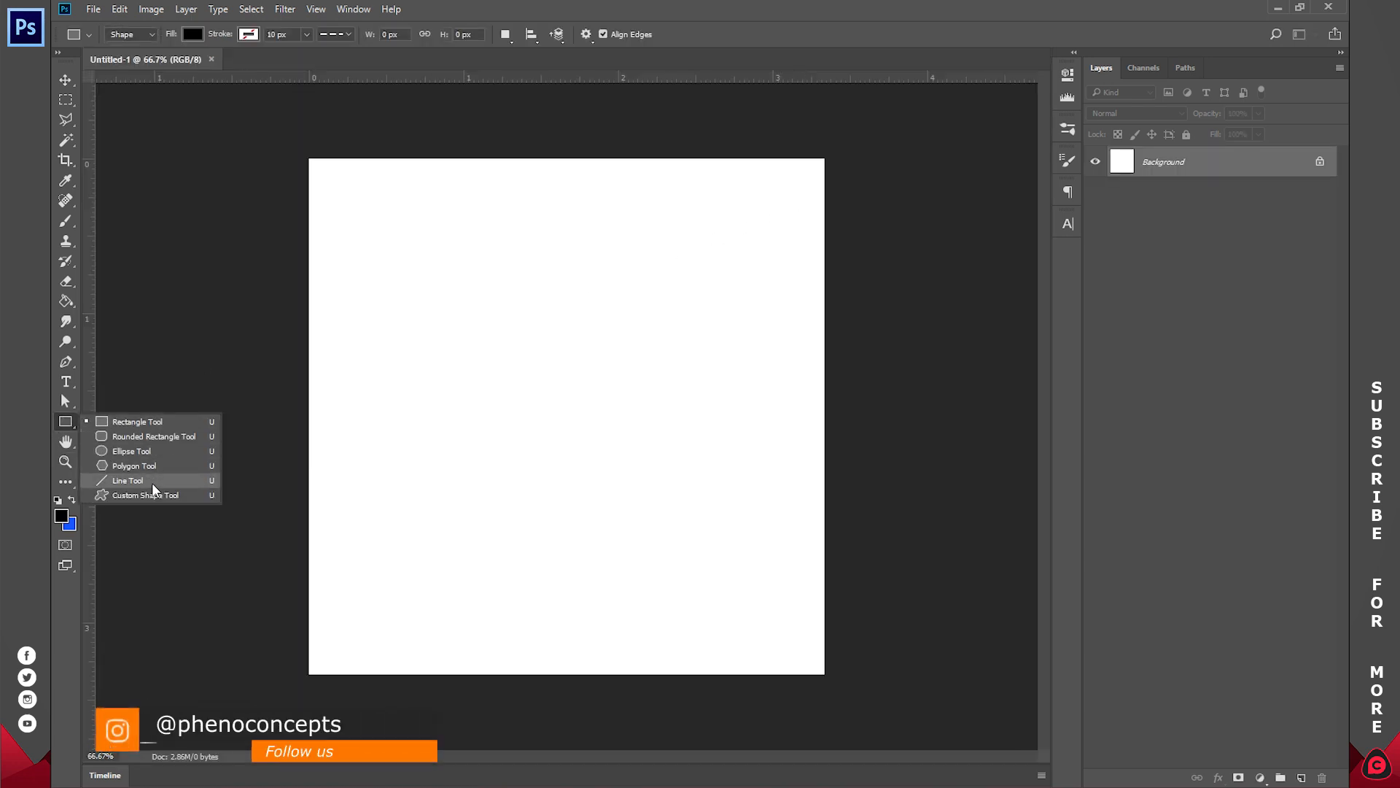
Draw a ring custom shape across the canvas and stretch it wider into an oval
left_click(144, 496)
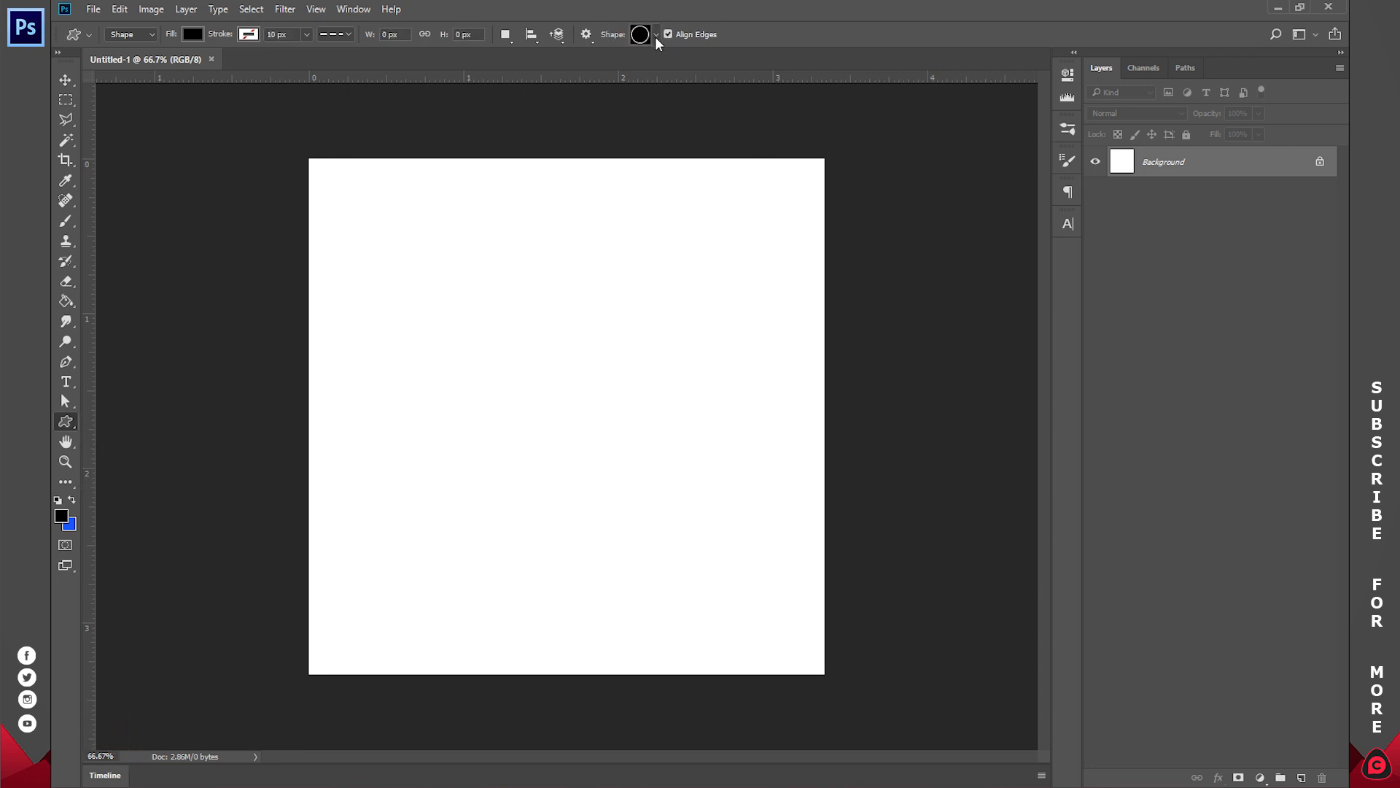
left_click(656, 35)
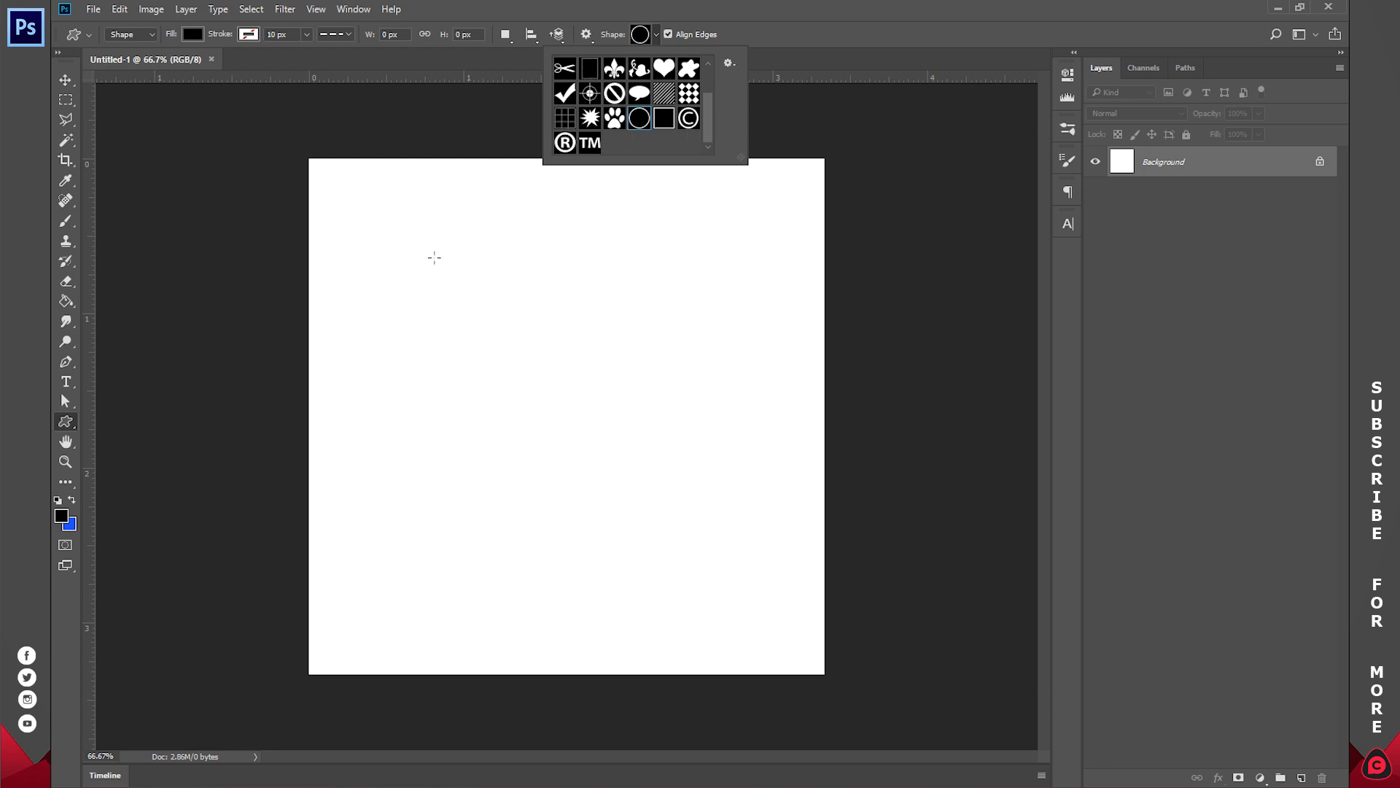
left_click_drag(433, 257, 739, 537)
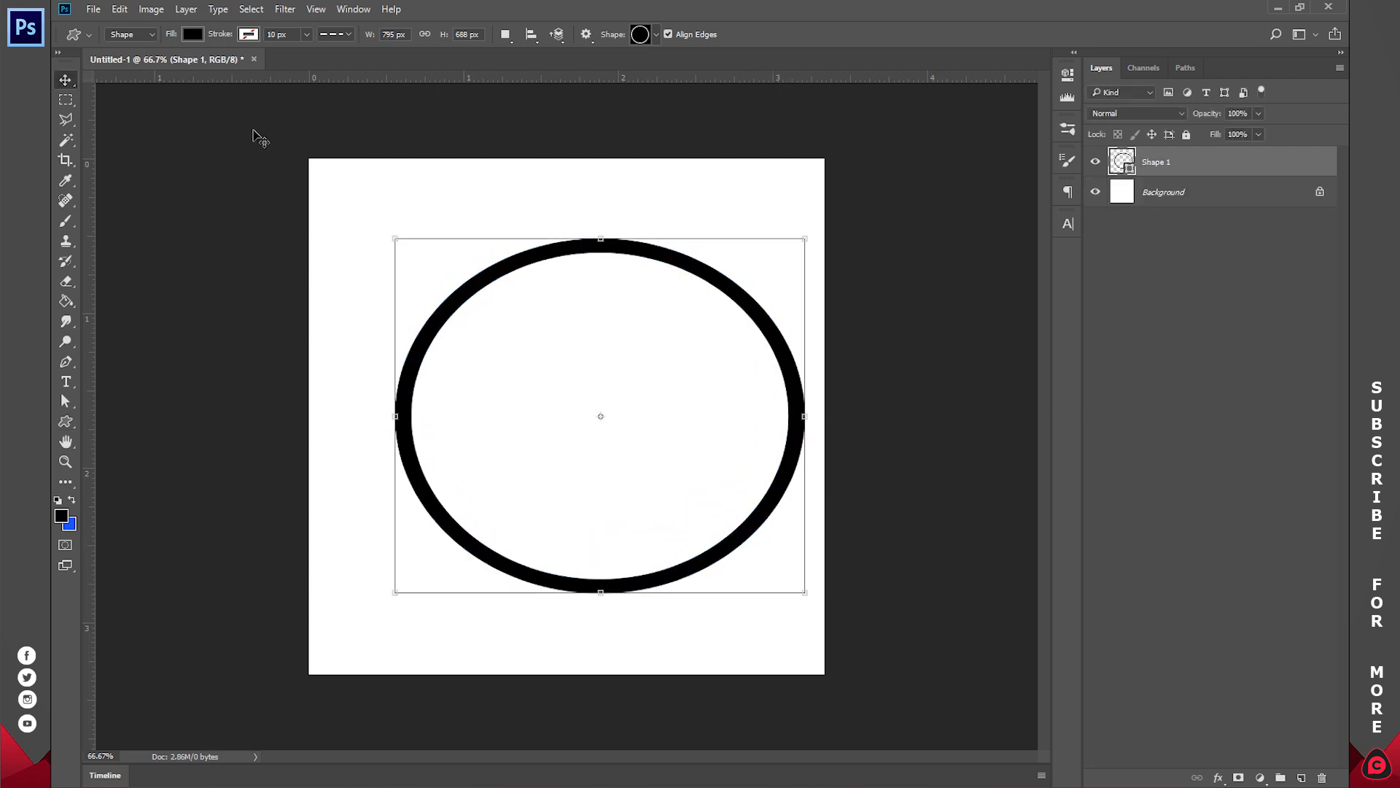
key("v")
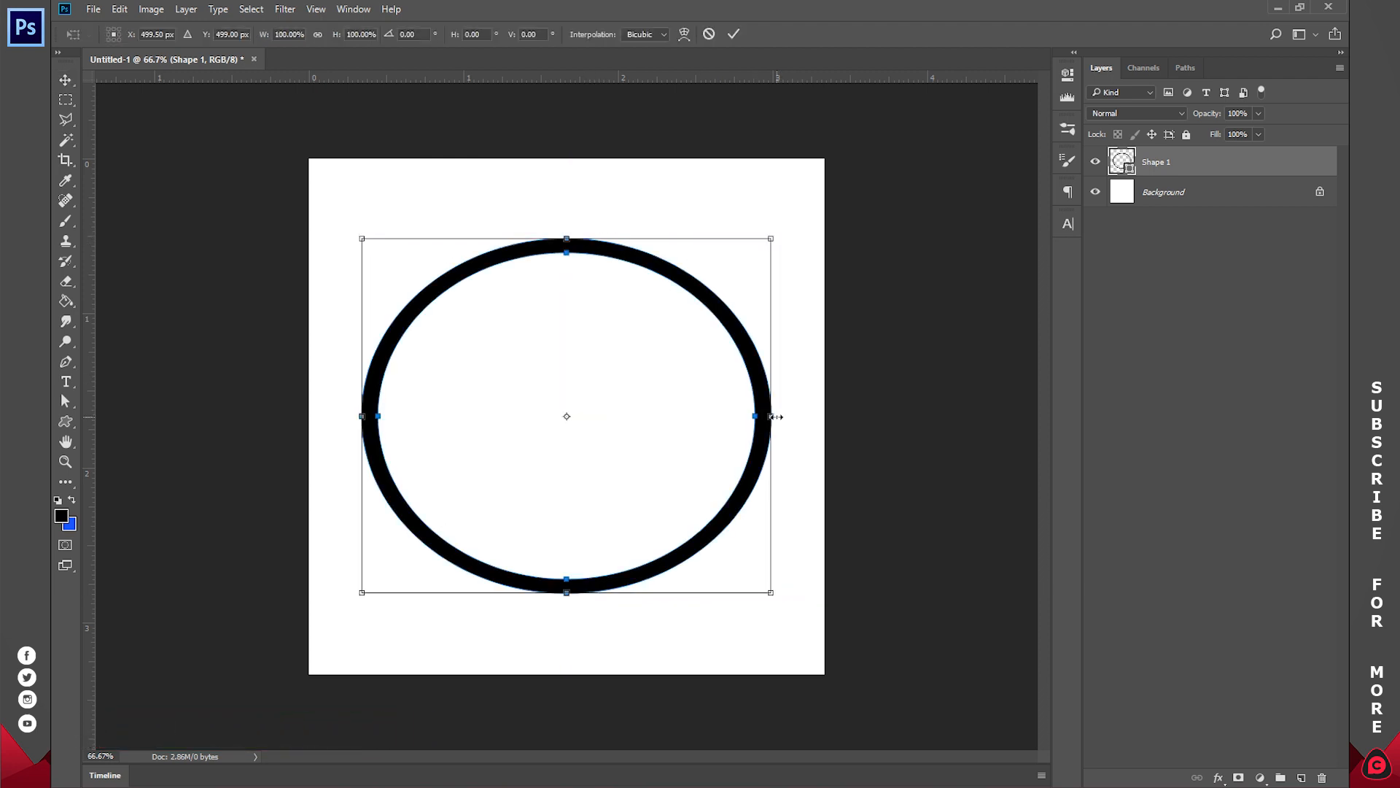
left_click_drag(770, 417, 792, 416)
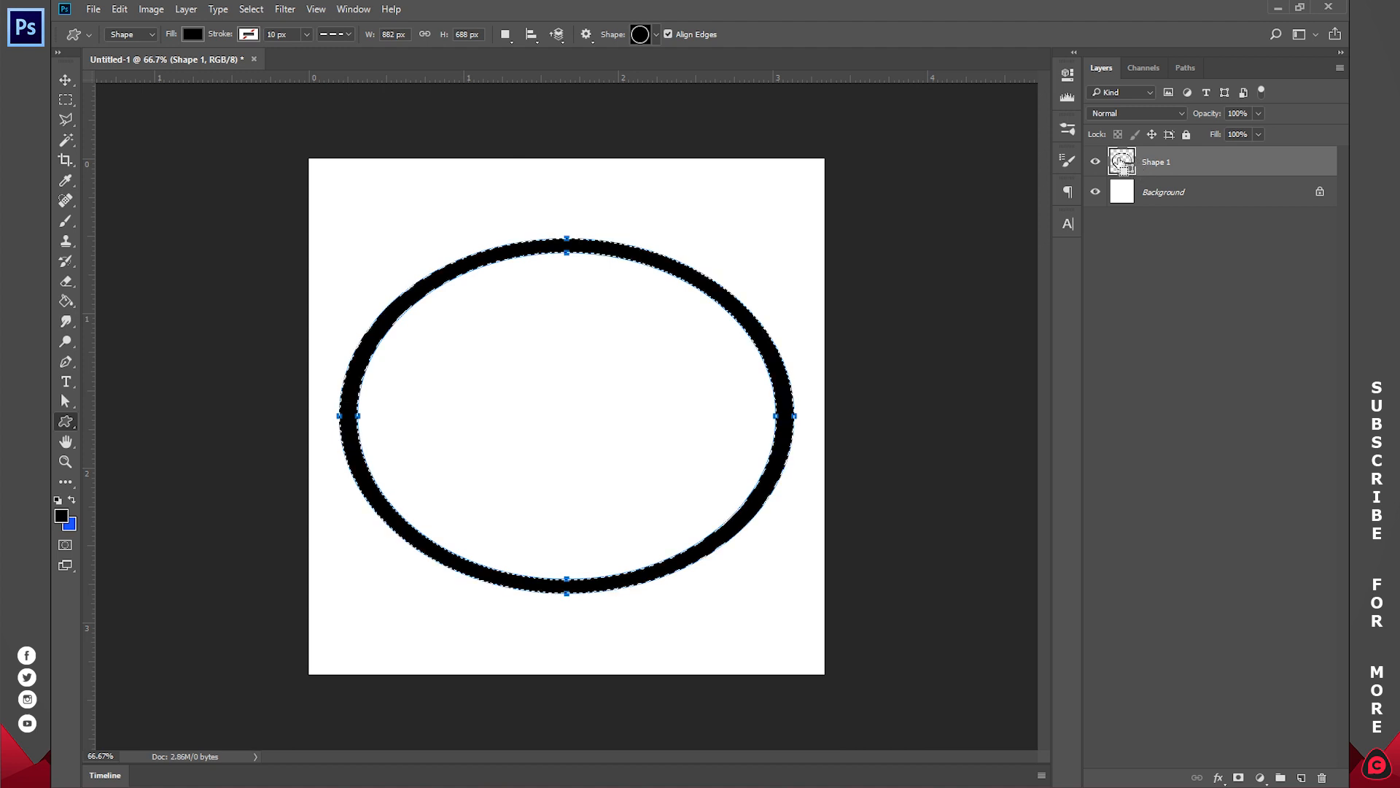
Contract the ring's selection by 5 pixels
left_click(251, 9)
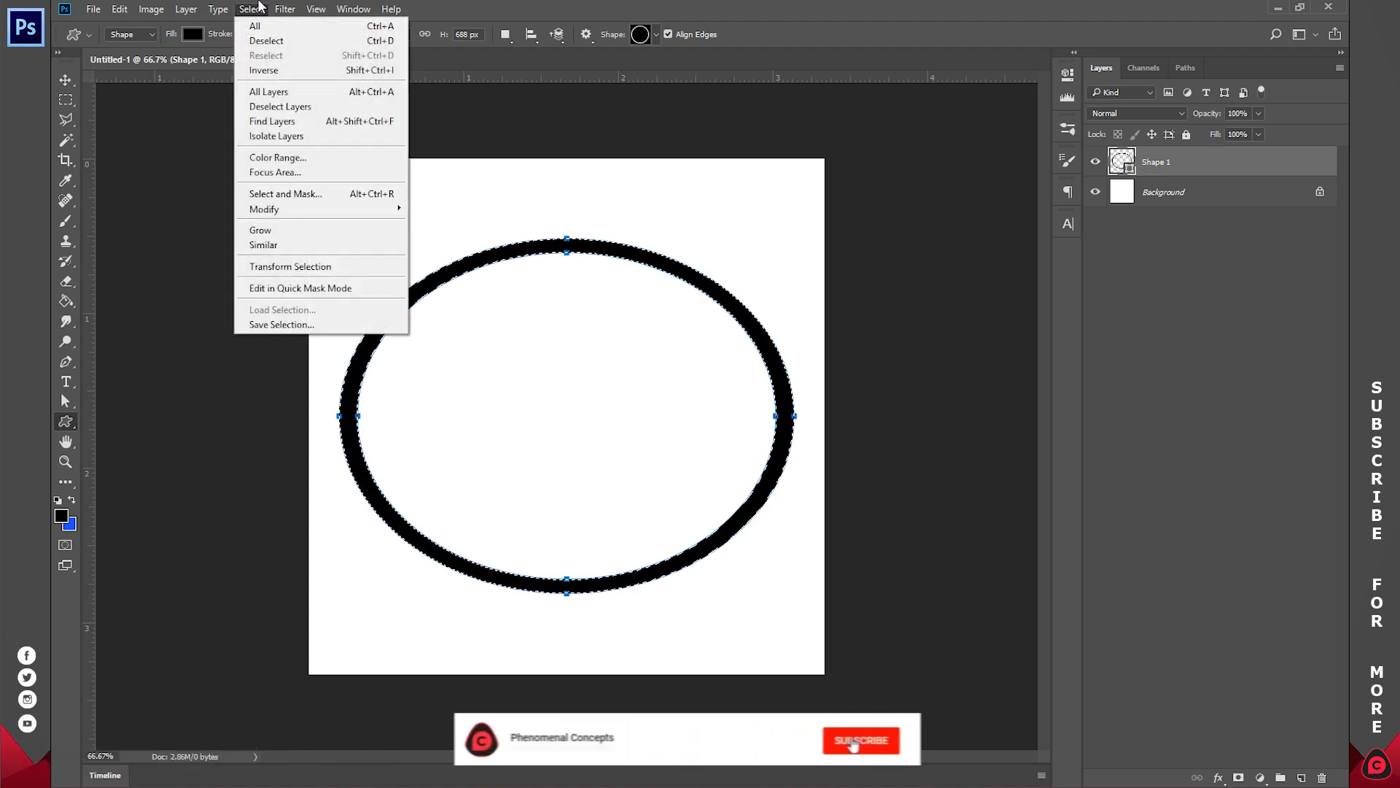
mouse_move(264, 210)
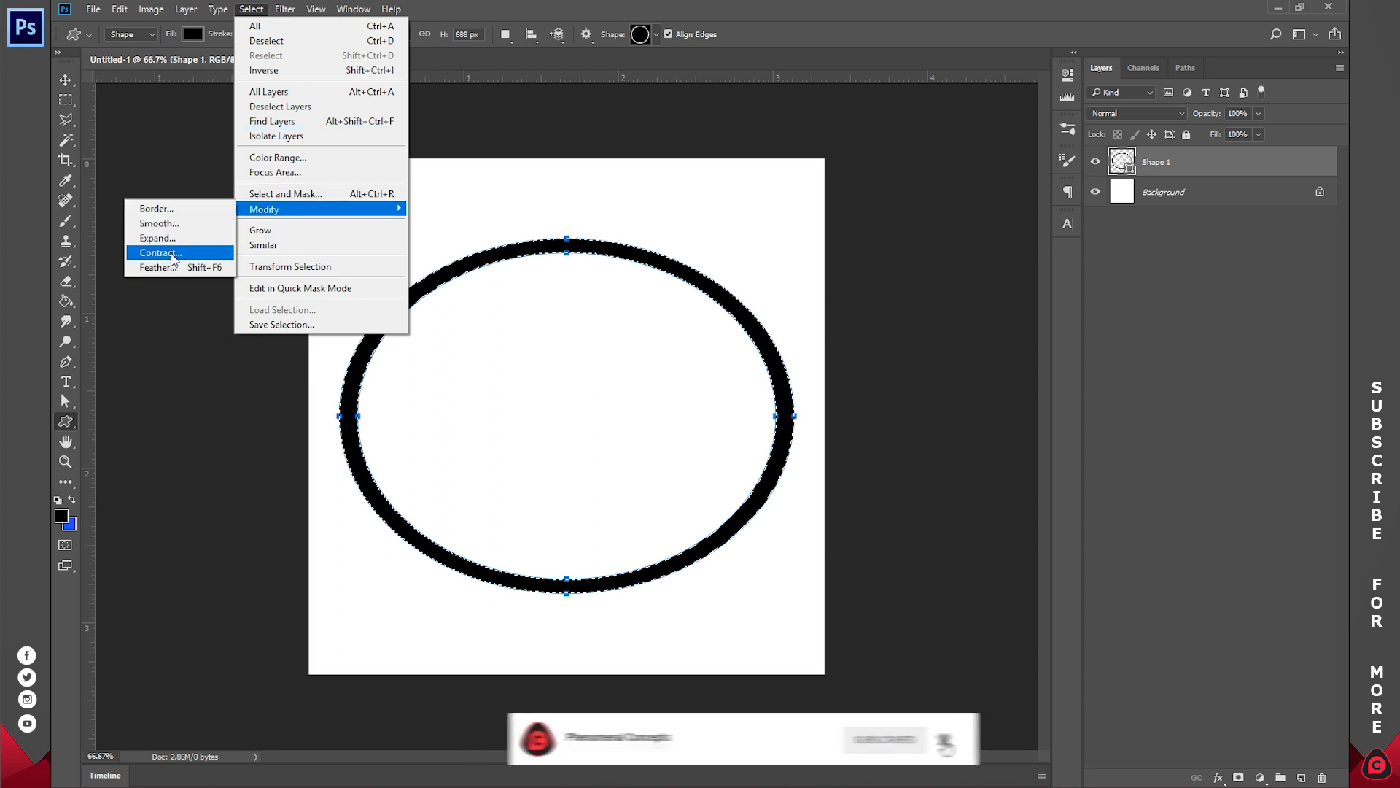
left_click(159, 253)
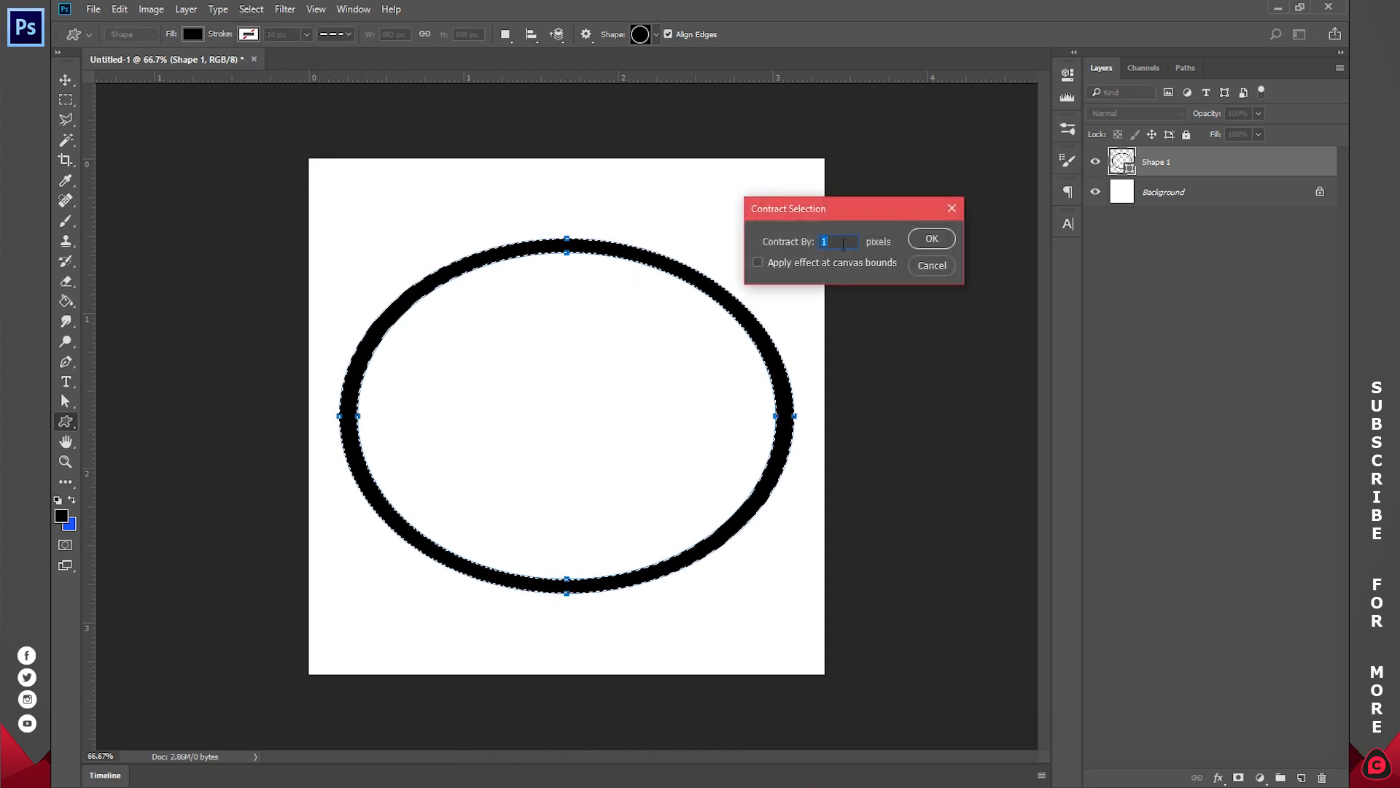
type("5")
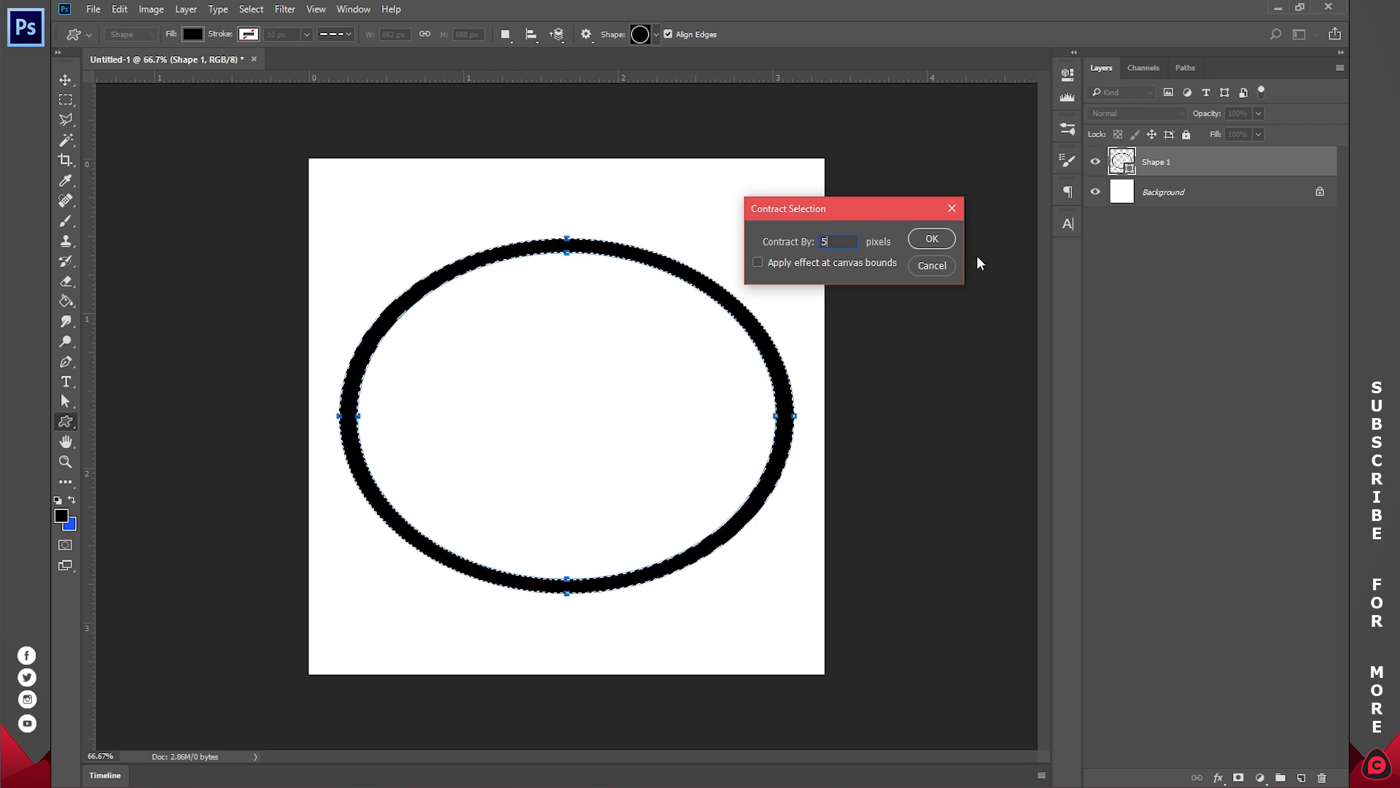
left_click(931, 238)
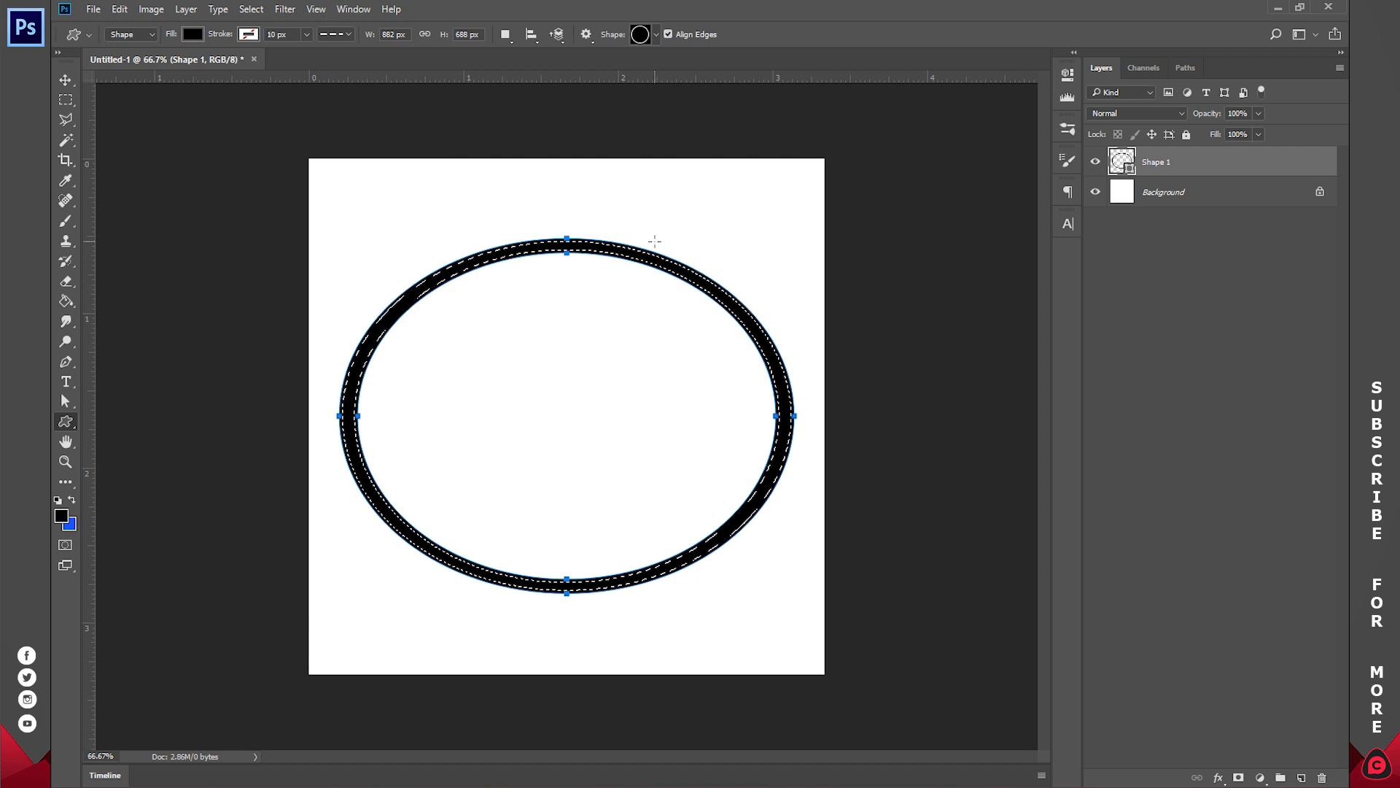
Invert the selection, add a layer mask from it, and invert the mask
key("ctrl+shift+i")
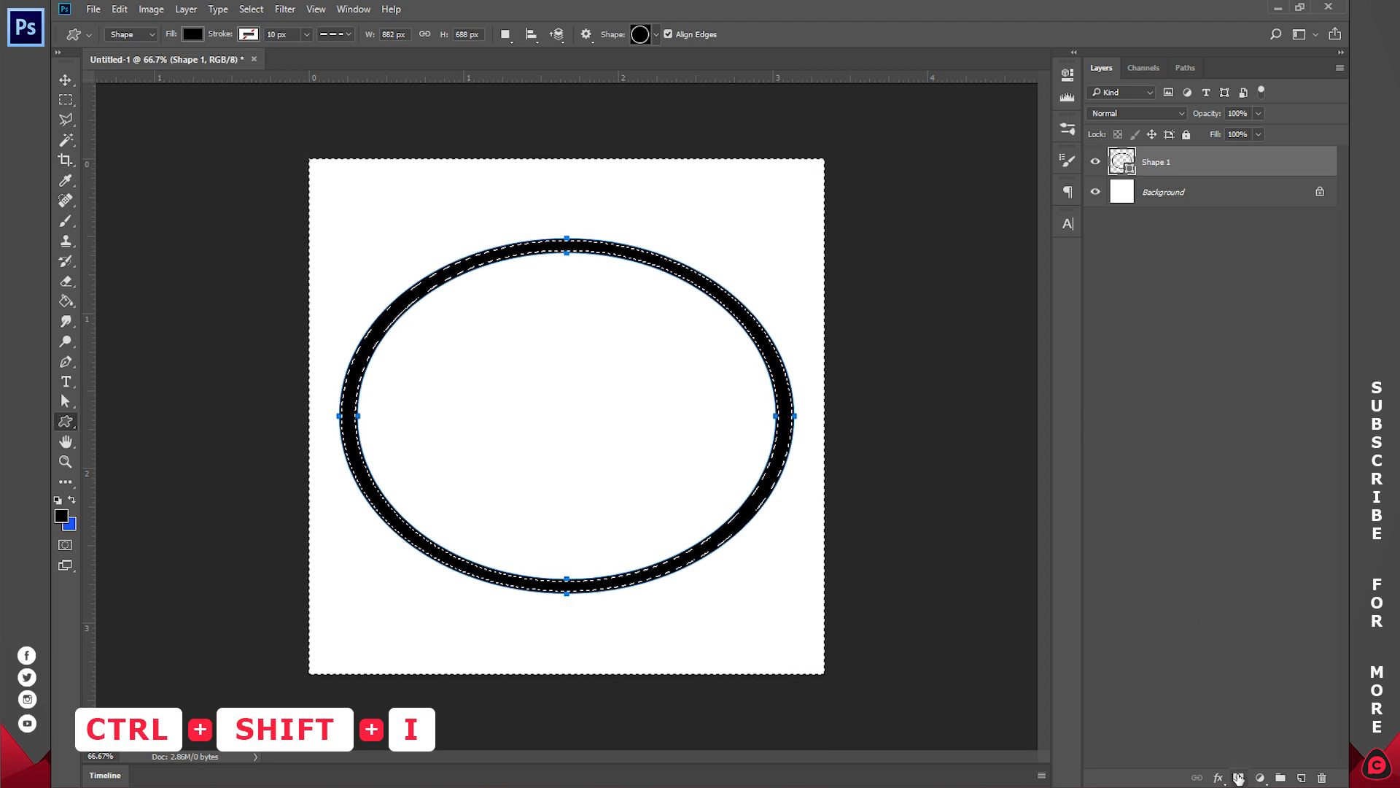
key("ctrl+shift+i")
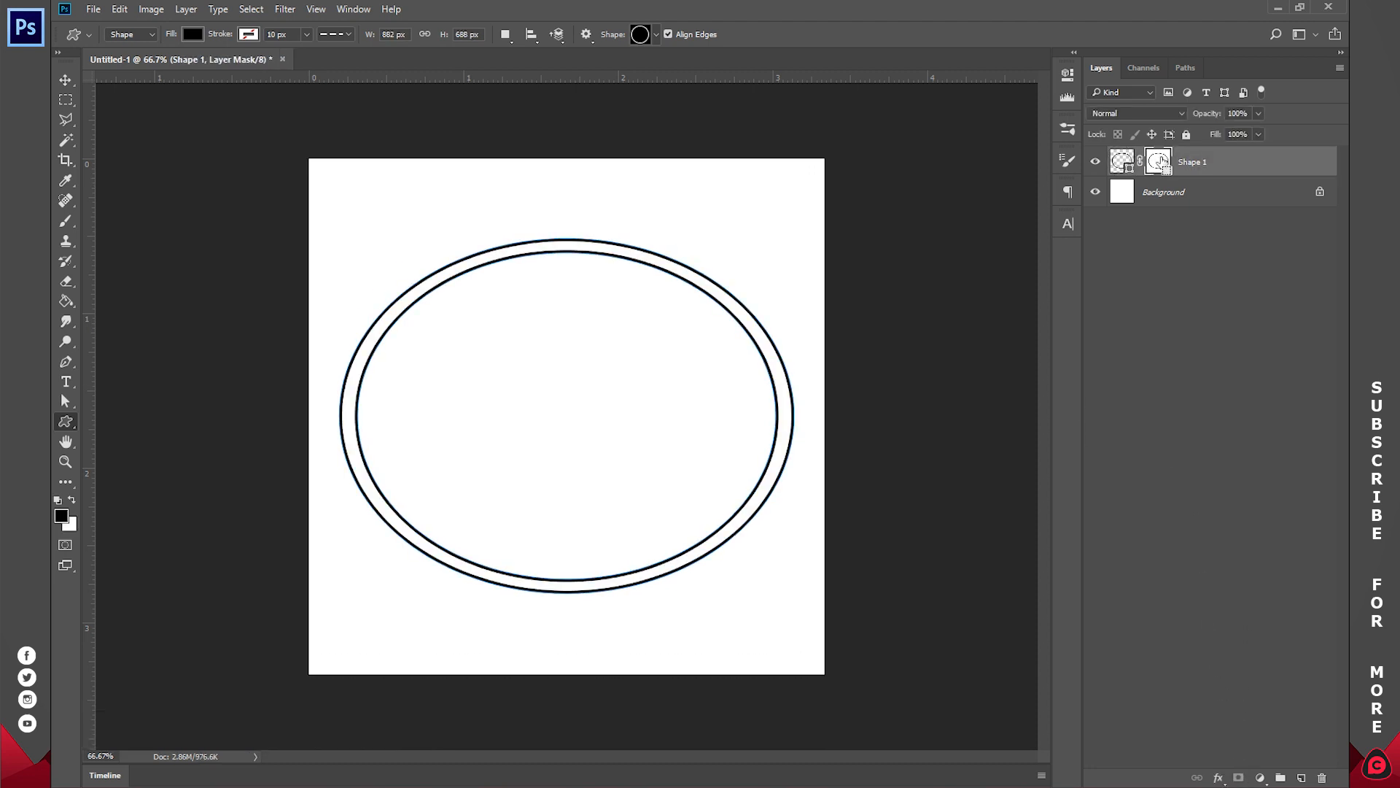
key("ctrl+i")
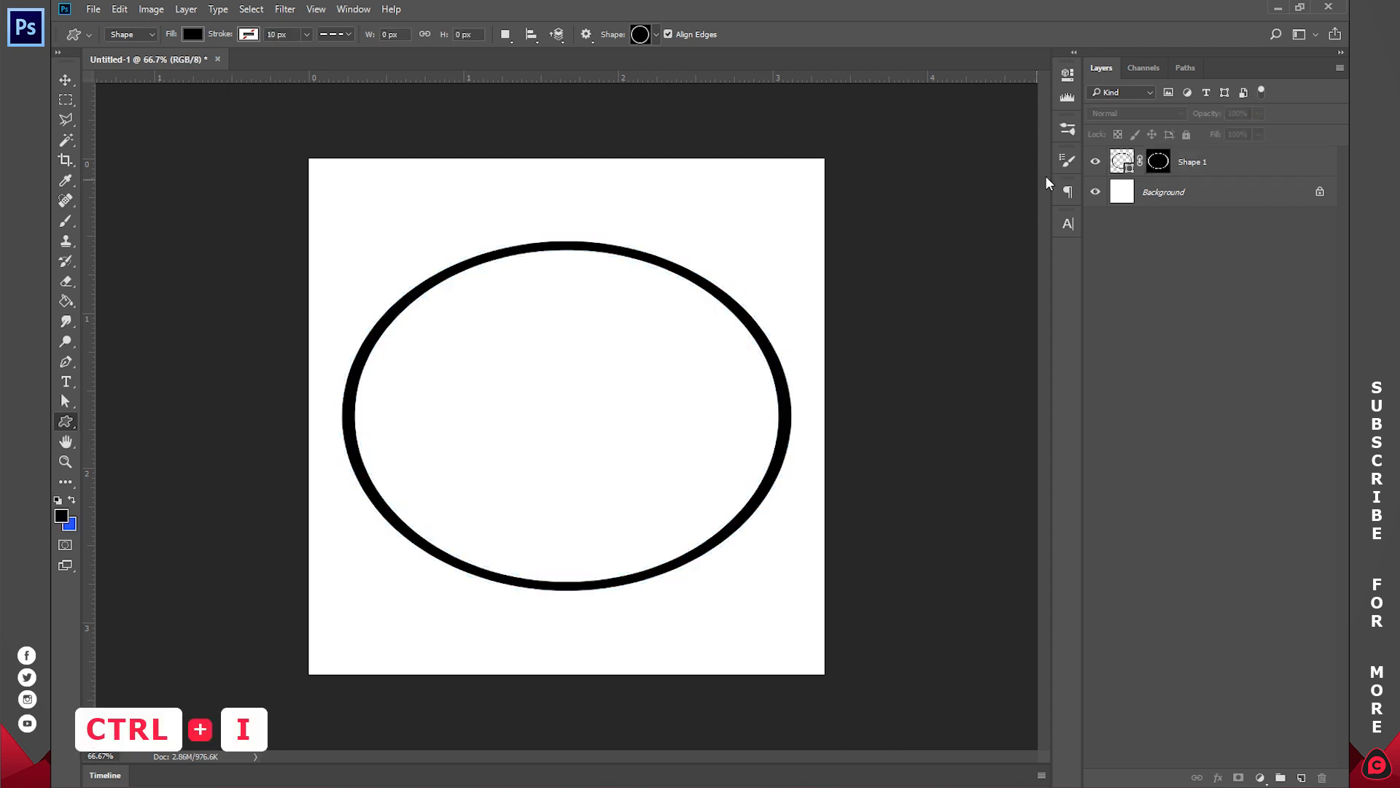
left_click(1192, 161)
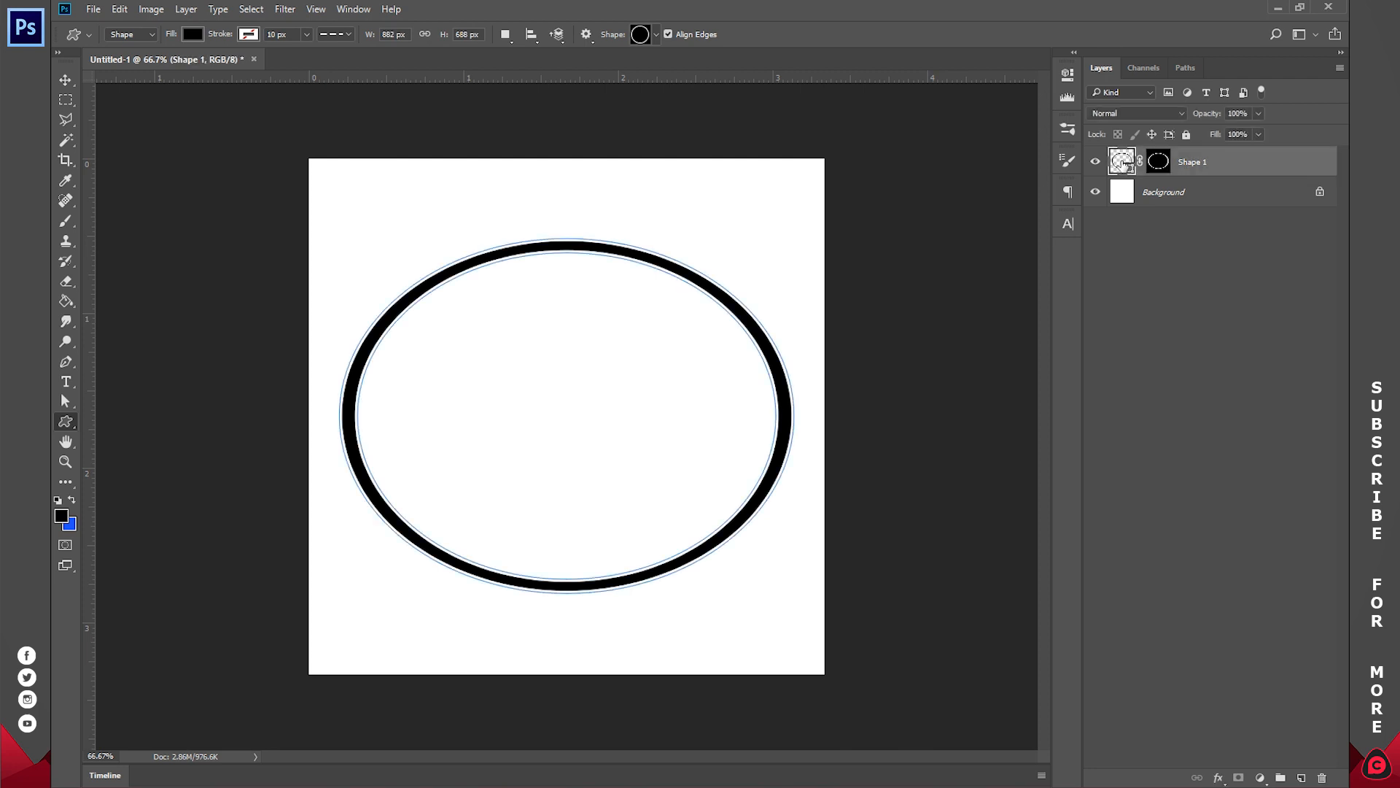
Rasterize the ring layer, apply its layer mask, and contract the selection by 5 pixels
right_click(1122, 162)
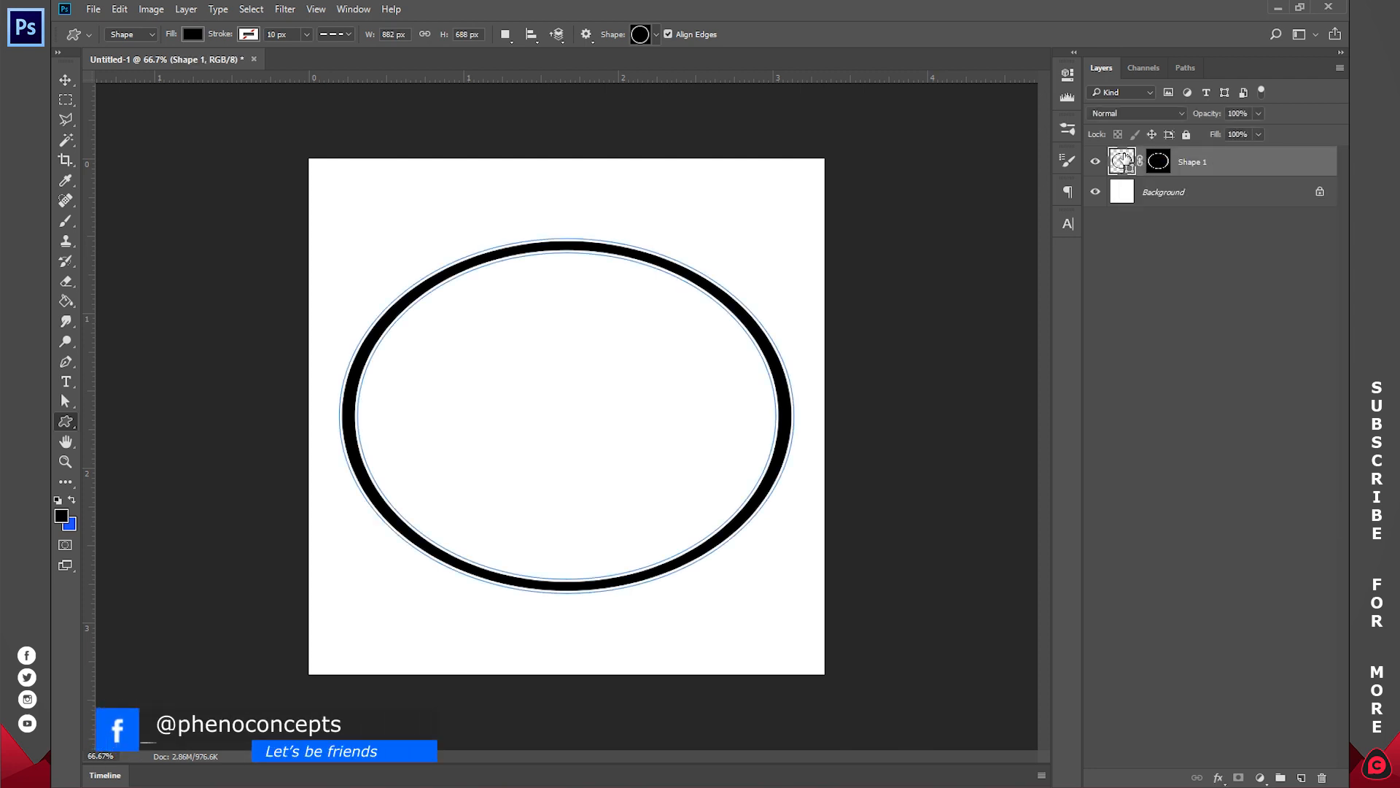
right_click(1193, 161)
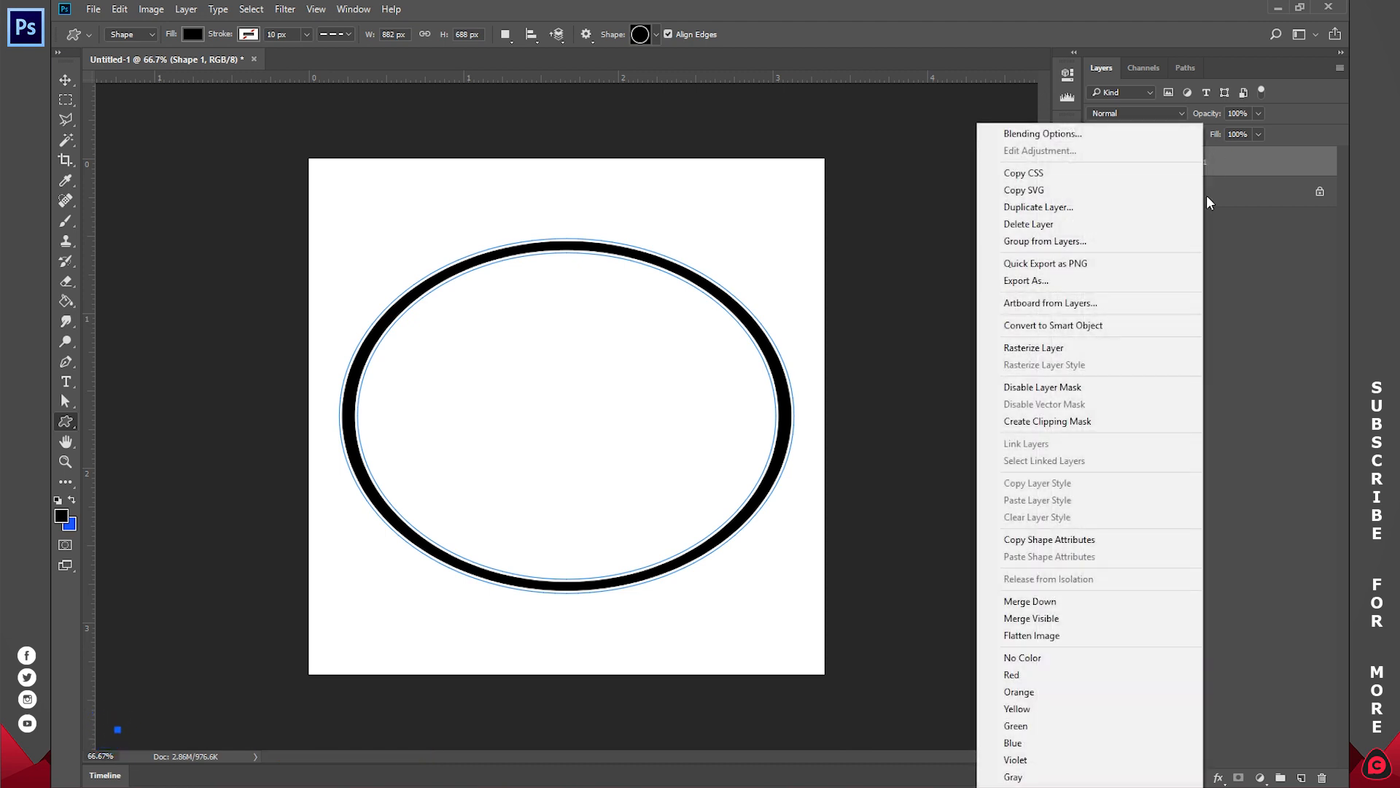
left_click(1033, 347)
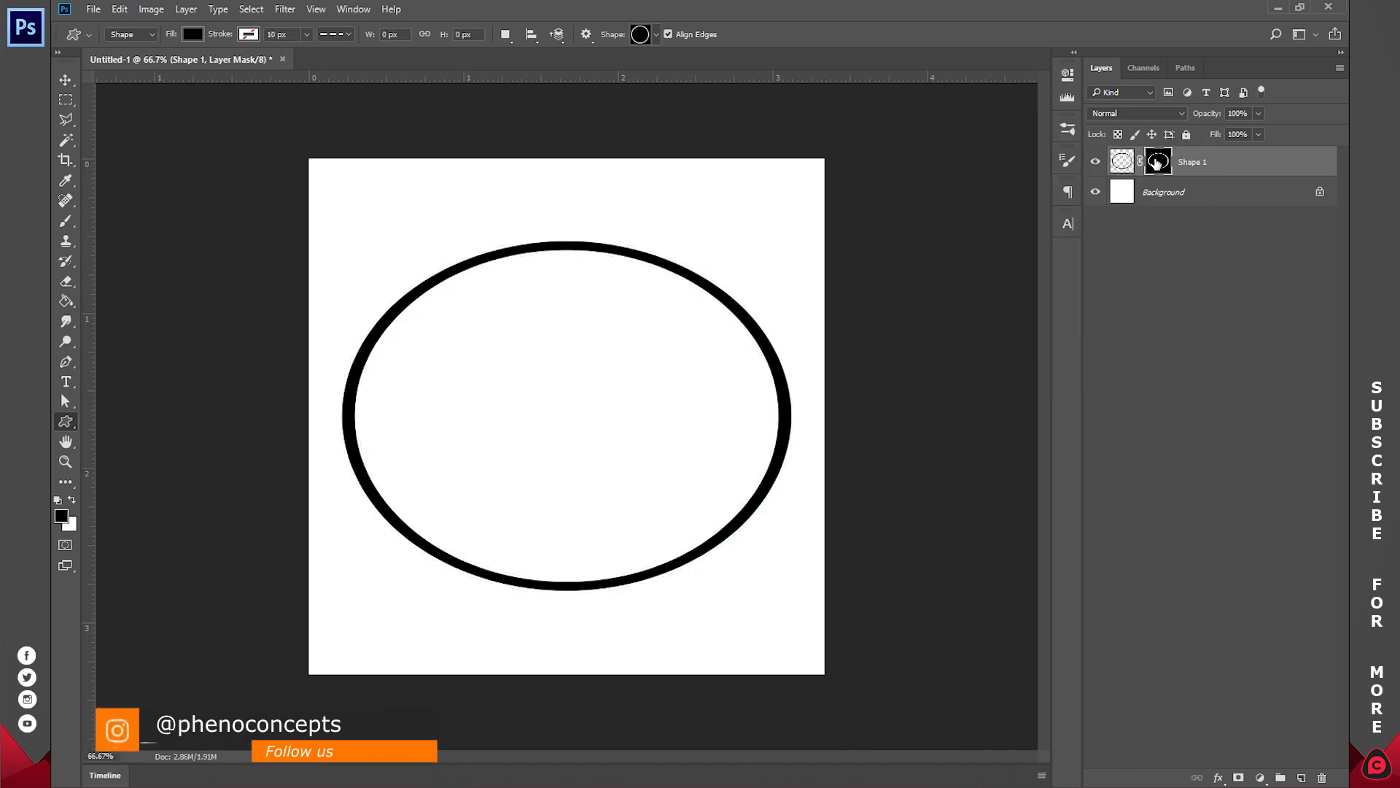
right_click(1157, 162)
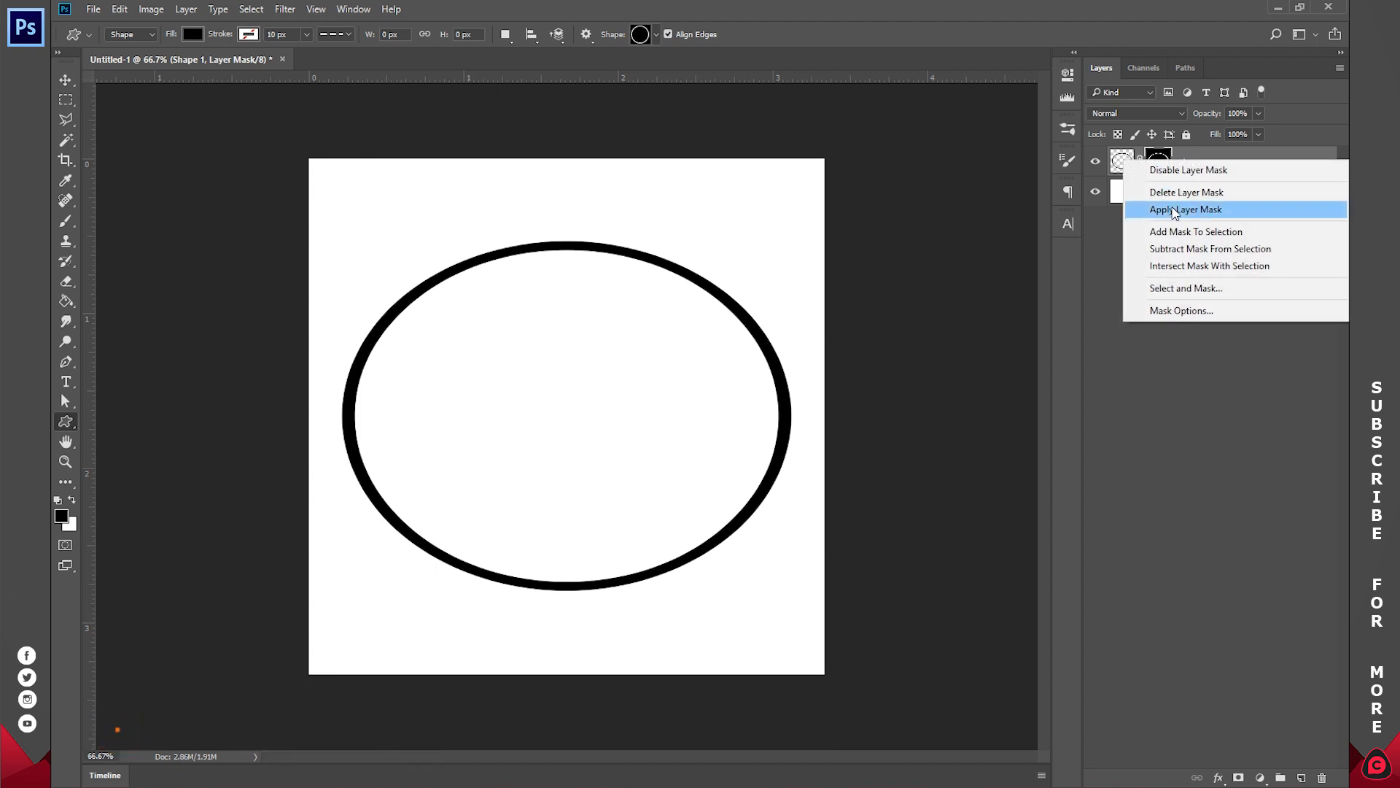
left_click(1186, 209)
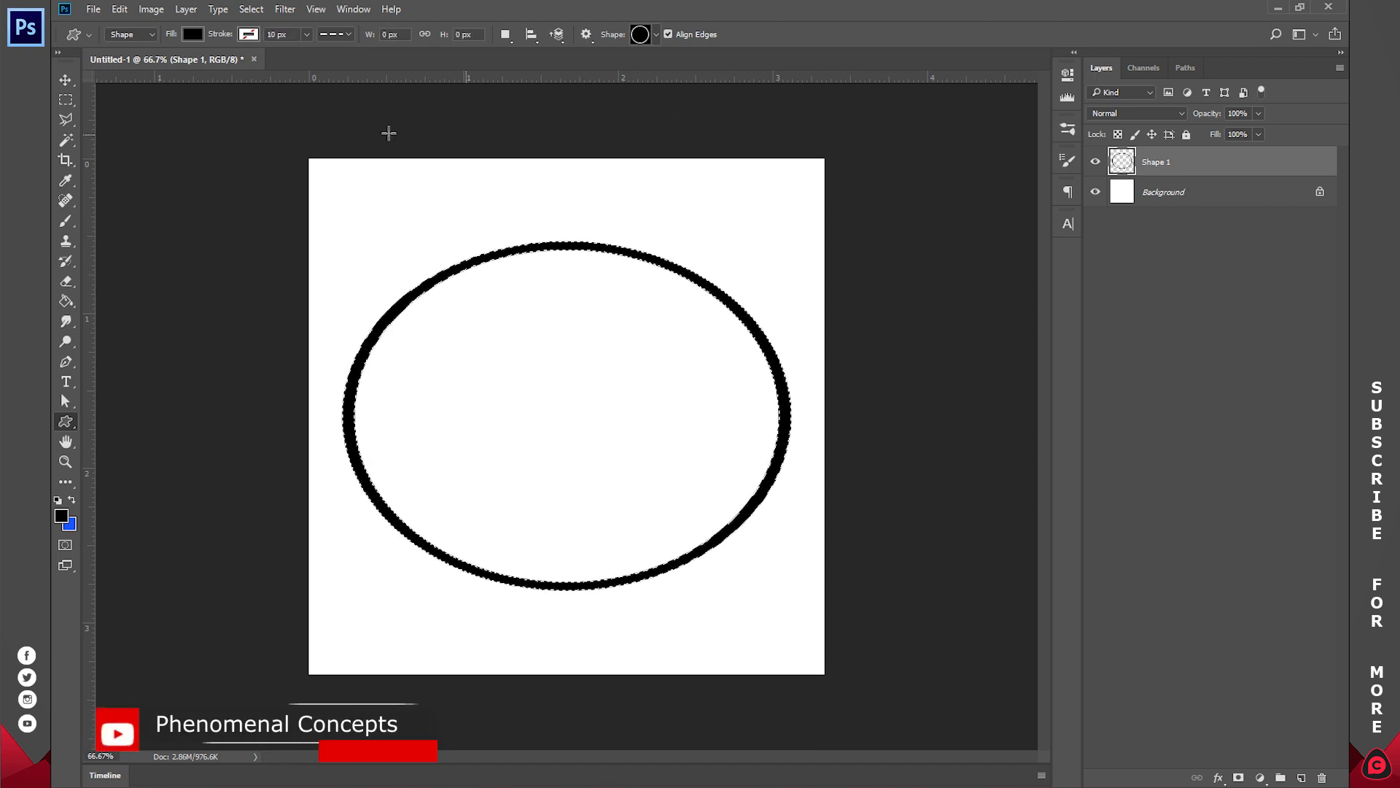
left_click(251, 9)
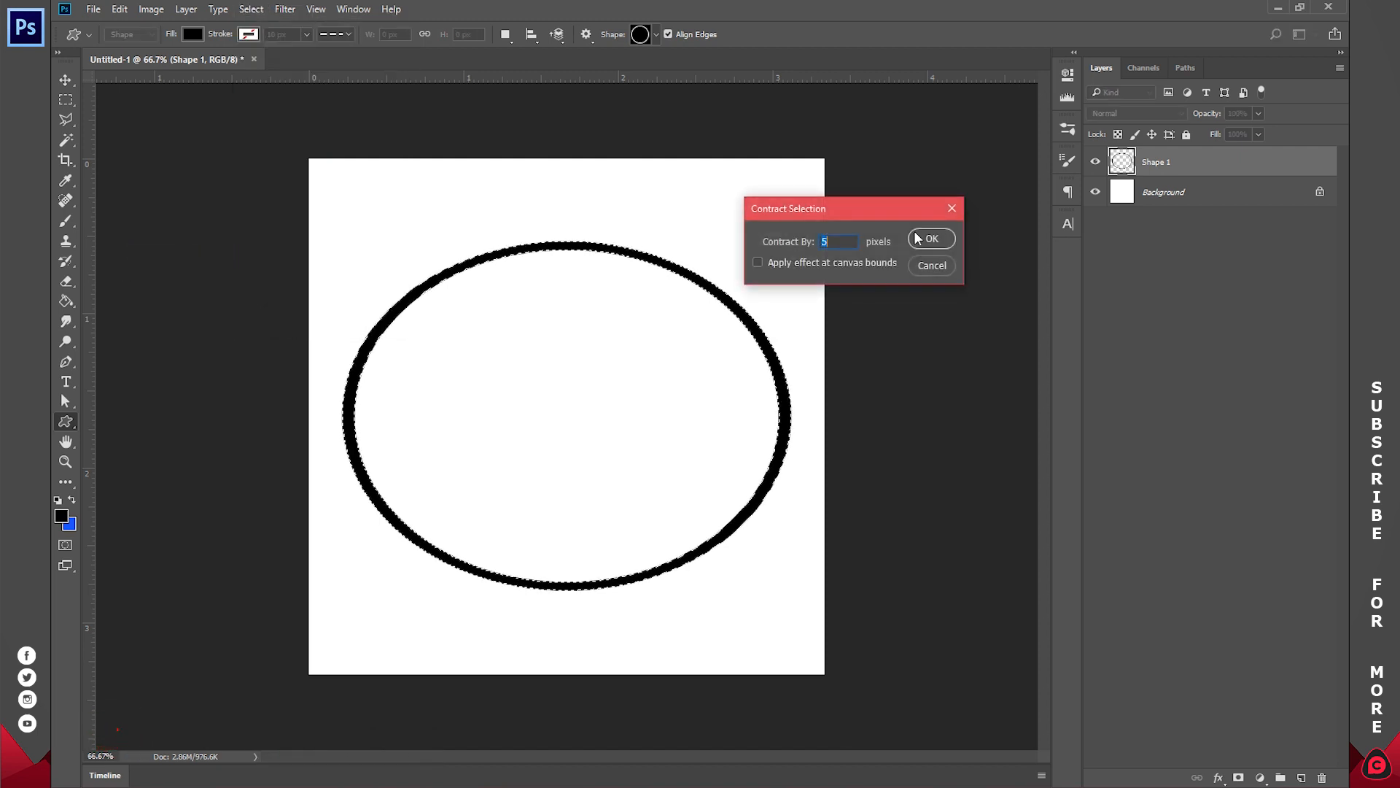
left_click(930, 239)
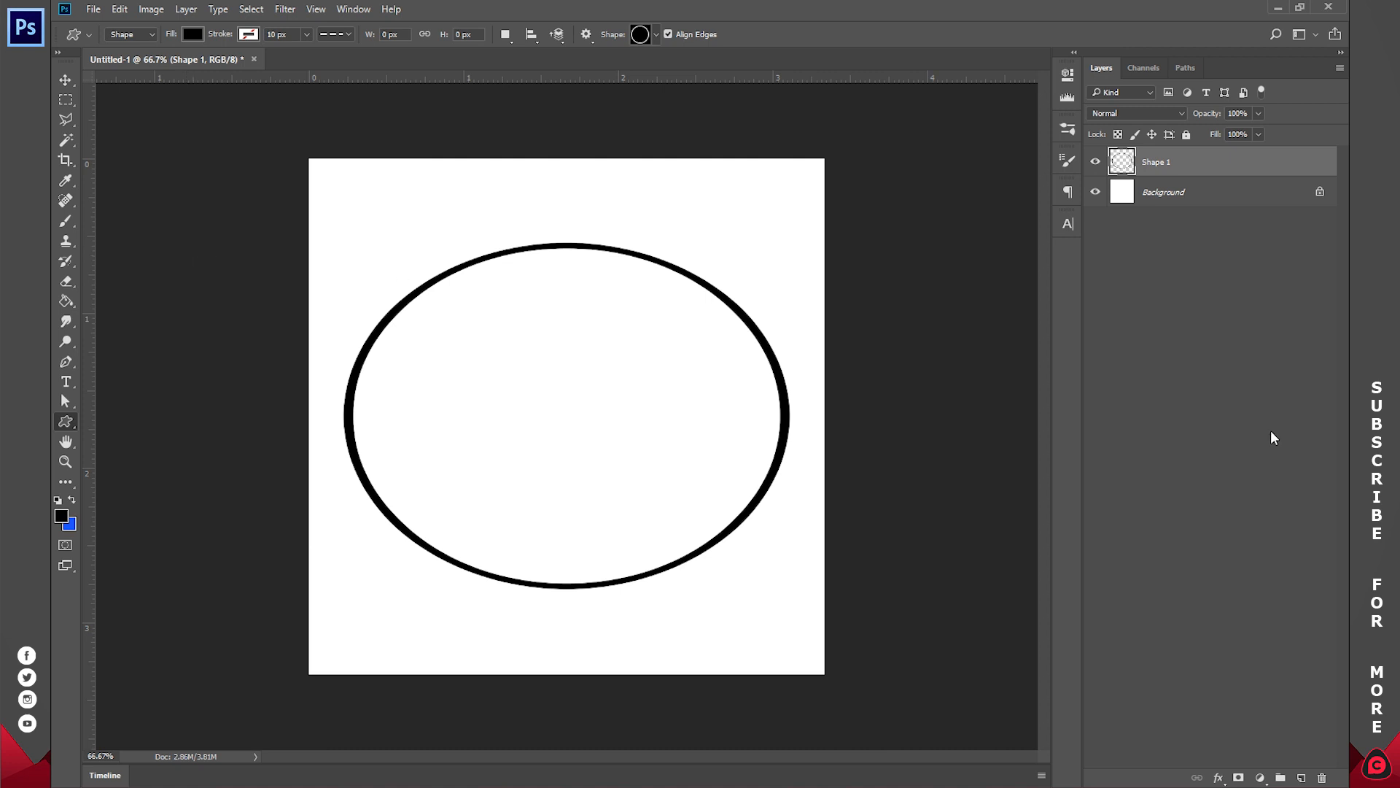
Duplicate the ring and scale the copy down into a smaller inner oval
key("ctrl+j")
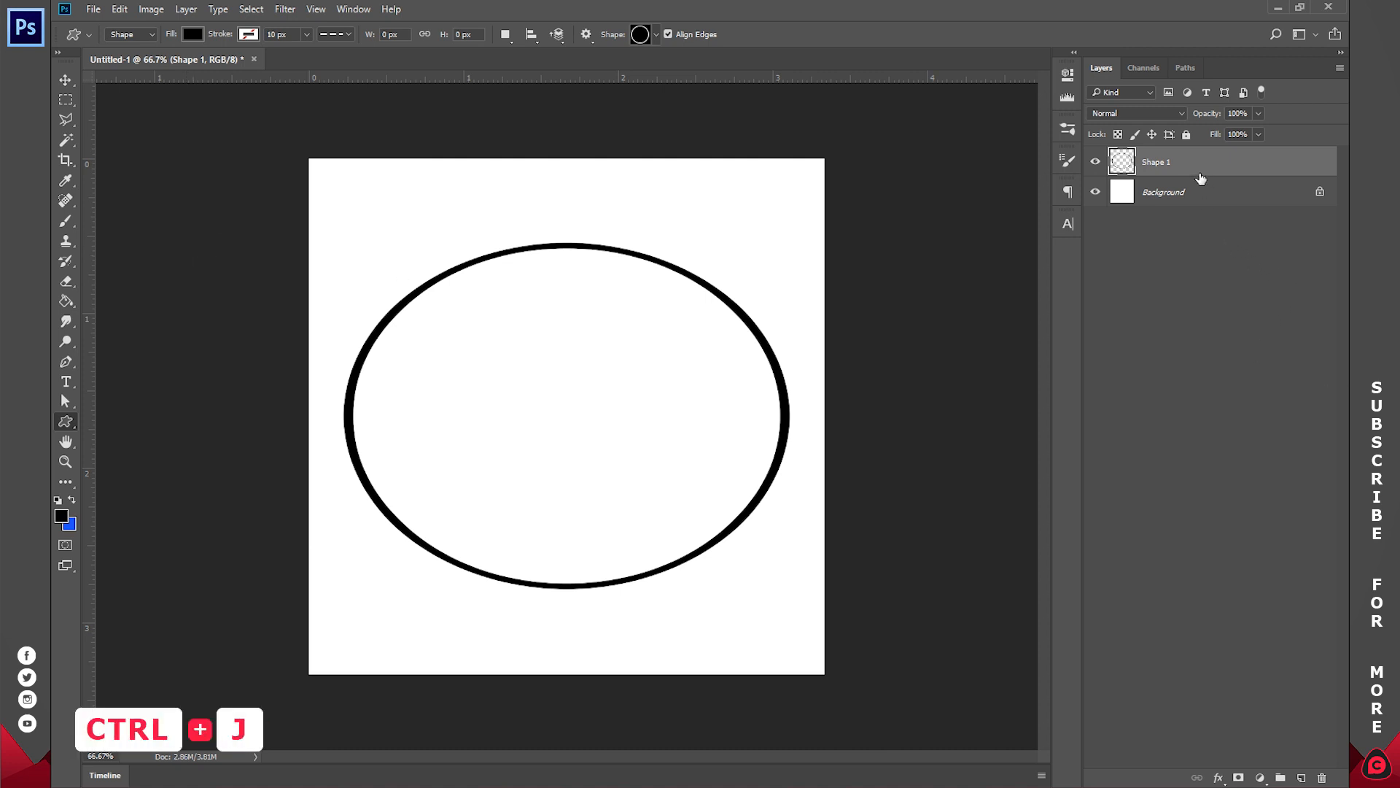
key("ctrl+j")
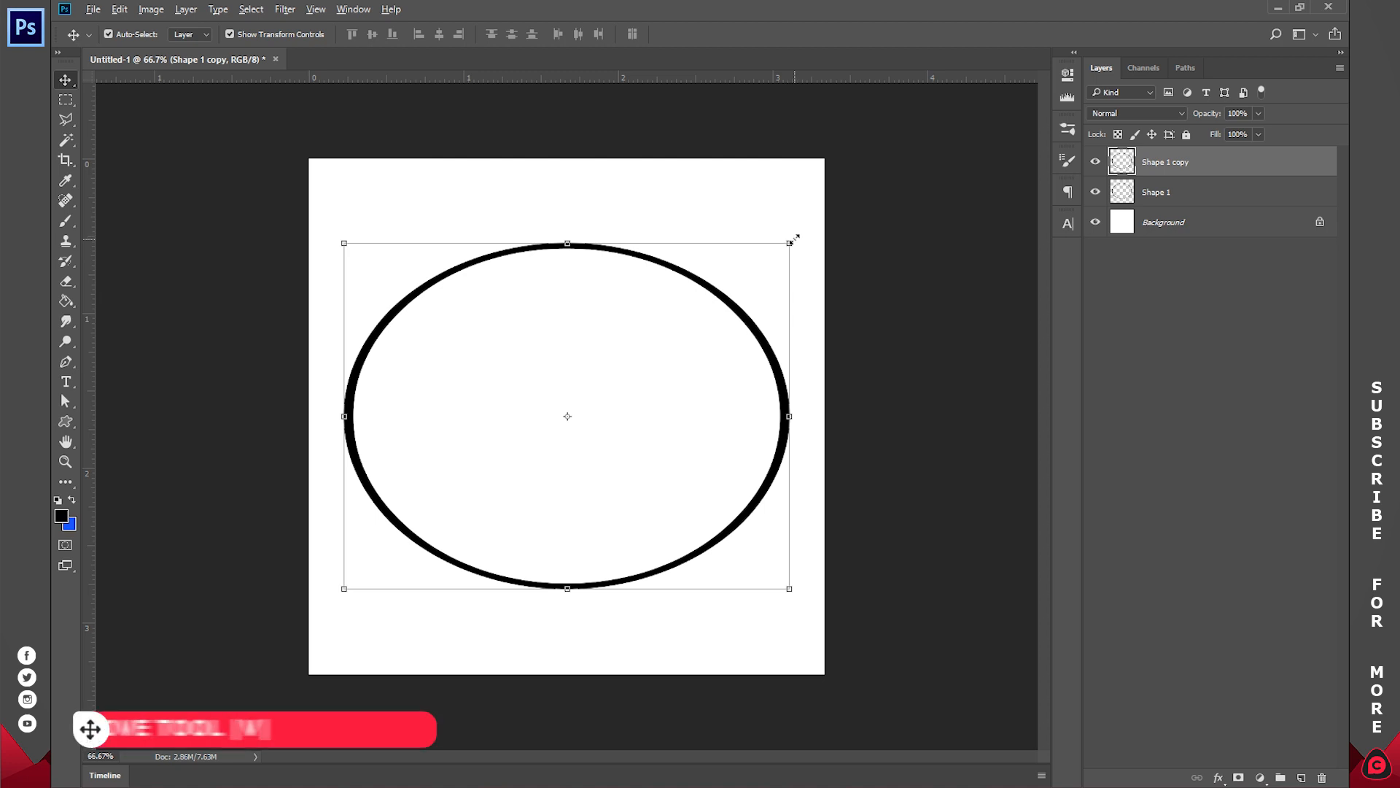
left_click_drag(788, 243, 737, 284)
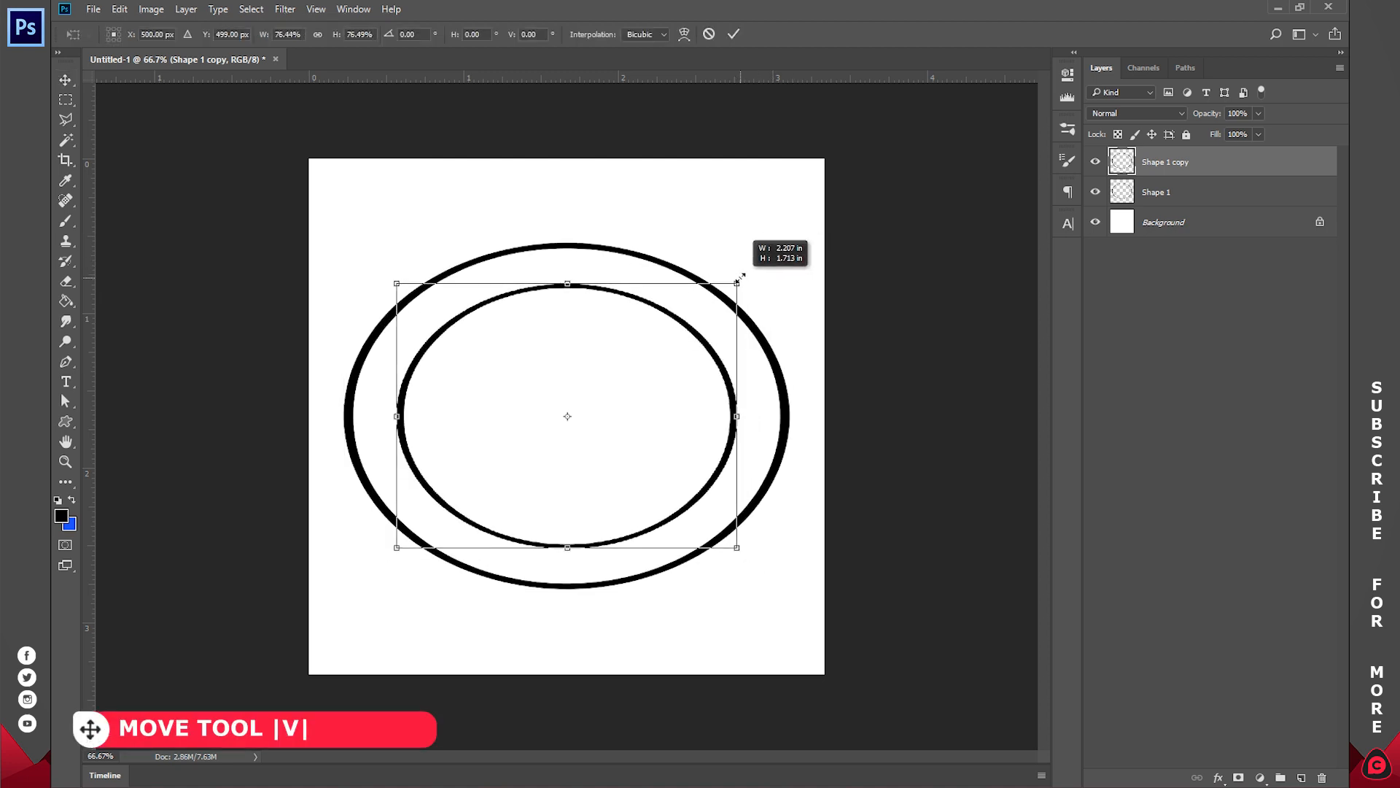
left_click_drag(736, 279, 752, 272)
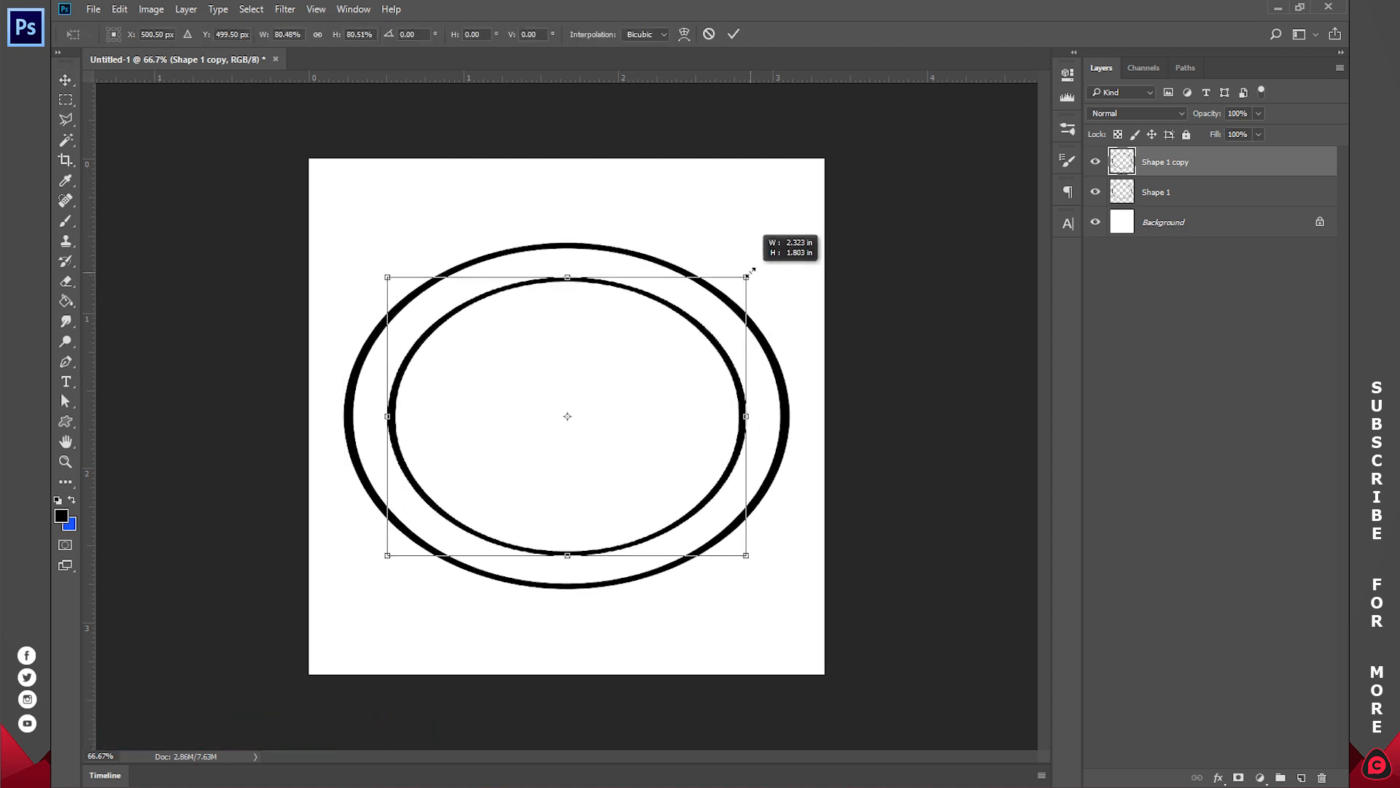
left_click_drag(753, 271, 740, 282)
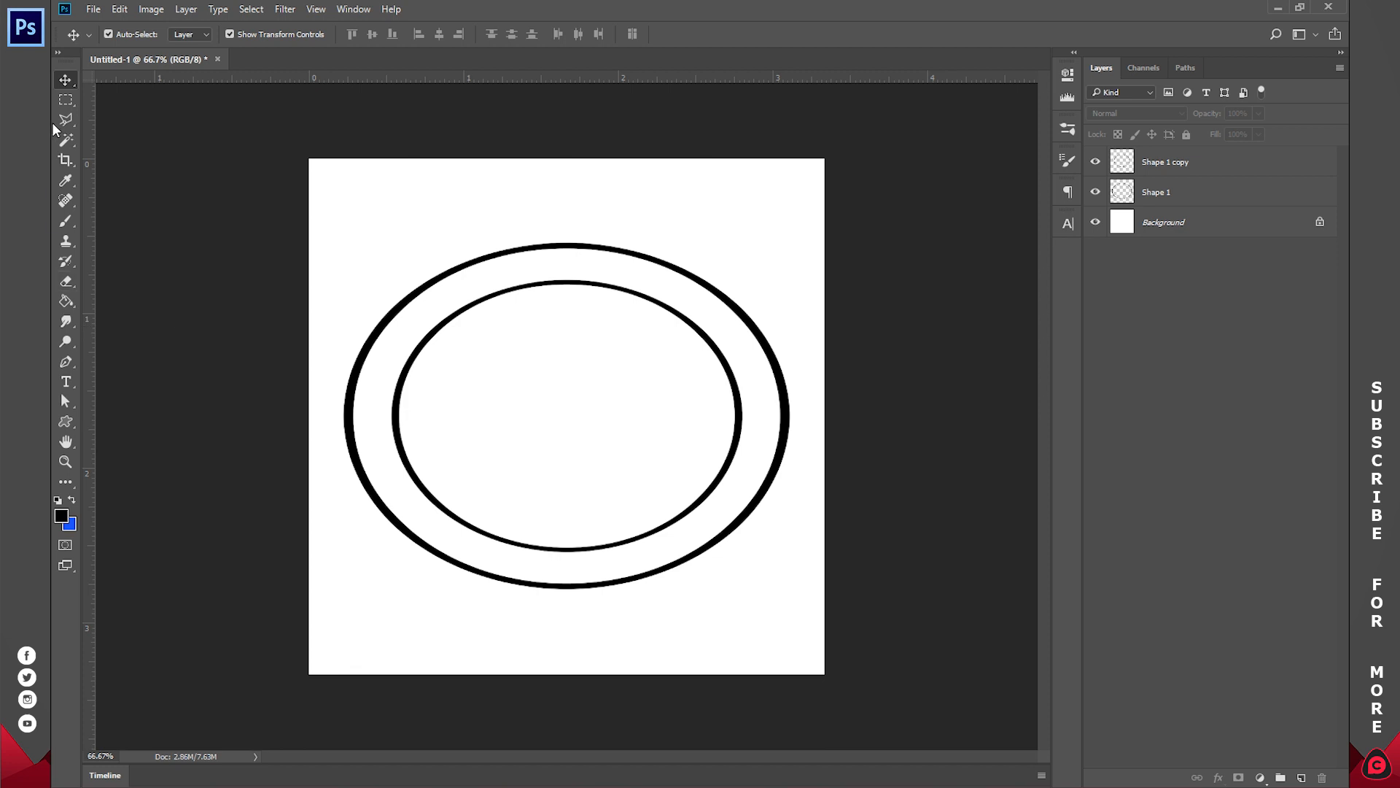
left_click(65, 99)
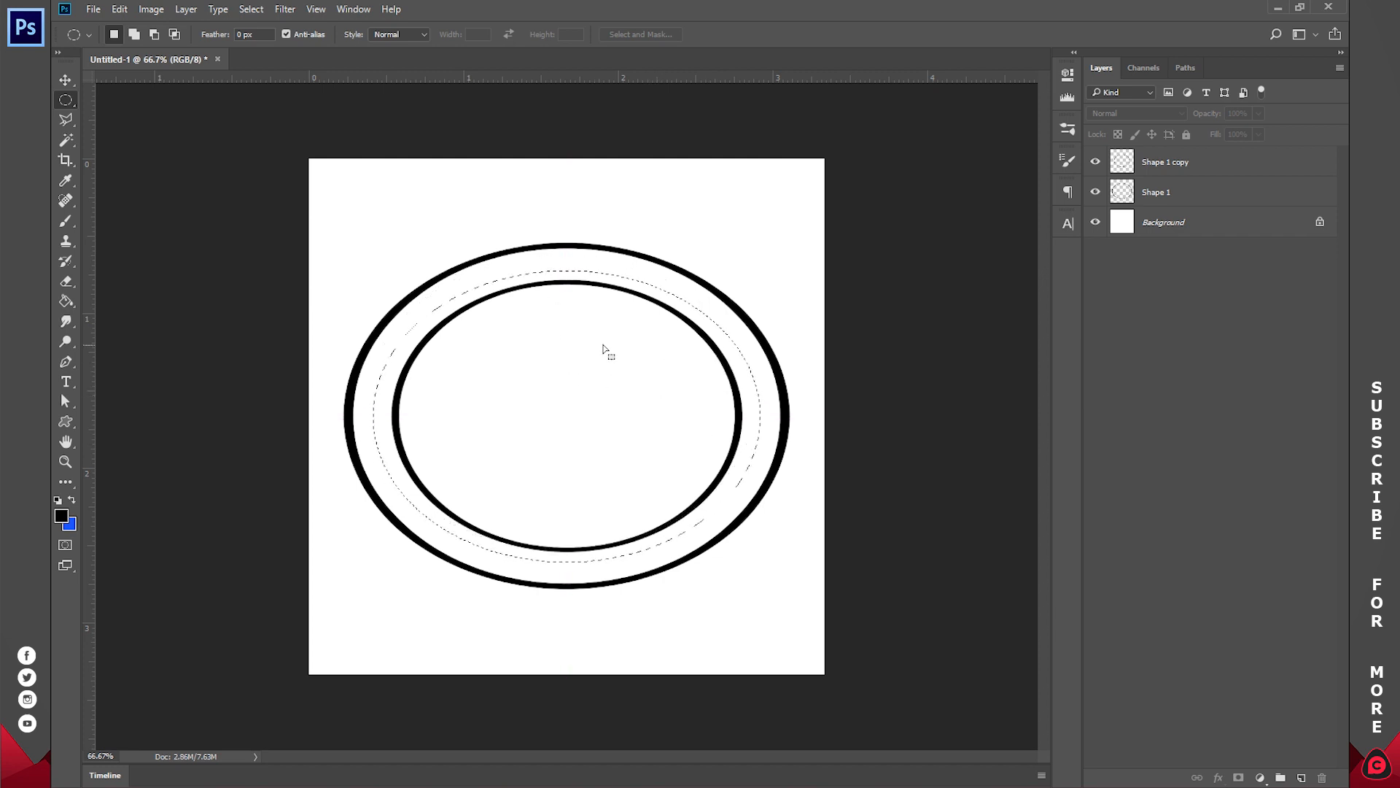
Reshape the oval selection and expand it outward by 10 pixels
right_click(604, 349)
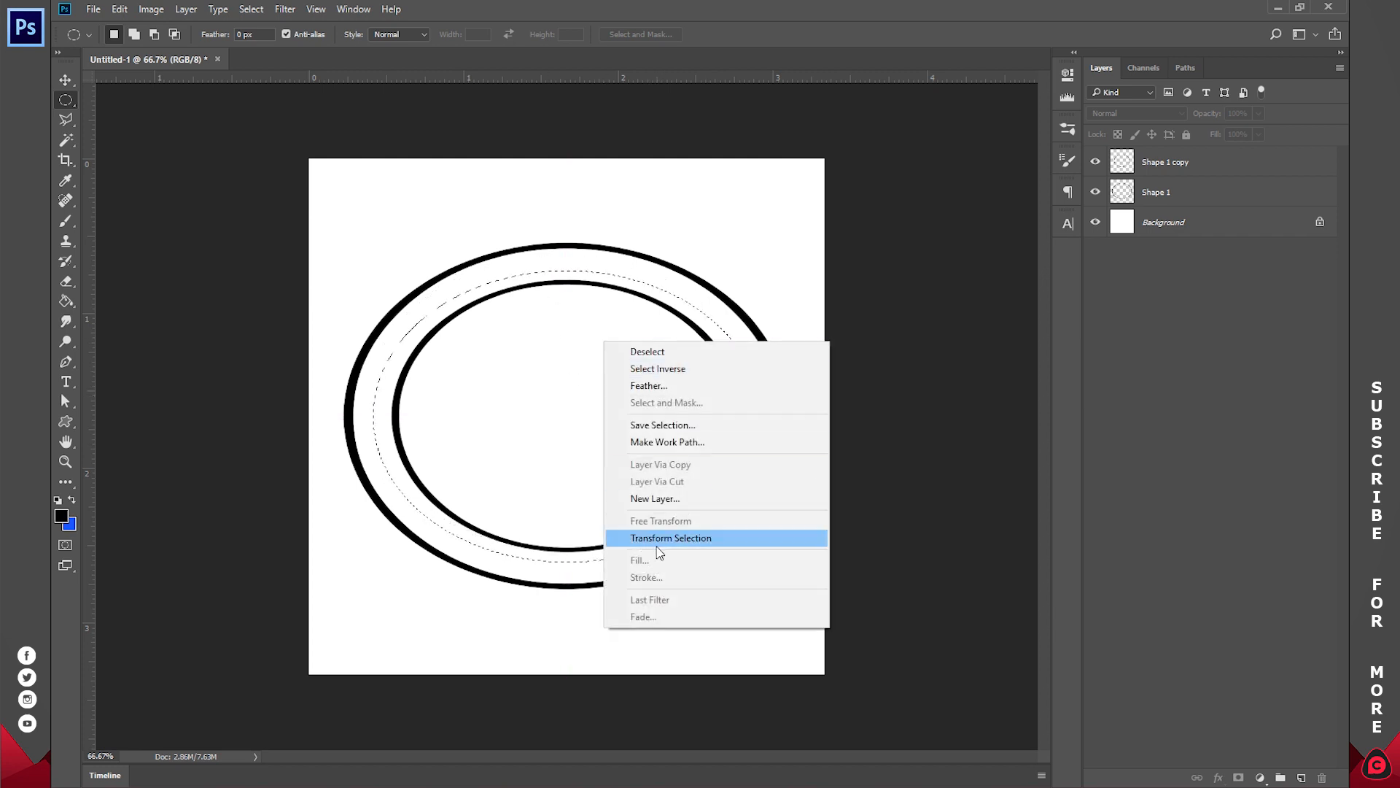
left_click(672, 538)
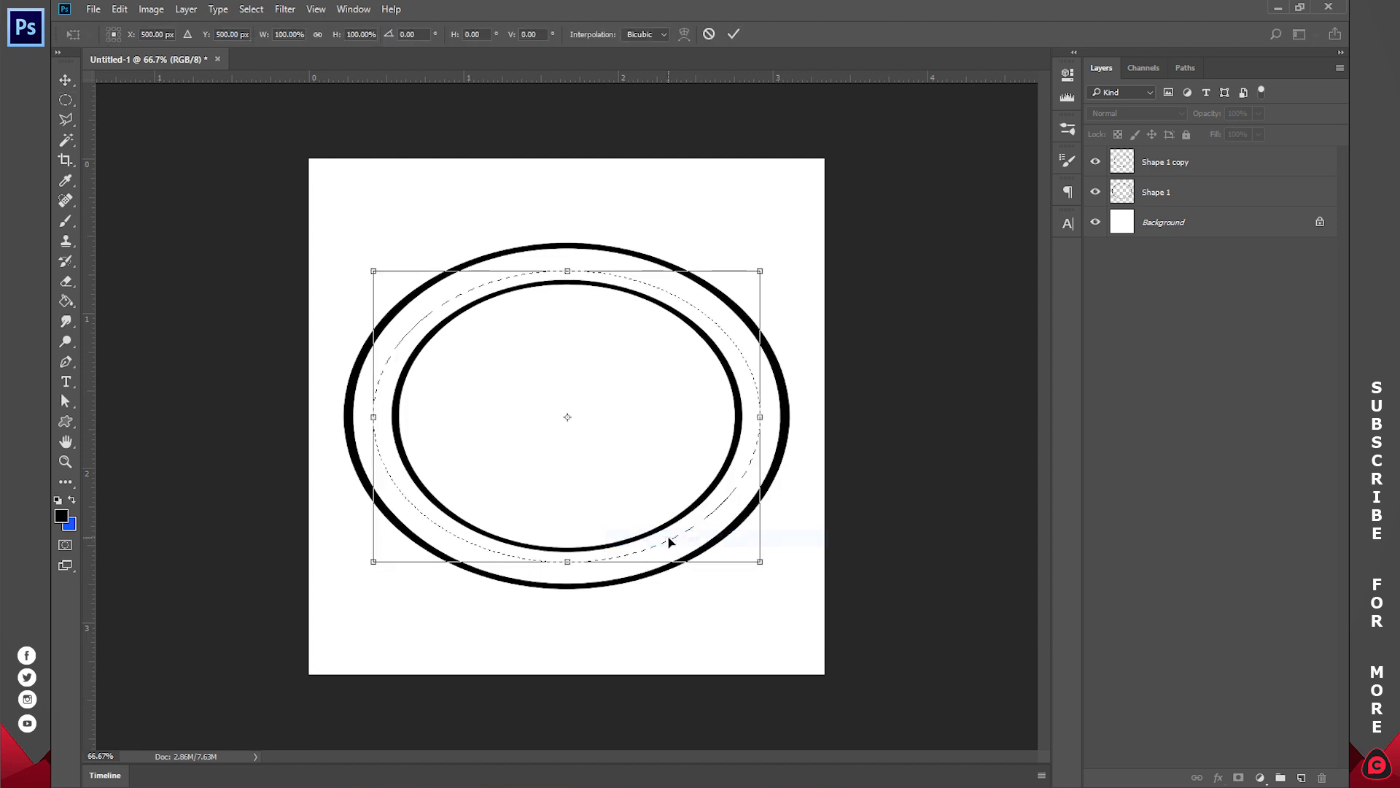
mouse_move(373, 418)
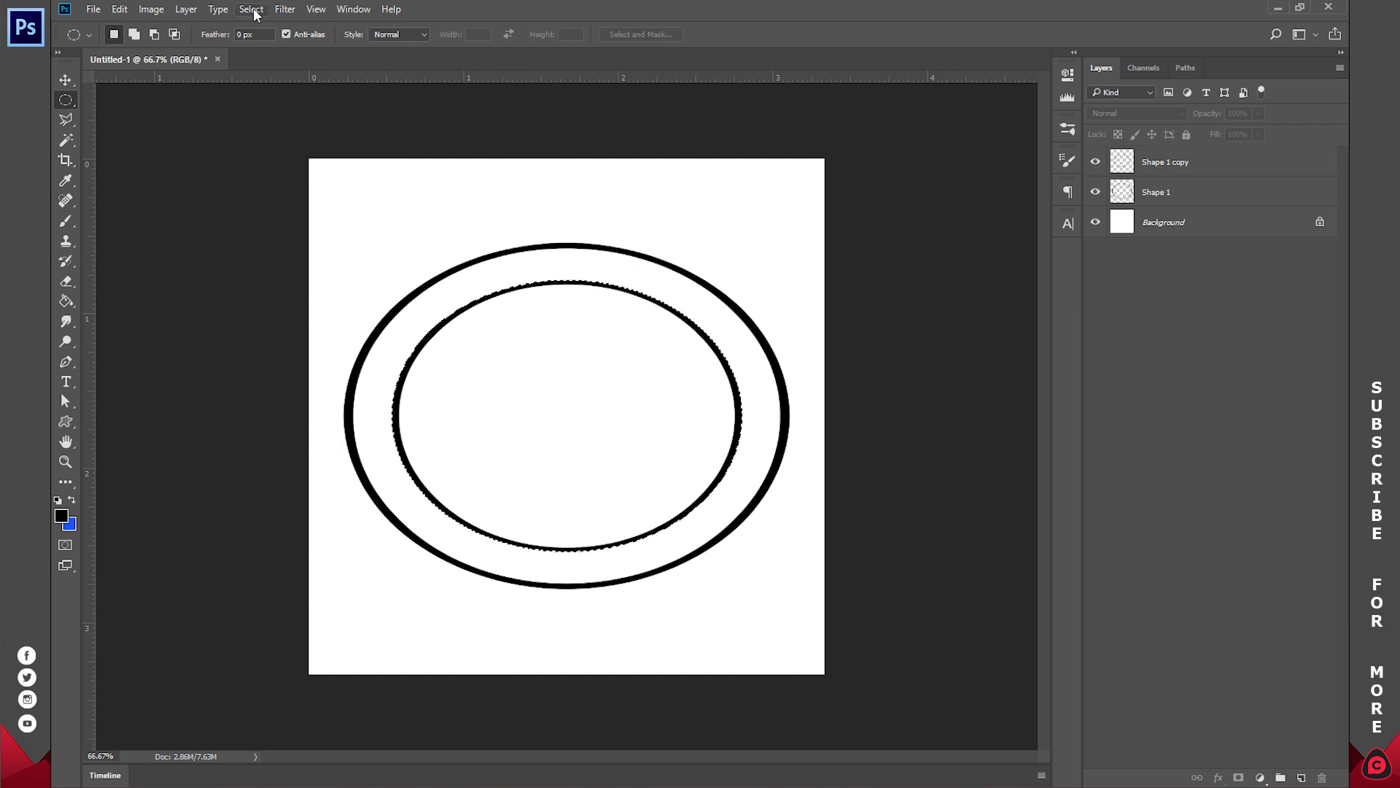
left_click(250, 9)
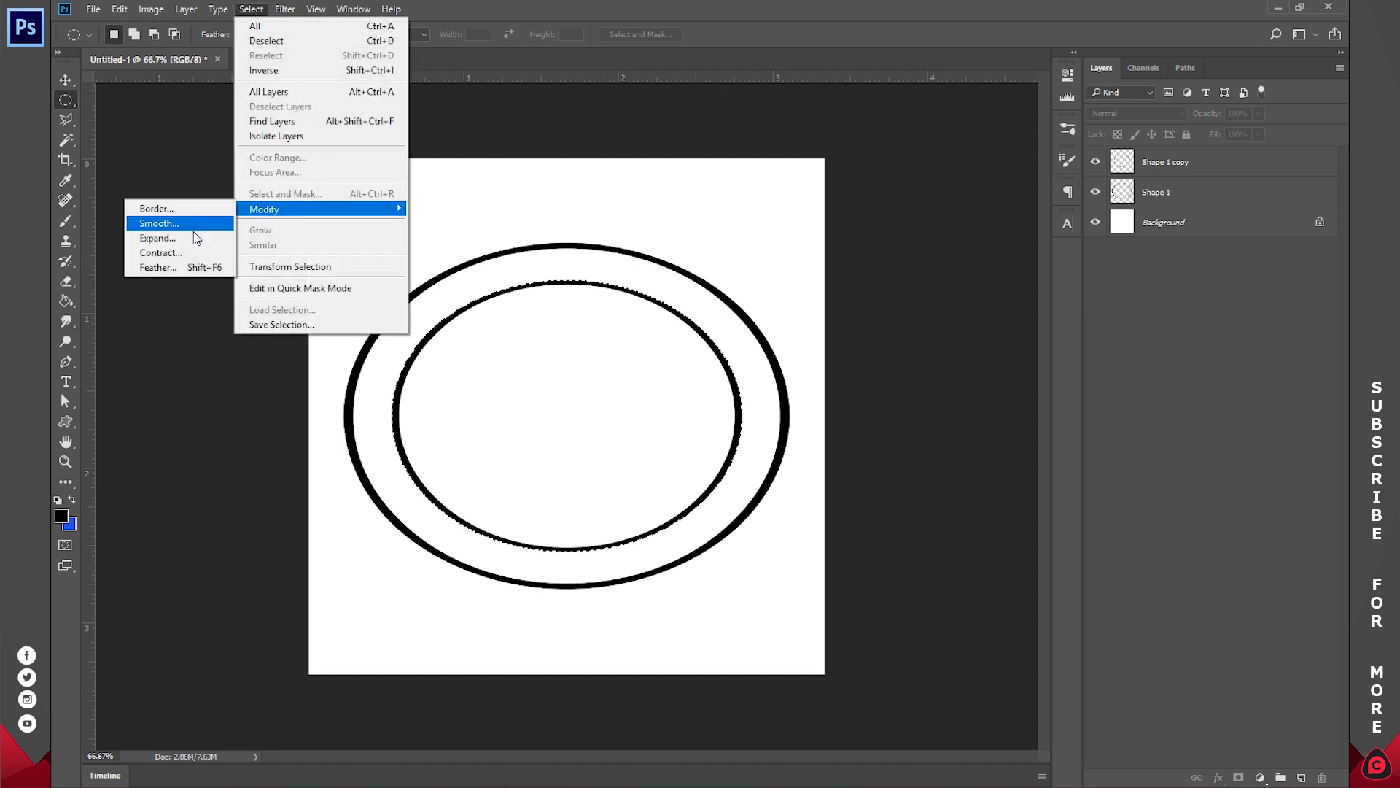
left_click(157, 238)
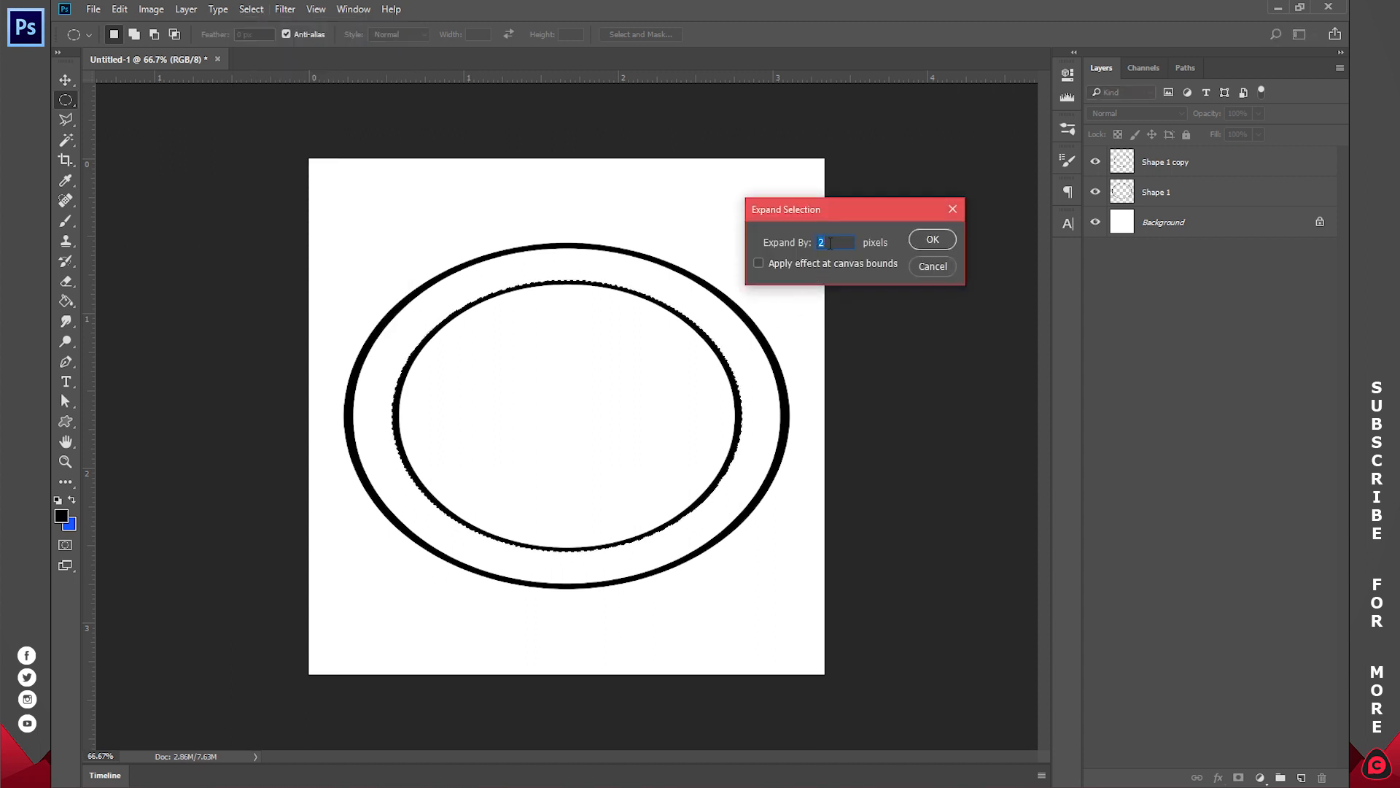
type("10")
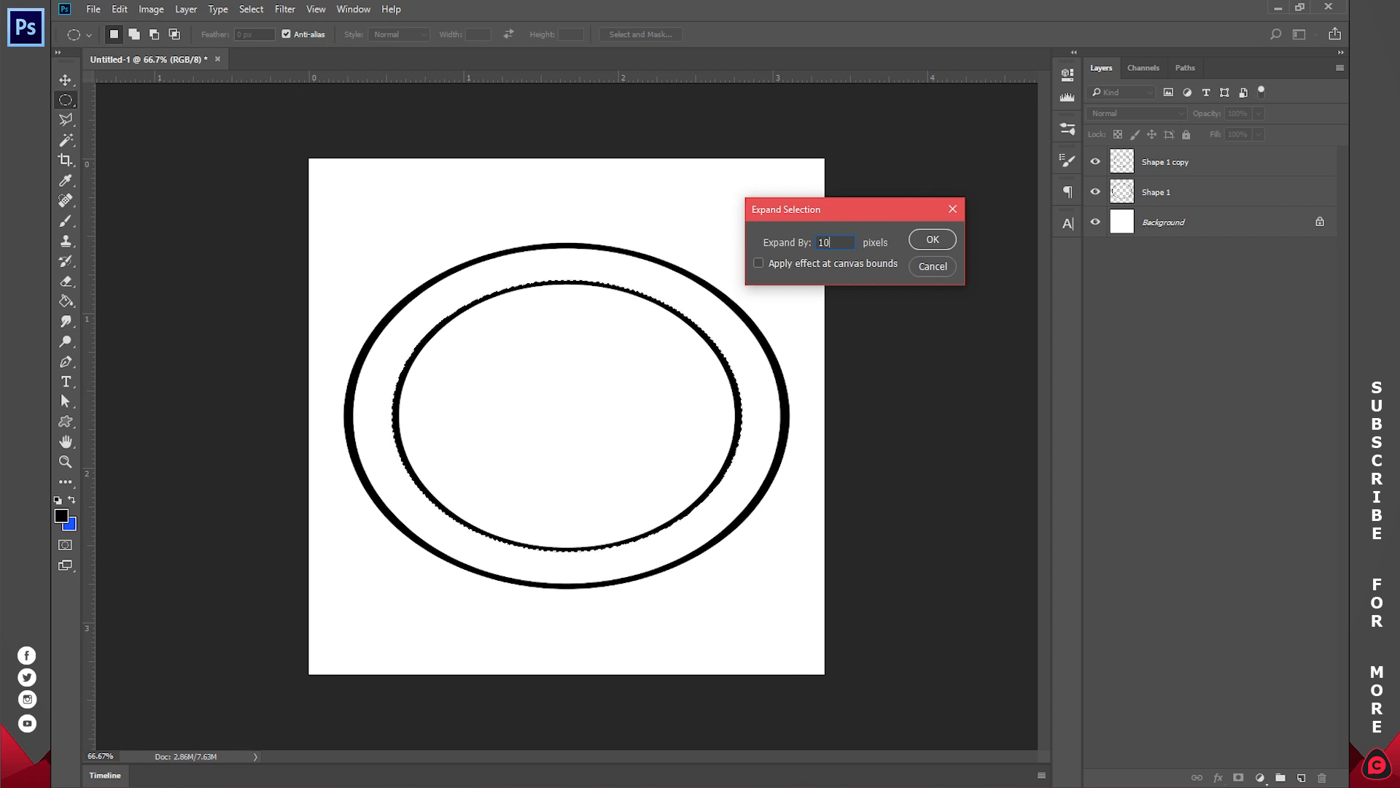
left_click(931, 239)
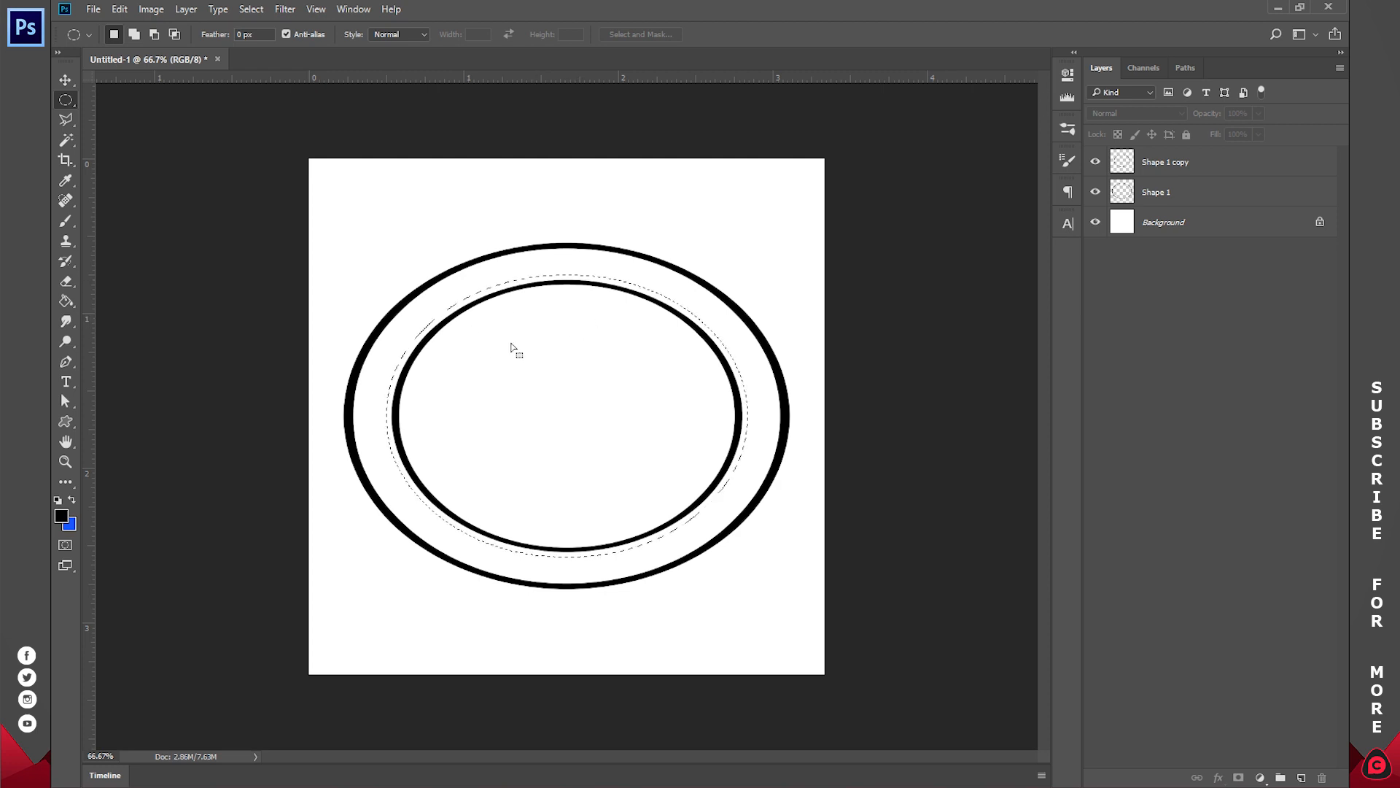
Convert the expanded selection into a work path
right_click(513, 348)
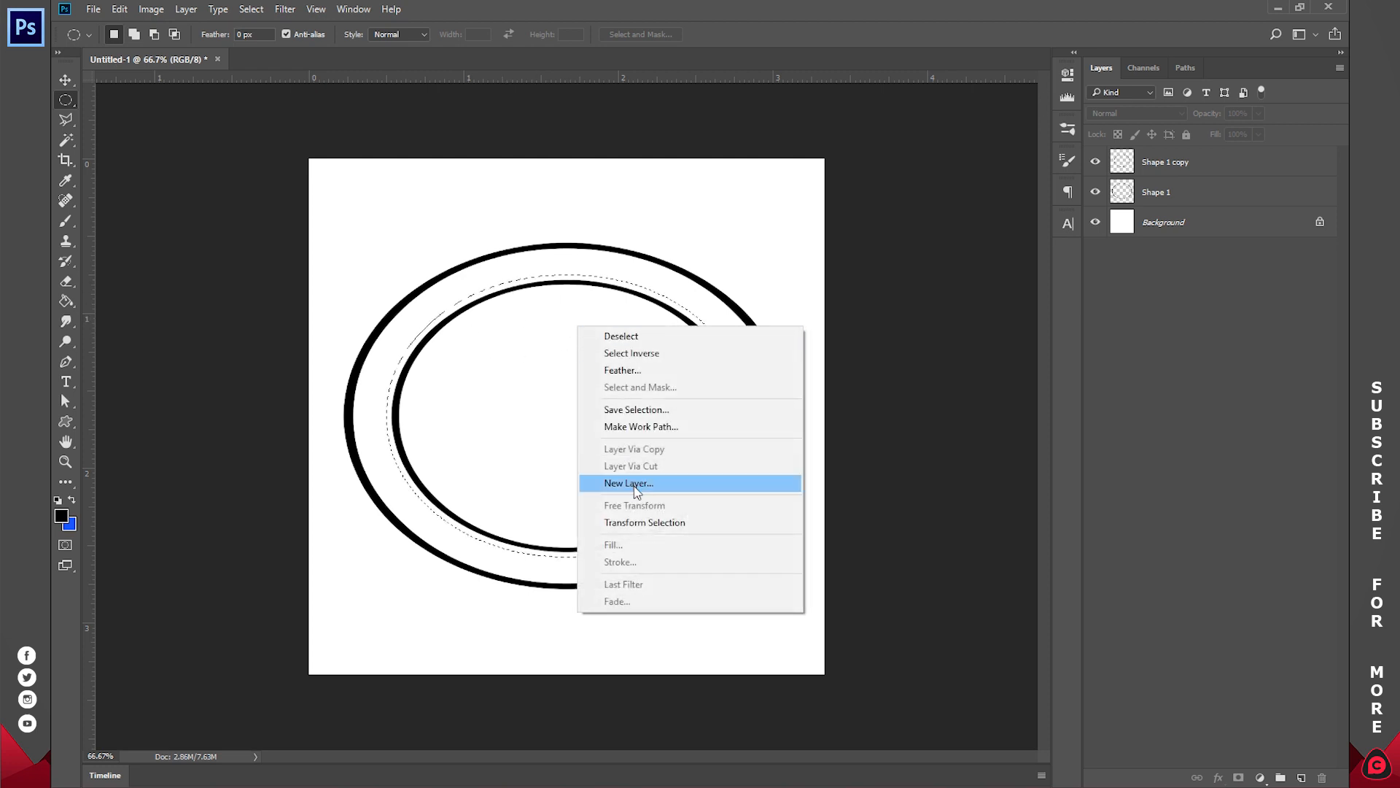
mouse_move(674, 433)
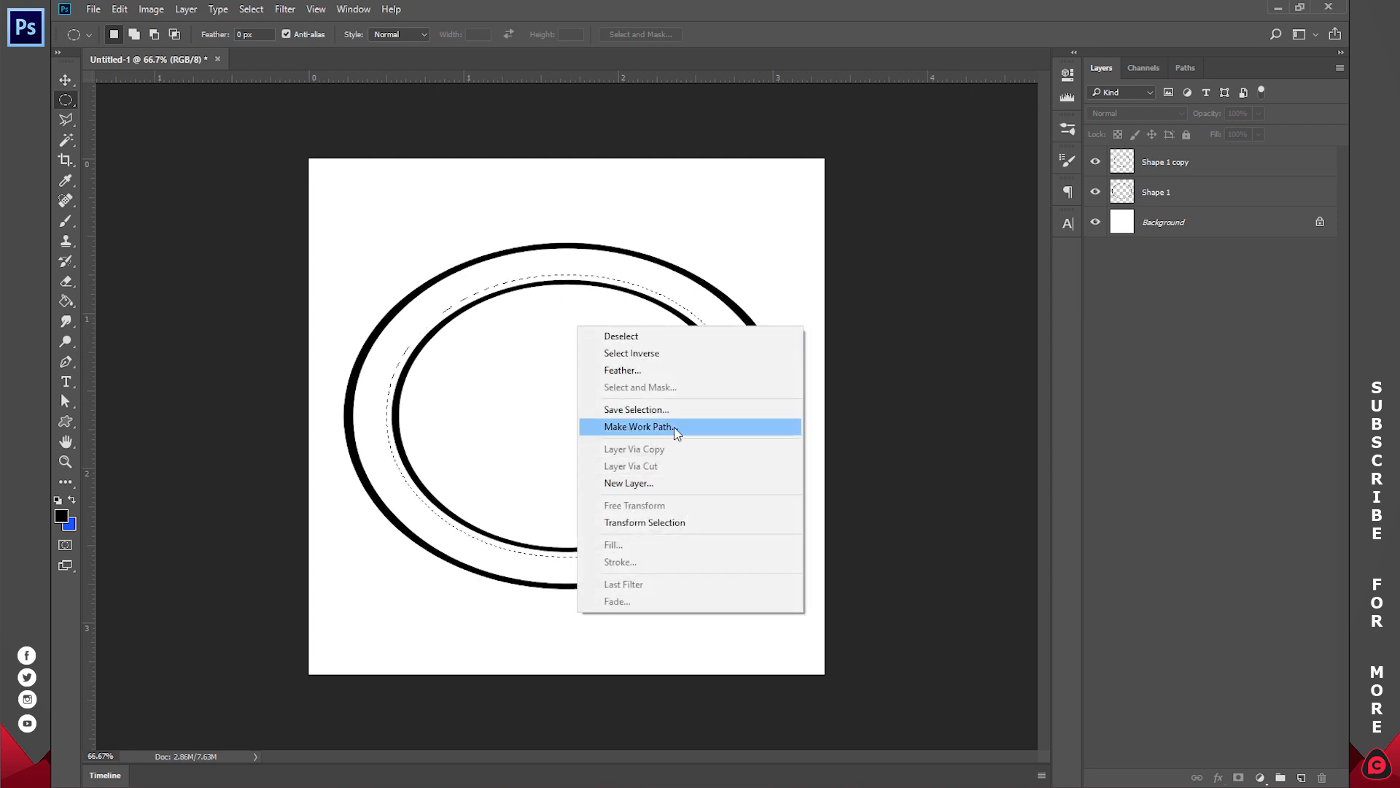
left_click(638, 426)
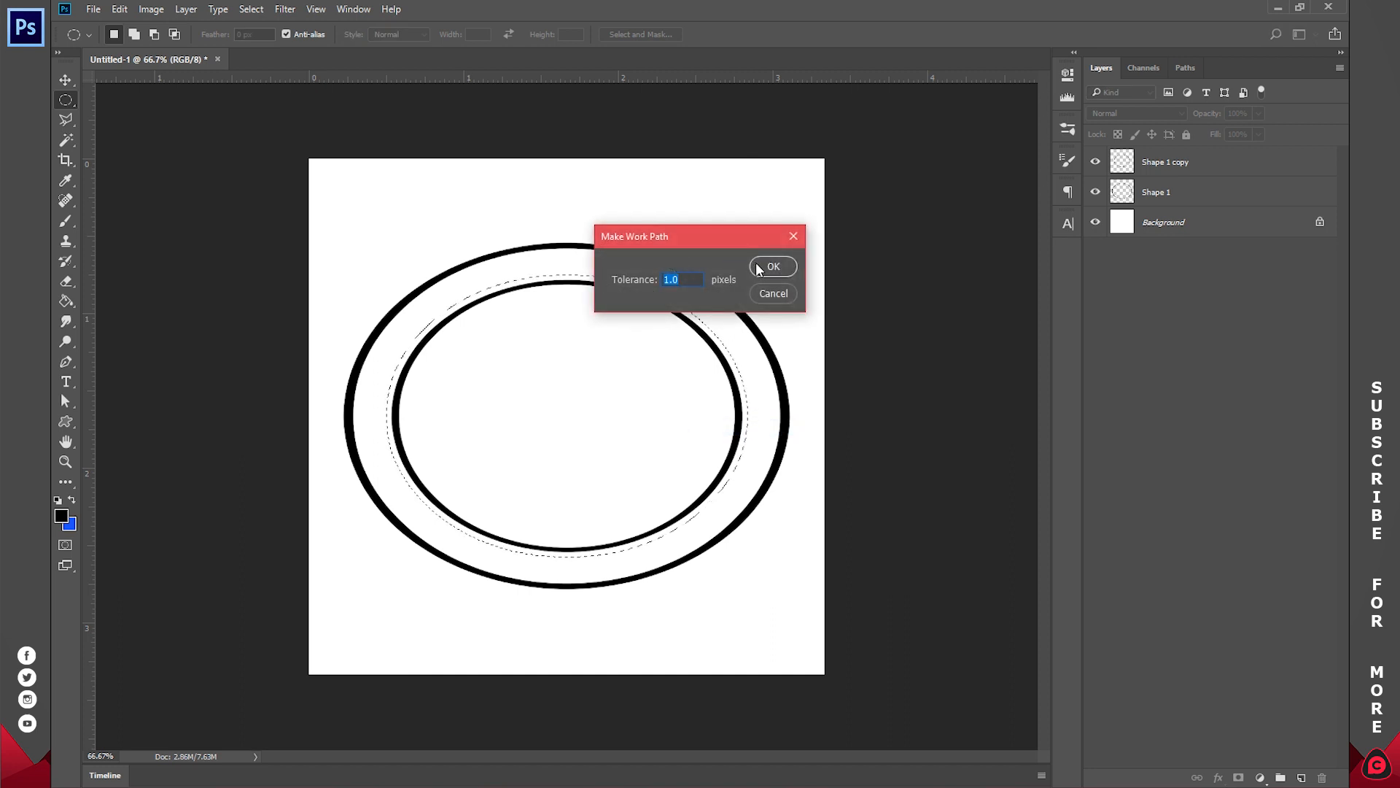
left_click(773, 266)
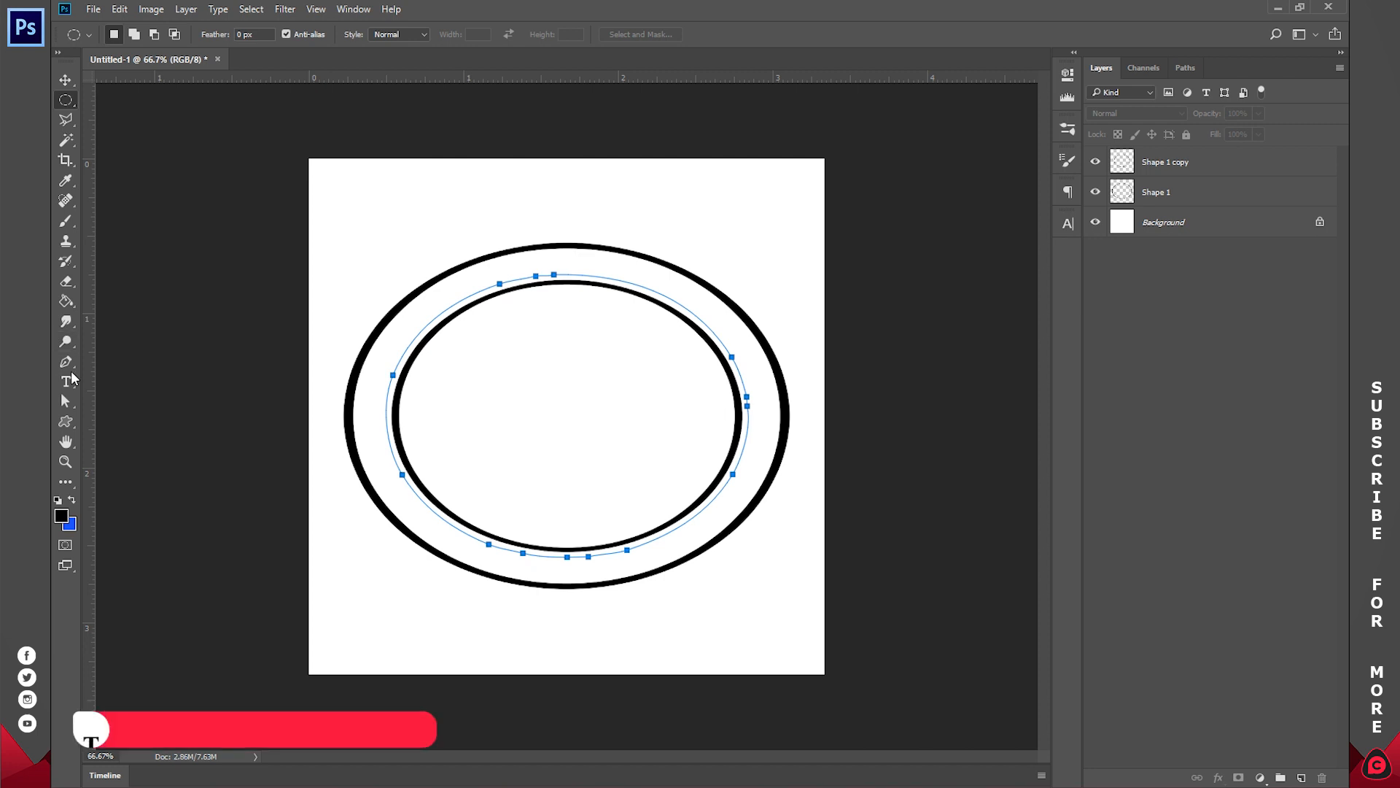
Type 'PHENO BASIC SCHOOL COMPLEX' on the oval work path
left_click(65, 382)
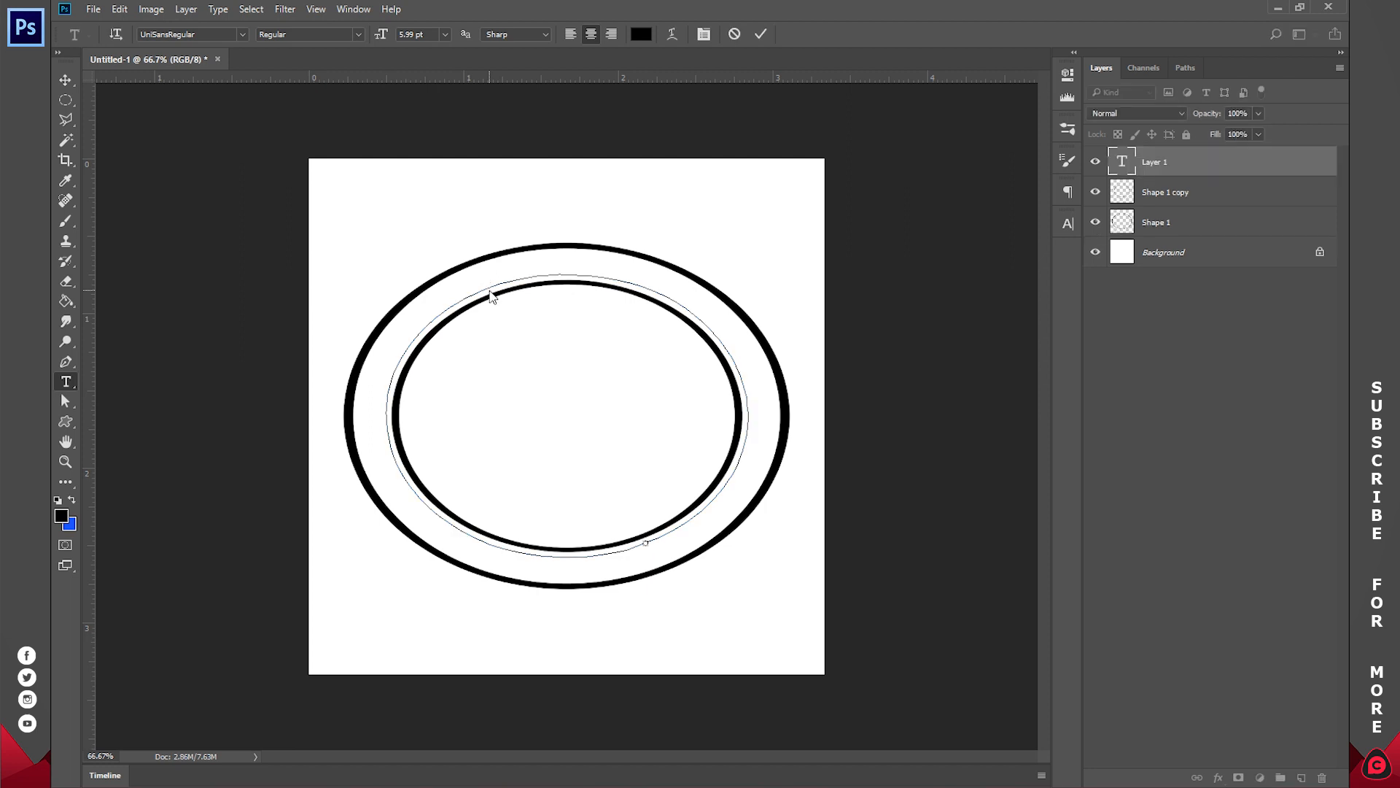
type("PHENO BASIC SCHOOL COMPLEX")
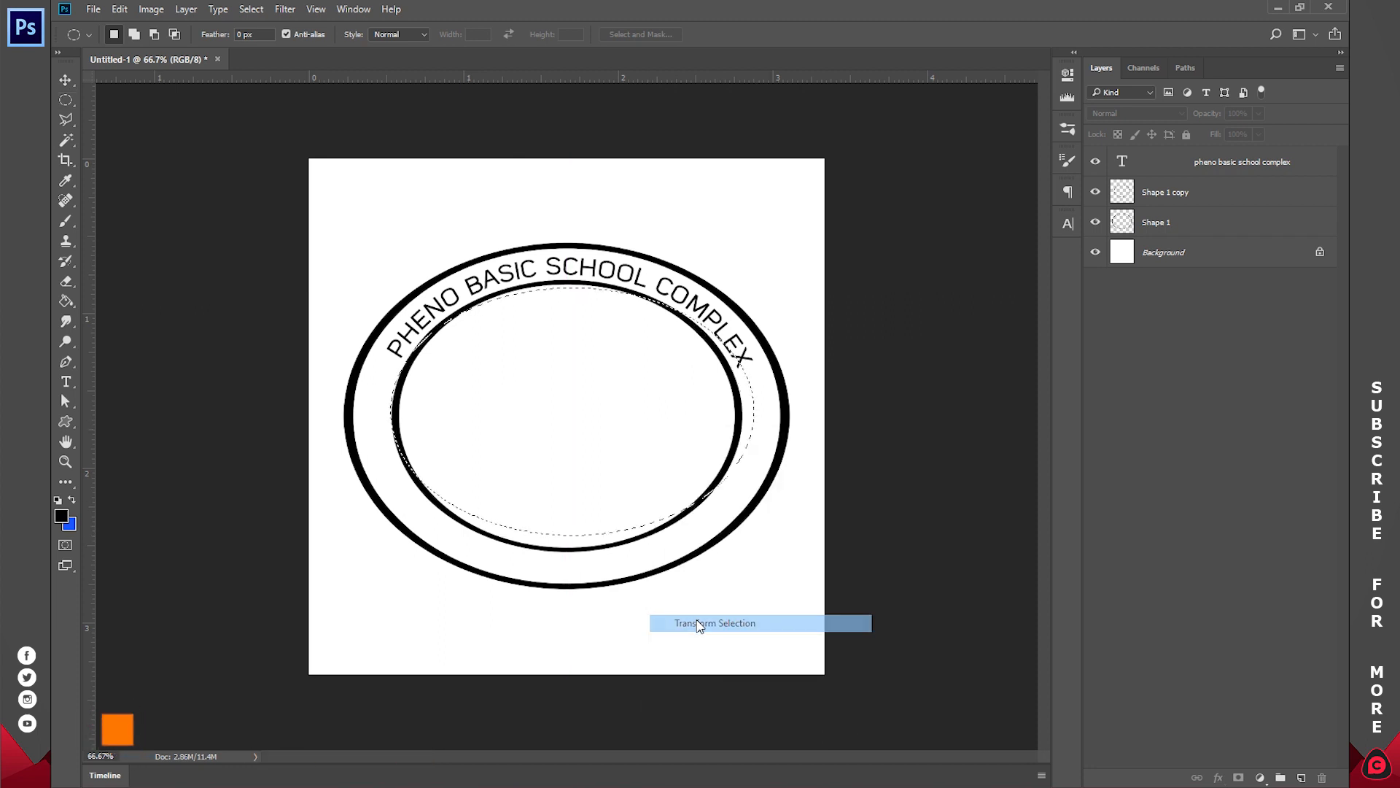
Reshape the elliptical selection, expand it twice (first by 10 pixels), then invert it
left_click(714, 622)
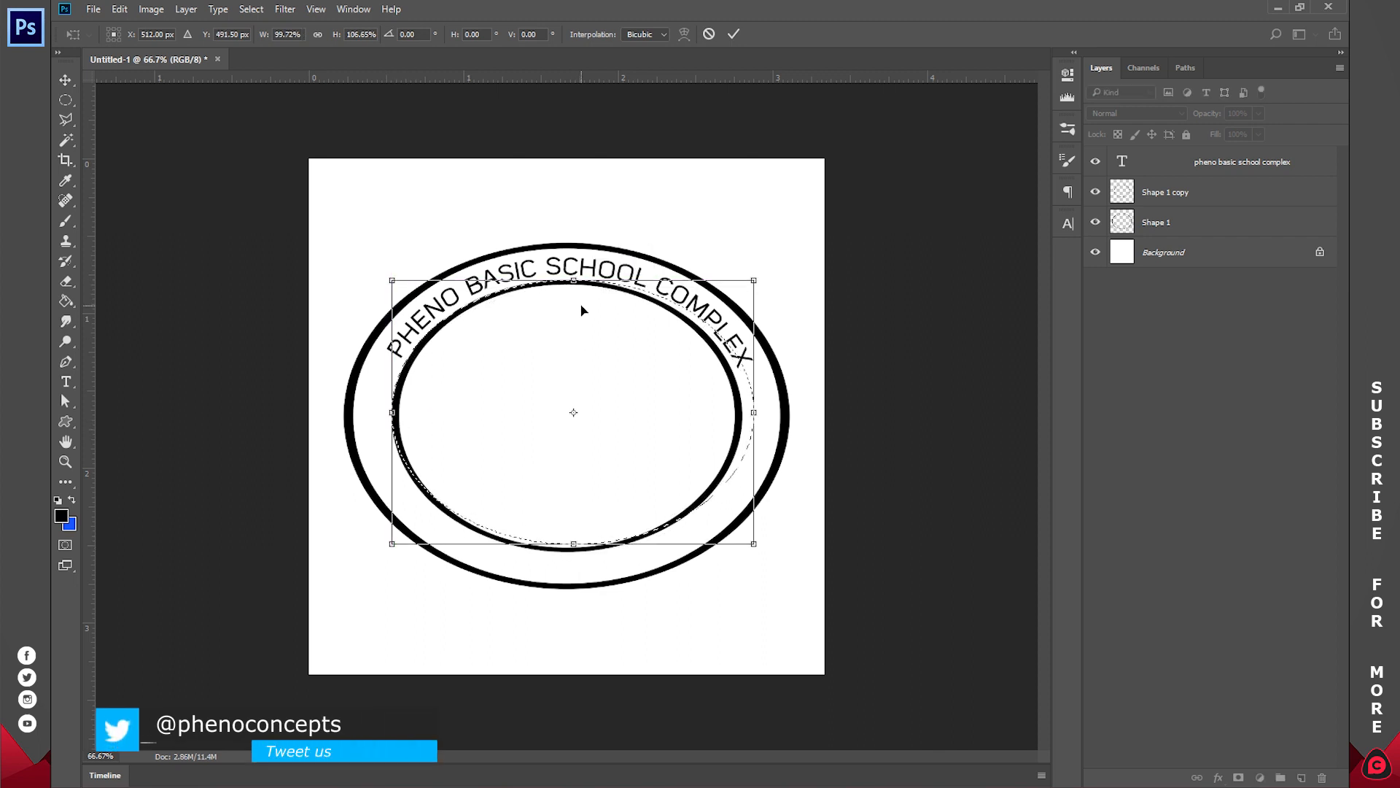
left_click(733, 35)
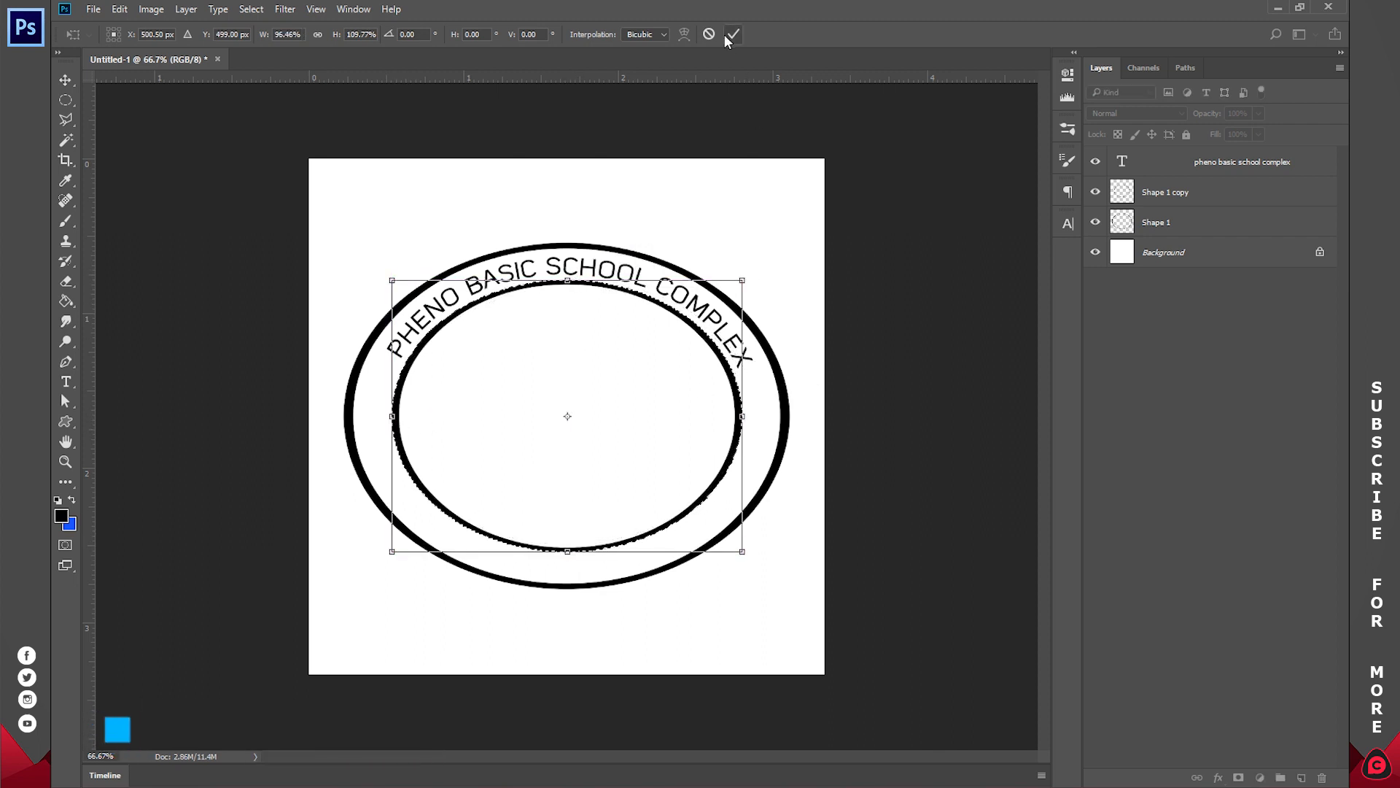
left_click(251, 9)
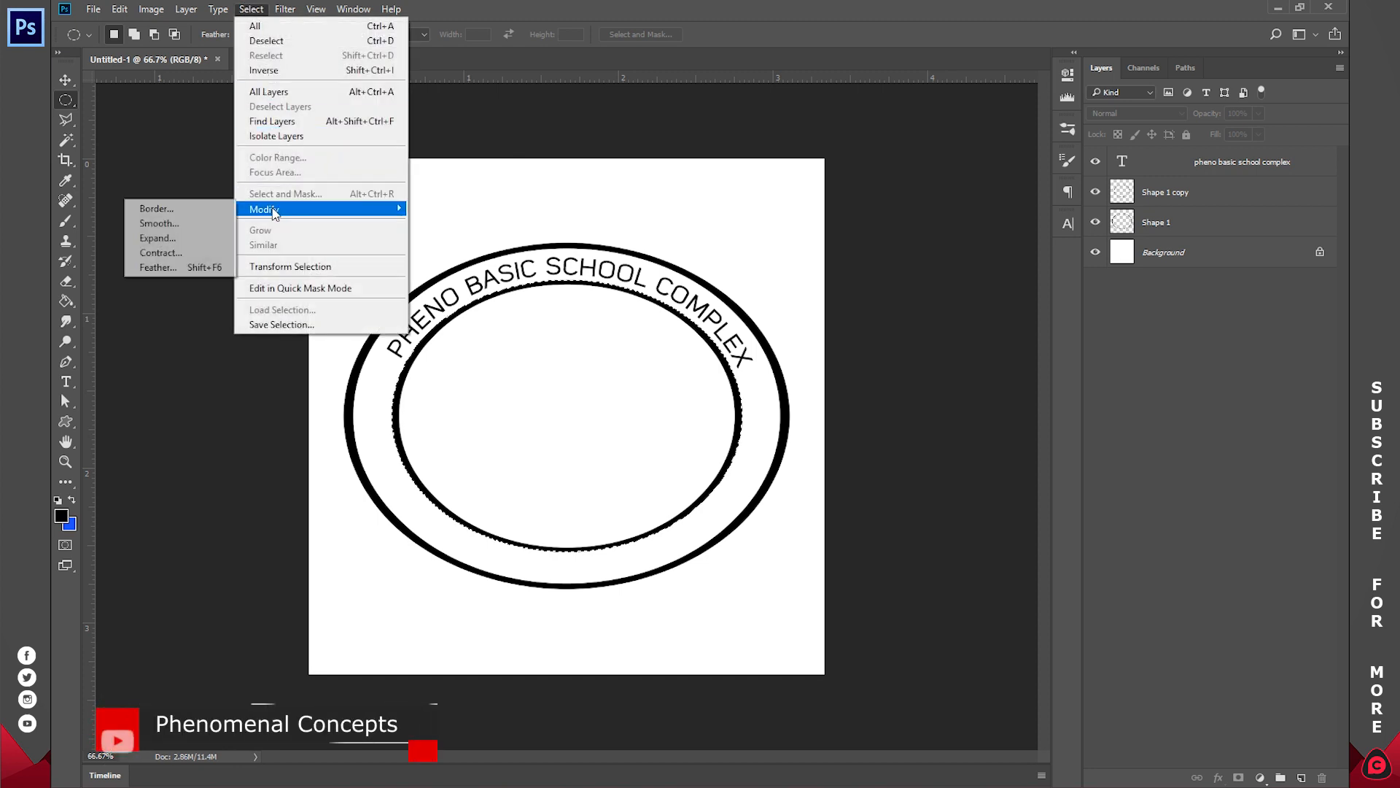
mouse_move(199, 222)
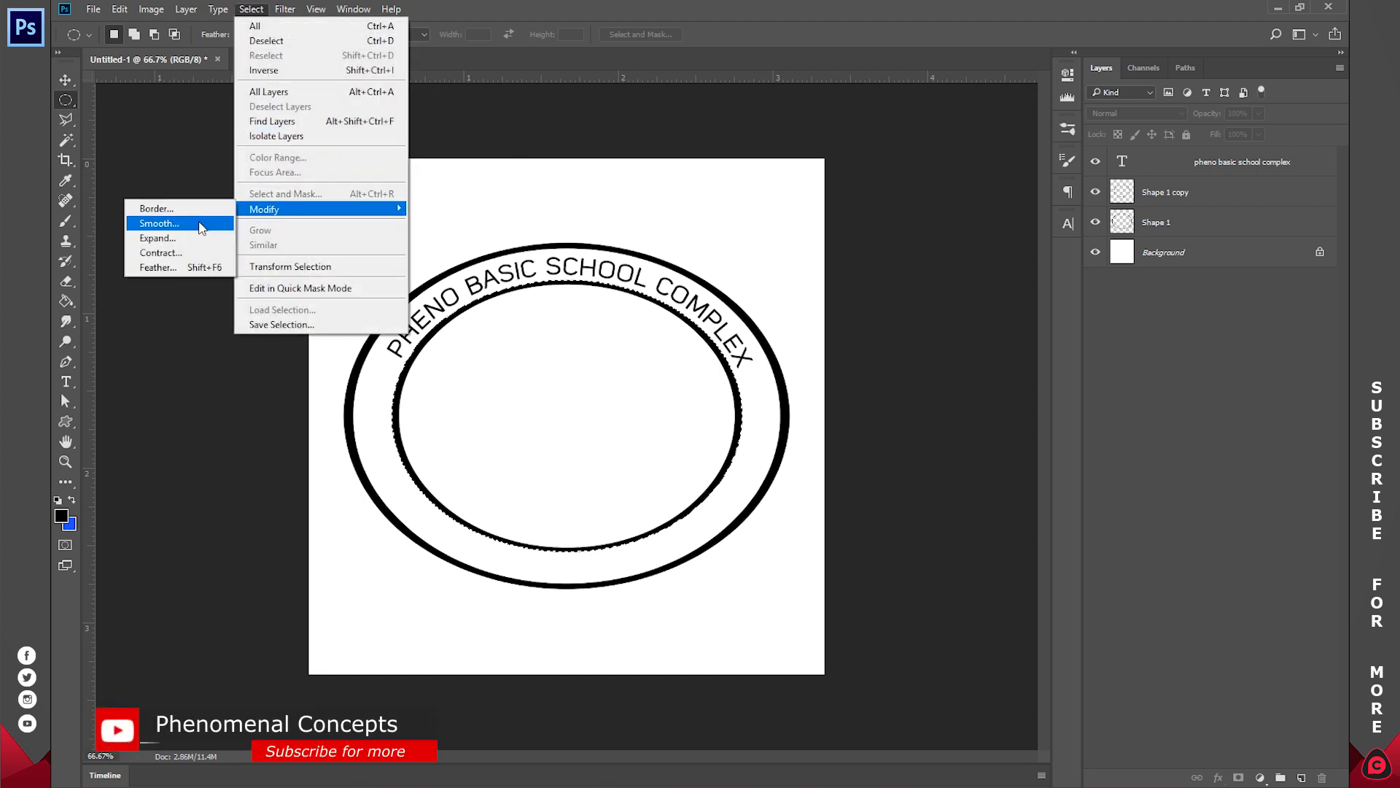
left_click(157, 238)
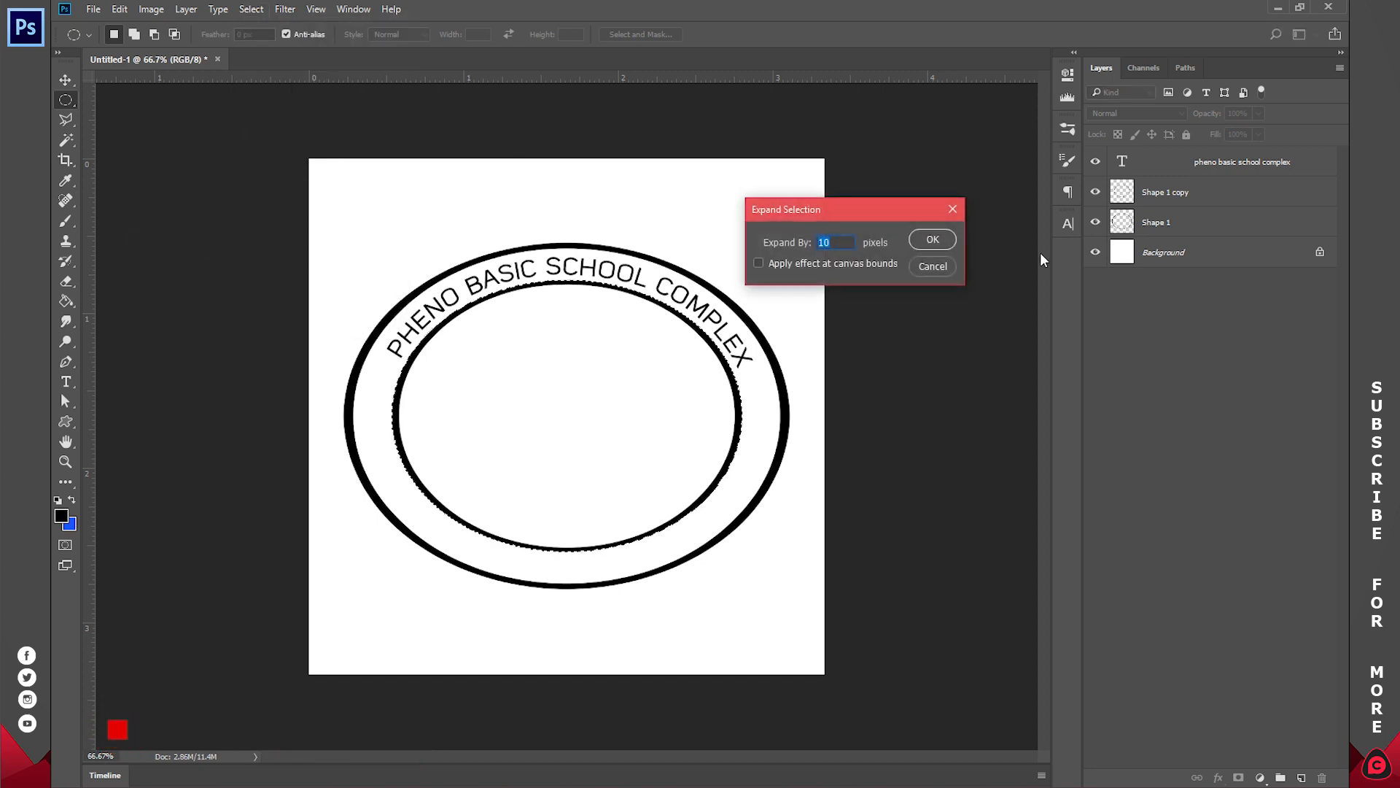
left_click(931, 238)
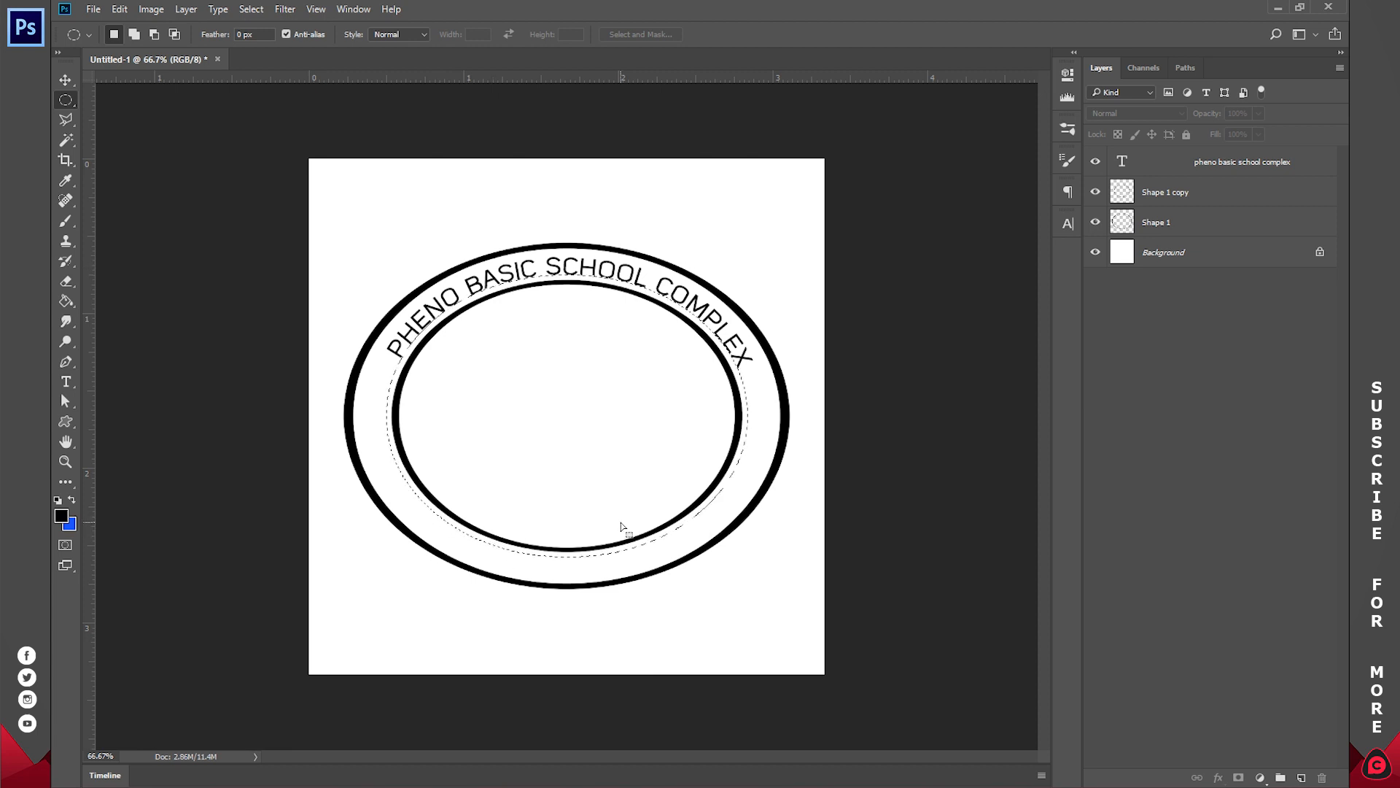
left_click(251, 8)
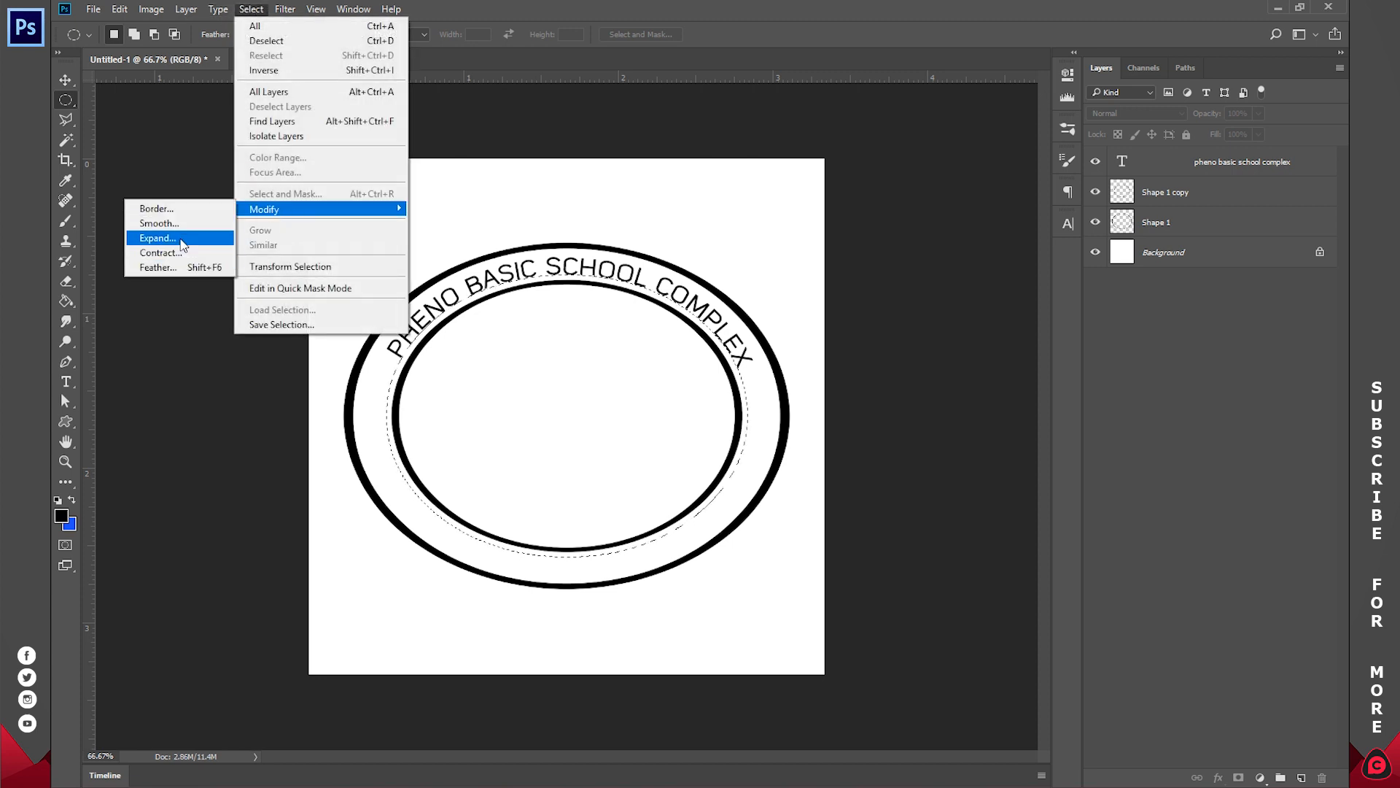
left_click(159, 237)
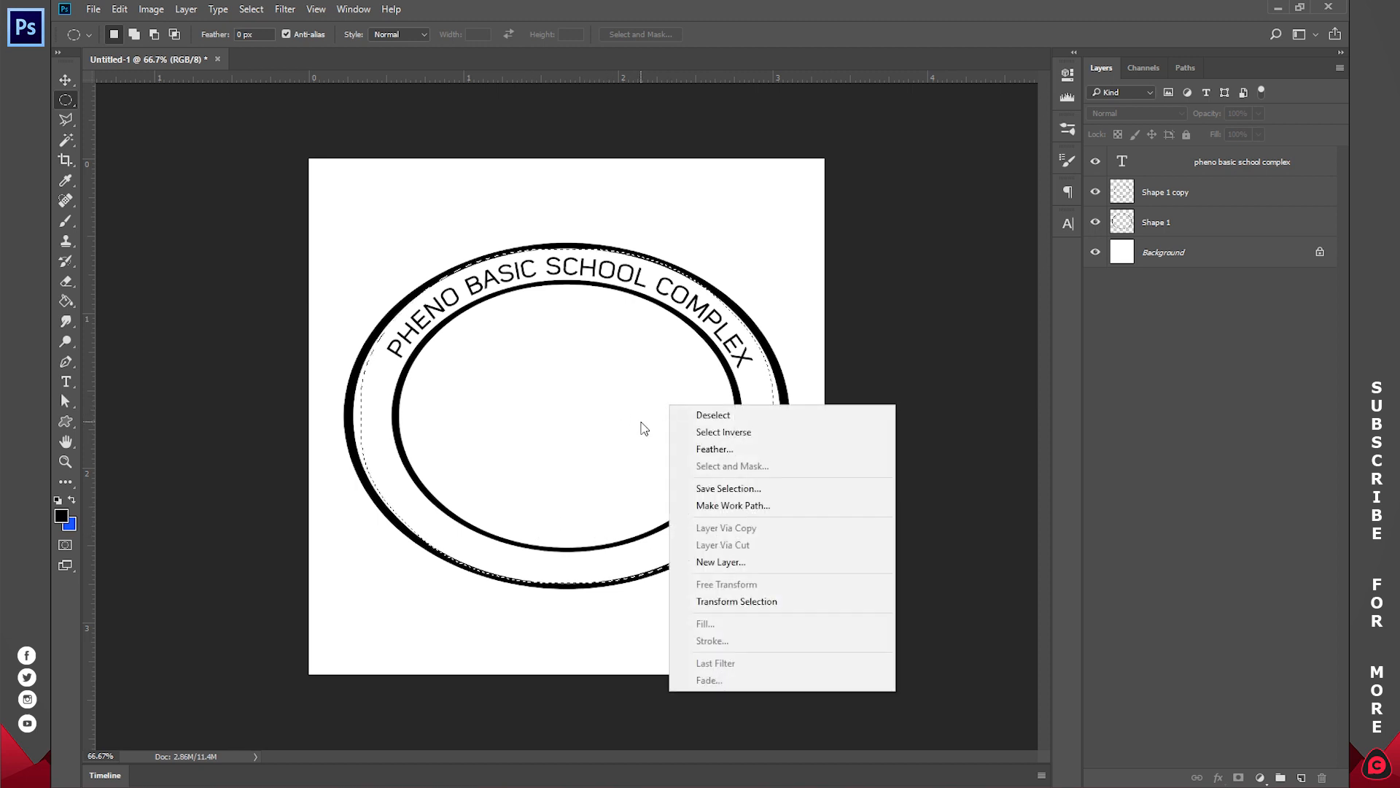
mouse_move(723, 431)
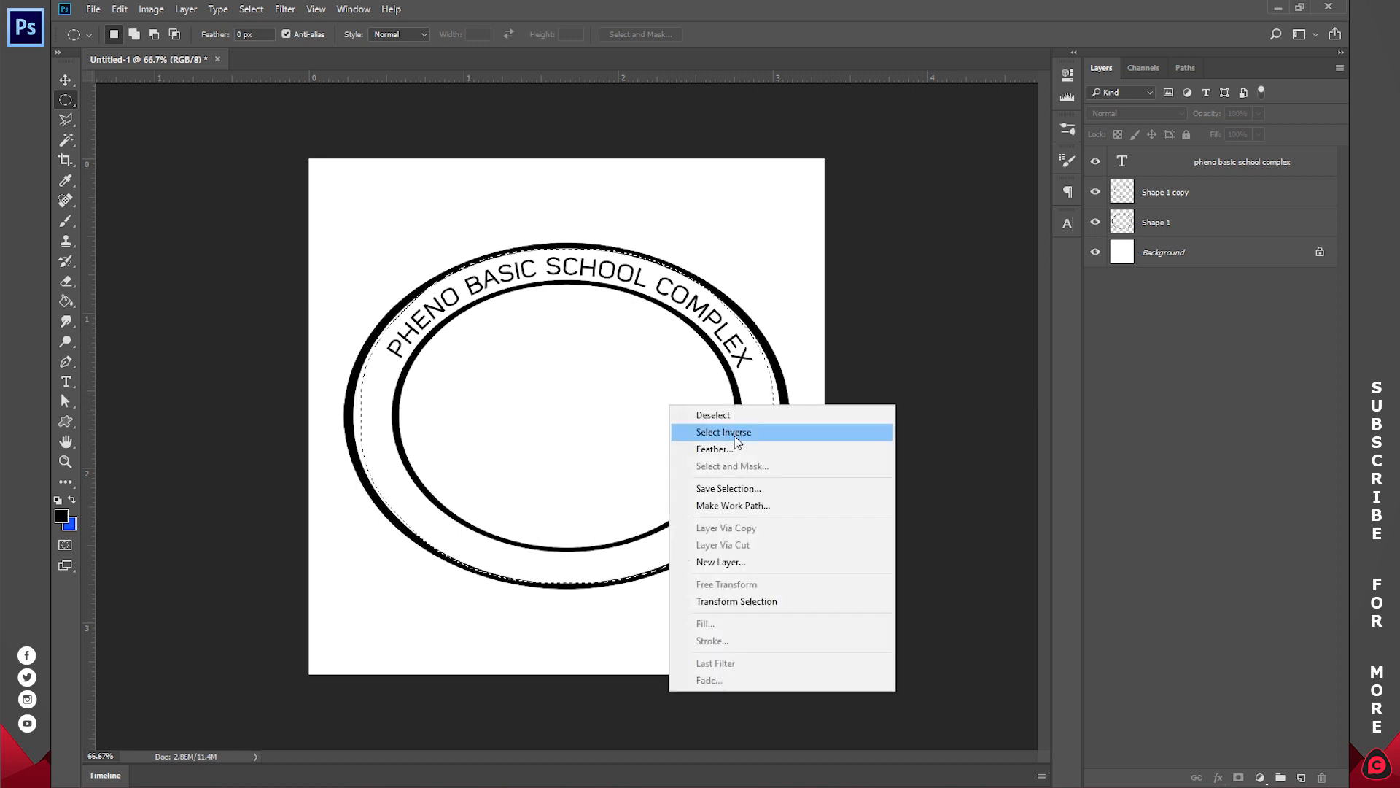
left_click(723, 431)
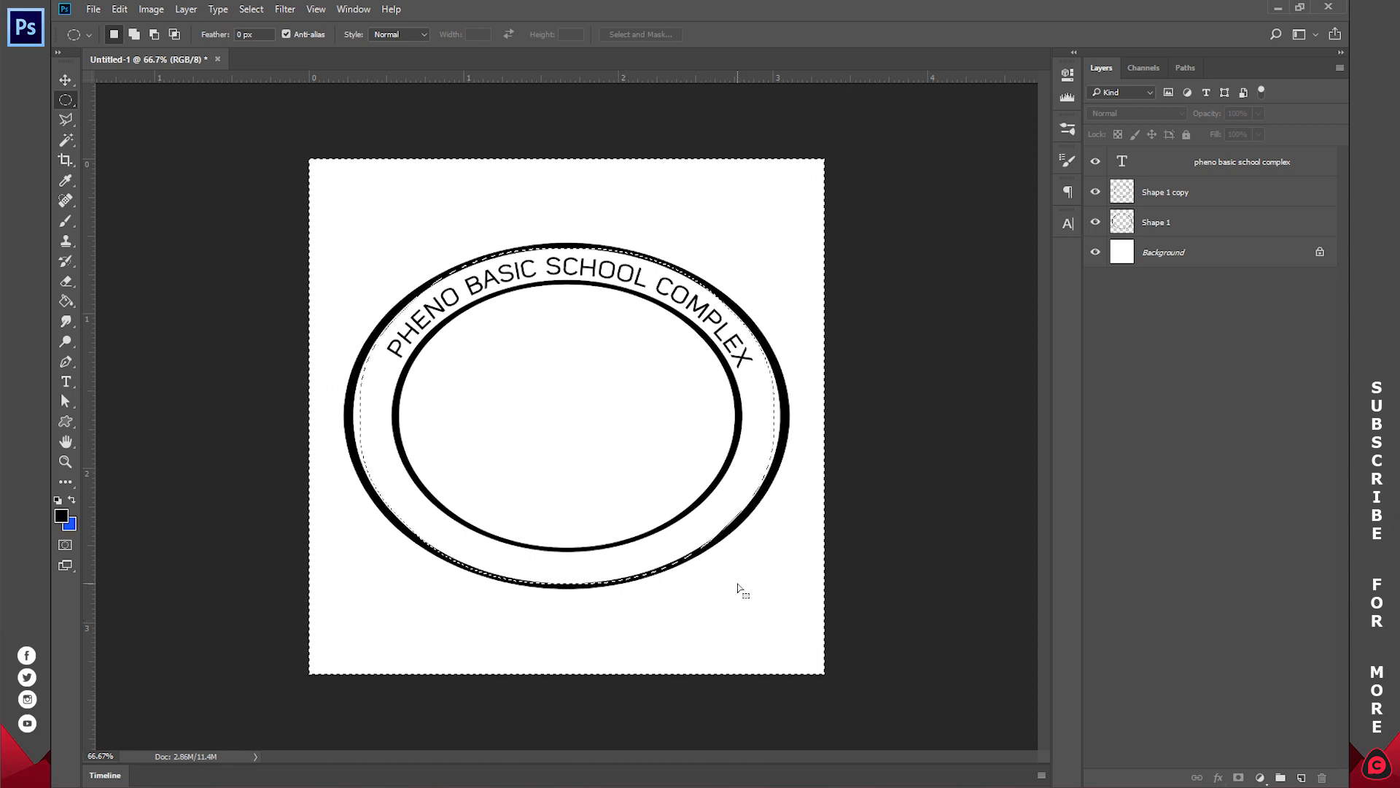
Convert the inverted selection into a work path
right_click(713, 586)
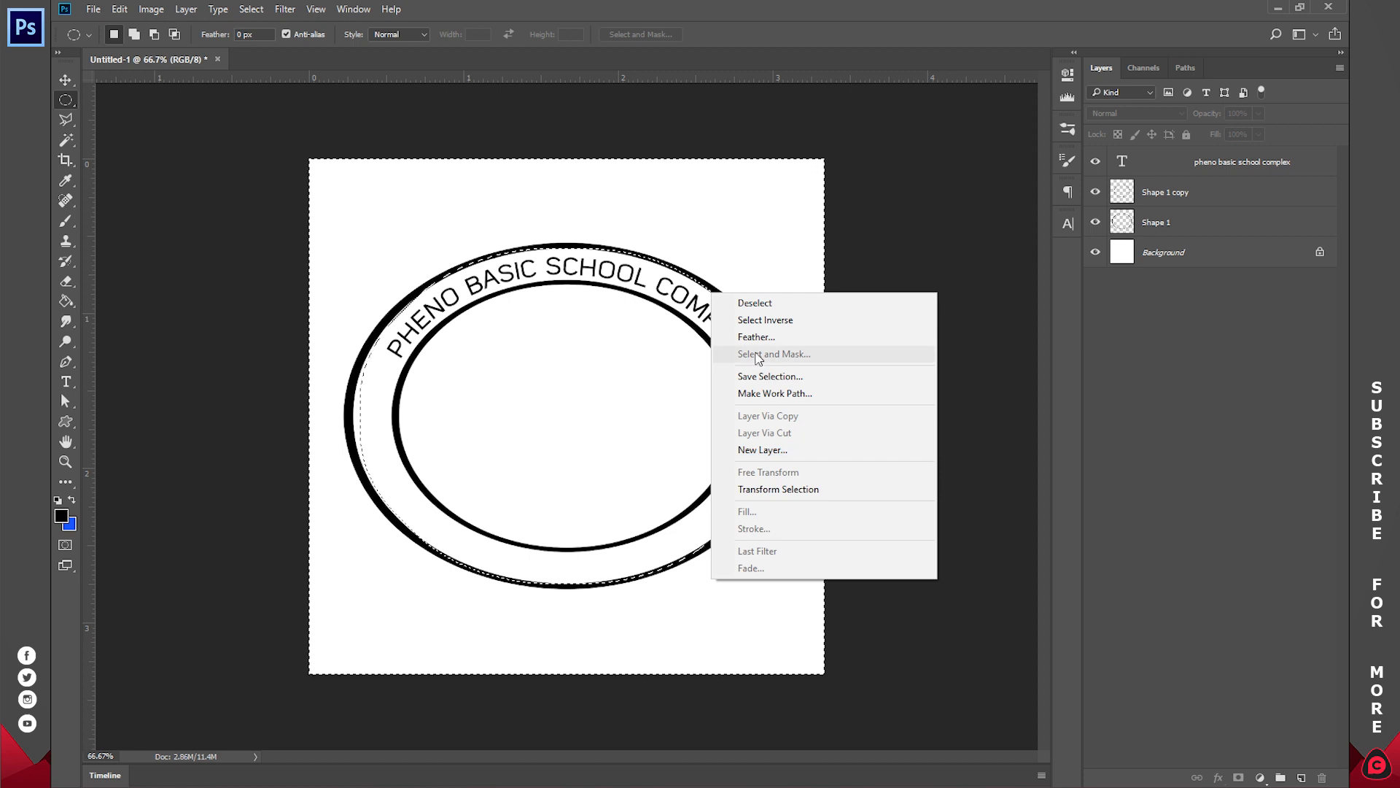
left_click(774, 393)
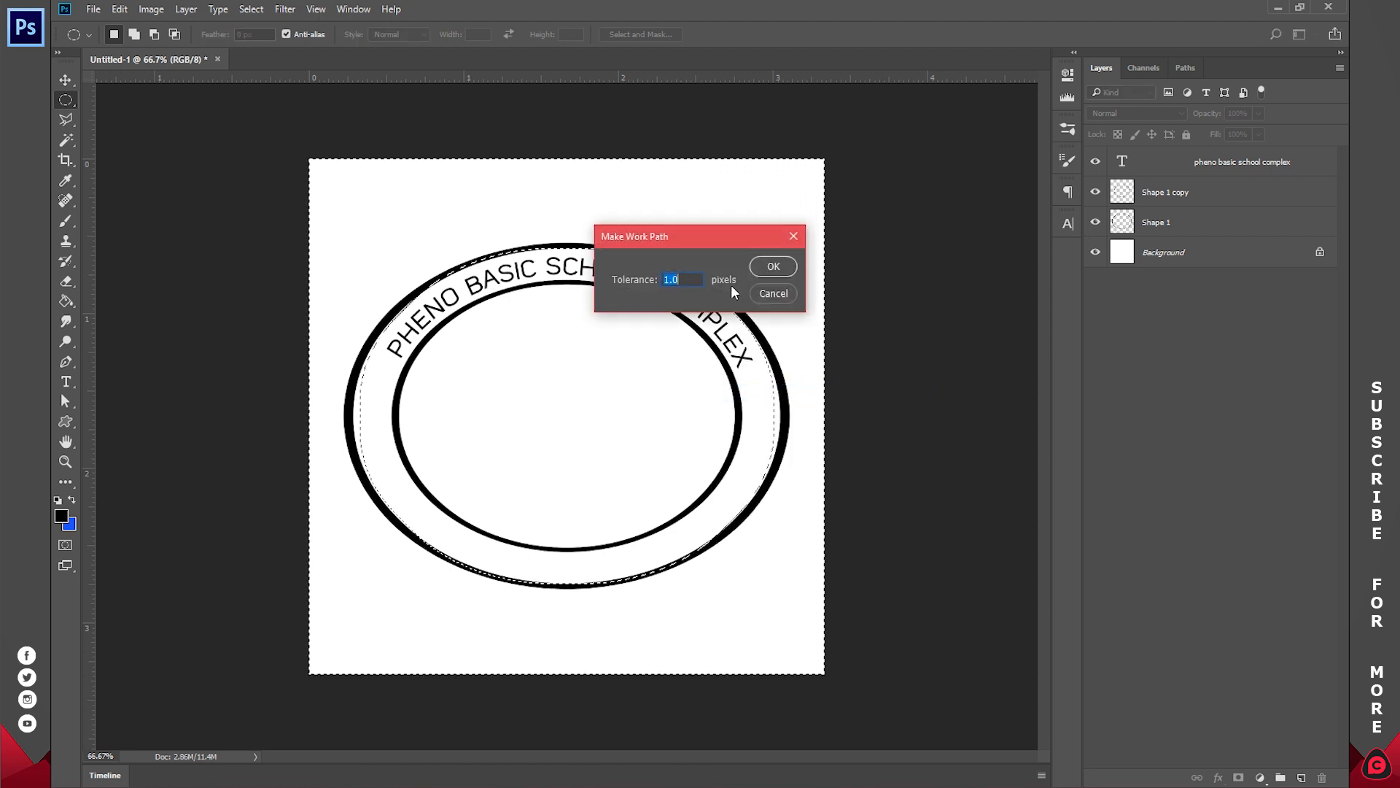
left_click(772, 266)
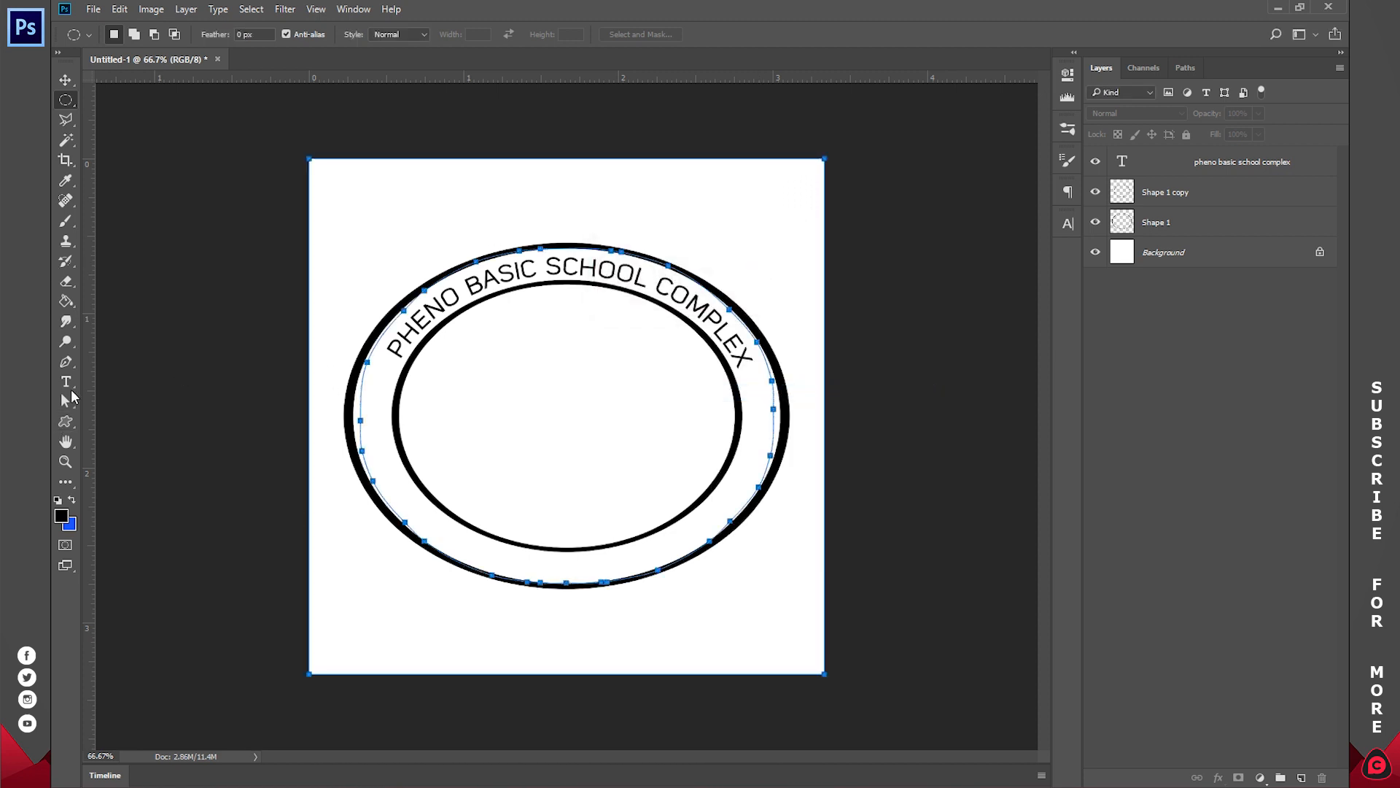
Type 'P. O. BOX MC 14521' along the bottom of the oval path
left_click(65, 382)
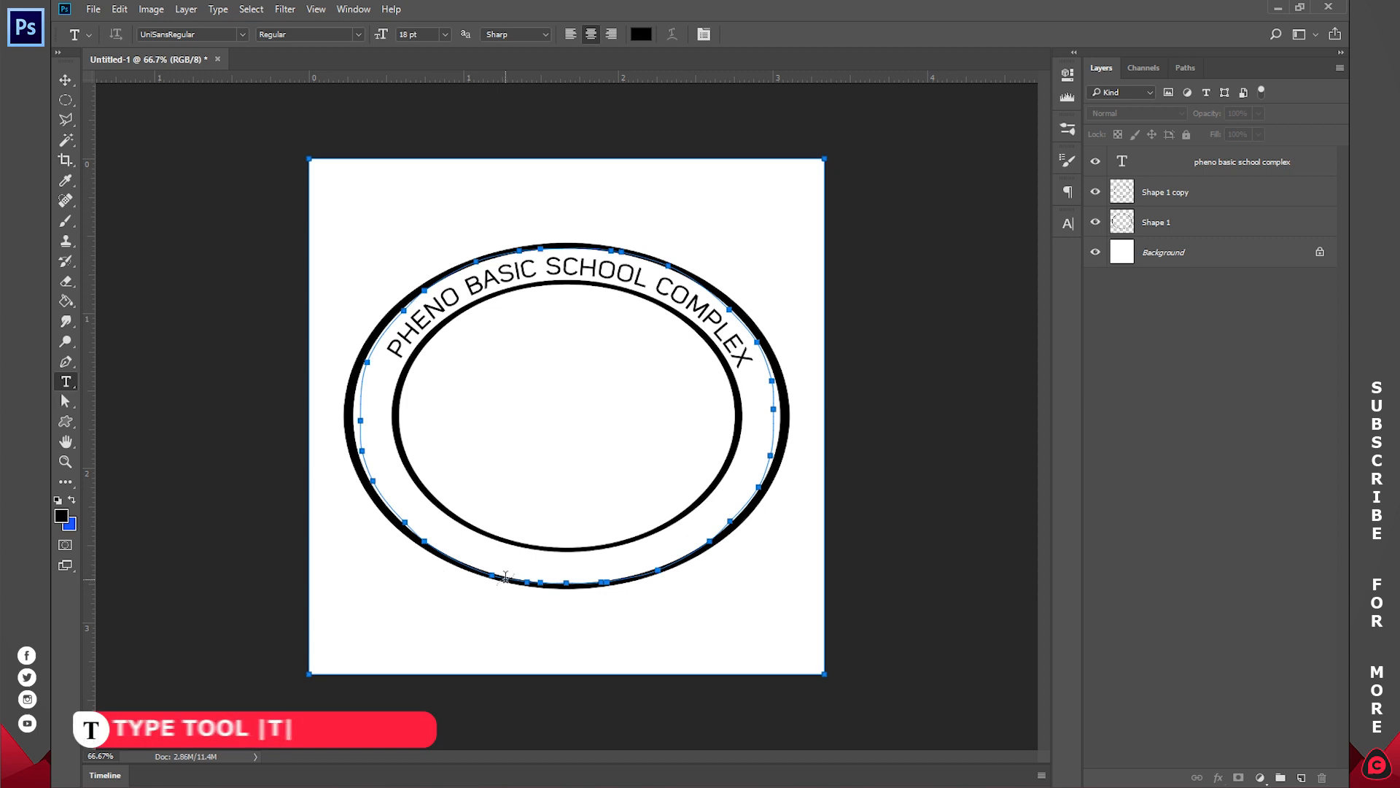
type("P")
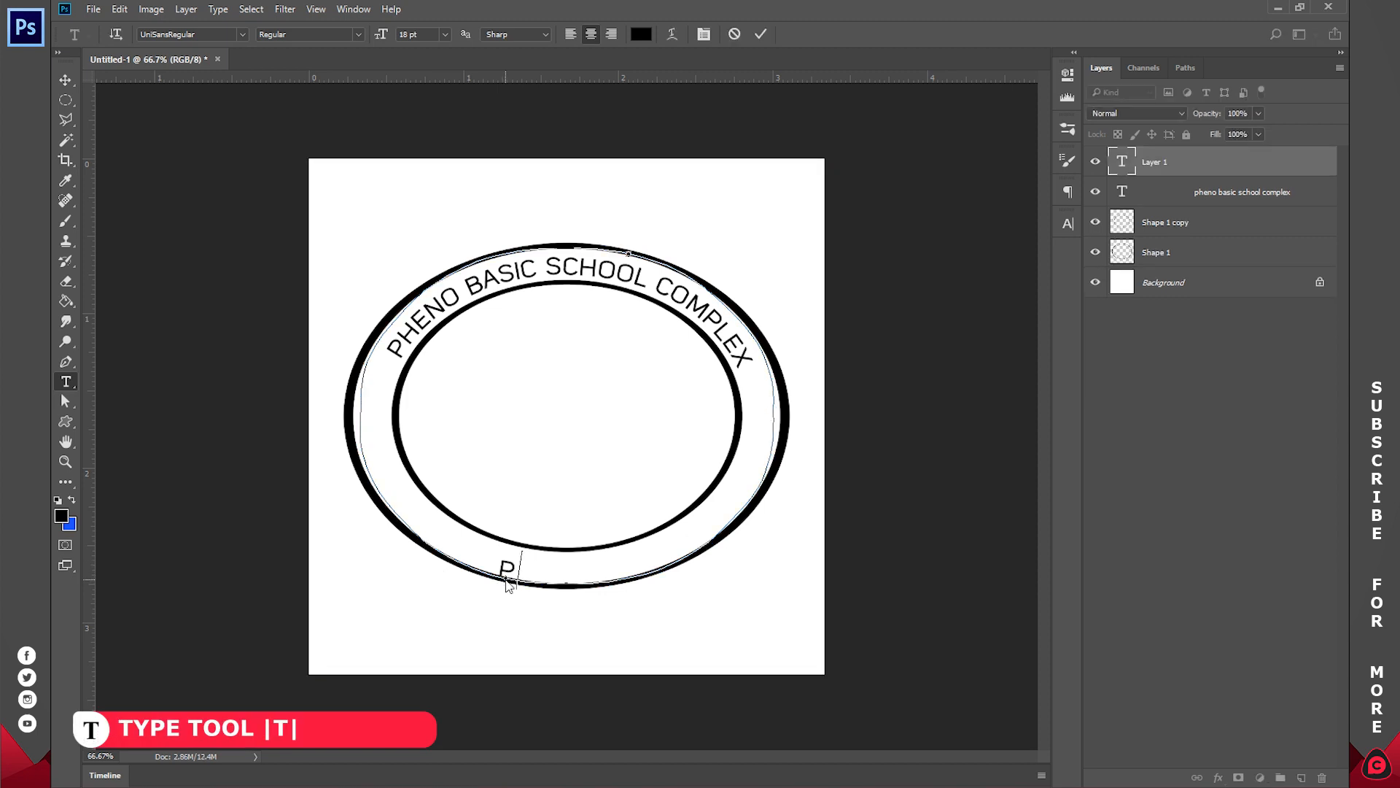
type(". O. BOX MC")
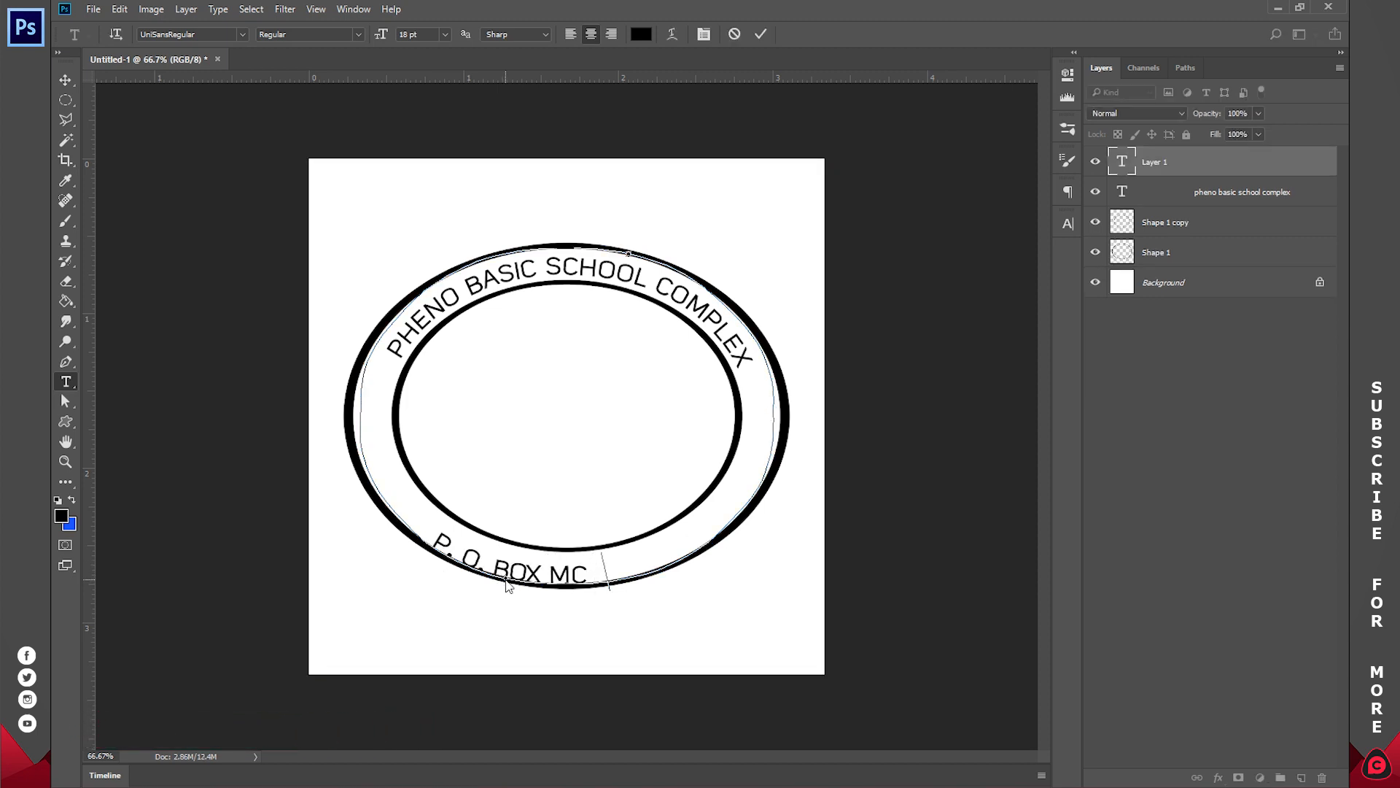
type("14521")
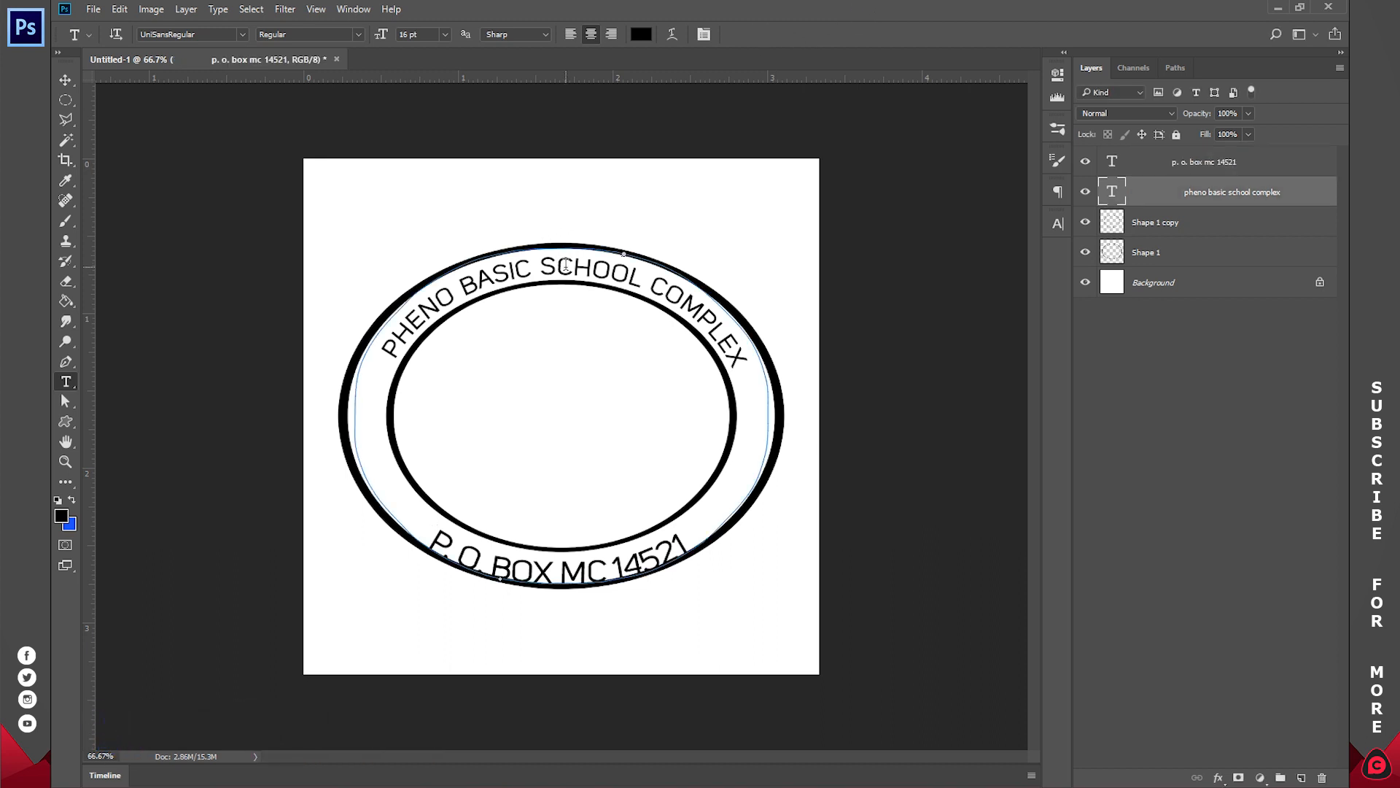
Add a 'DATE: ....' text line inside the inner oval and select the P. O. BOX text layer
left_click(1058, 223)
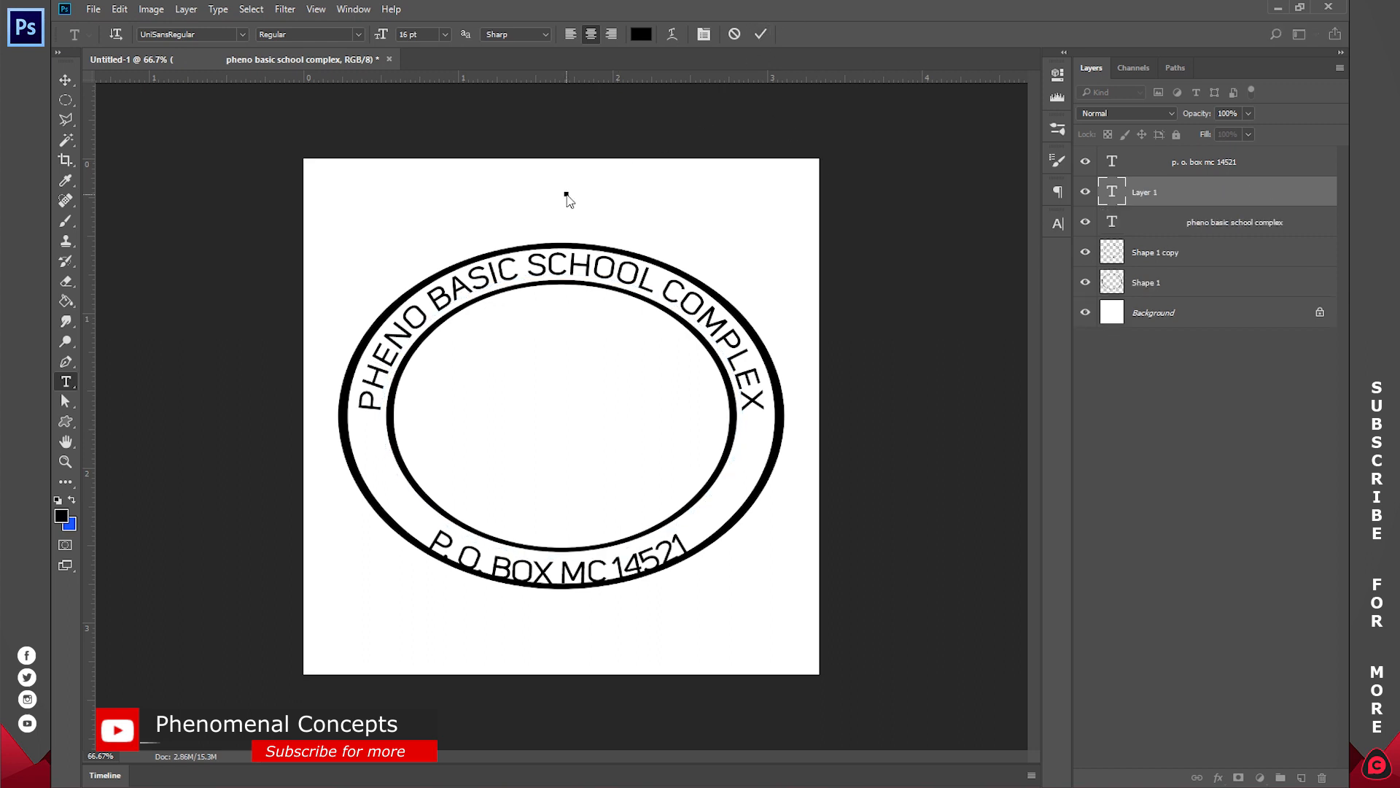
type("DATE: ......../ ......./ ........")
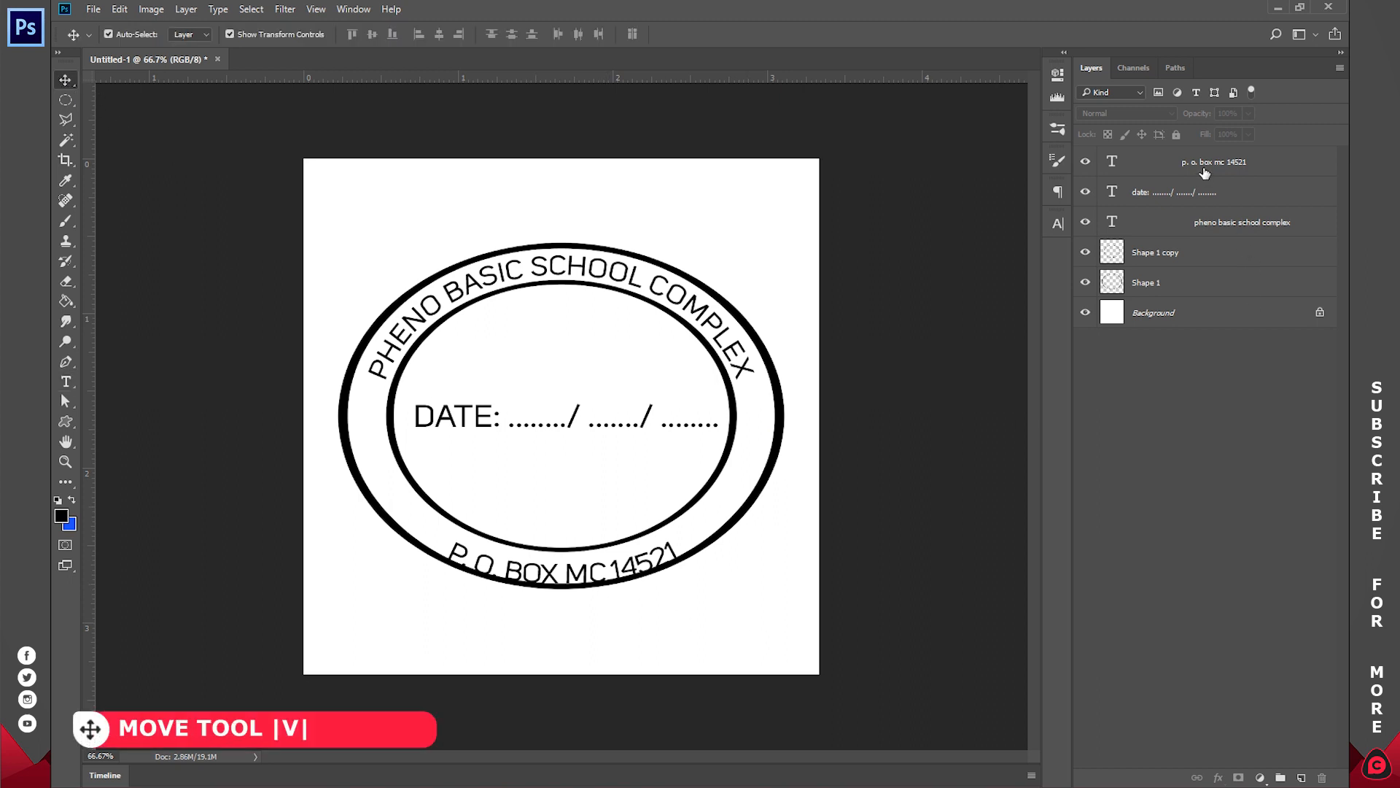
left_click(1214, 162)
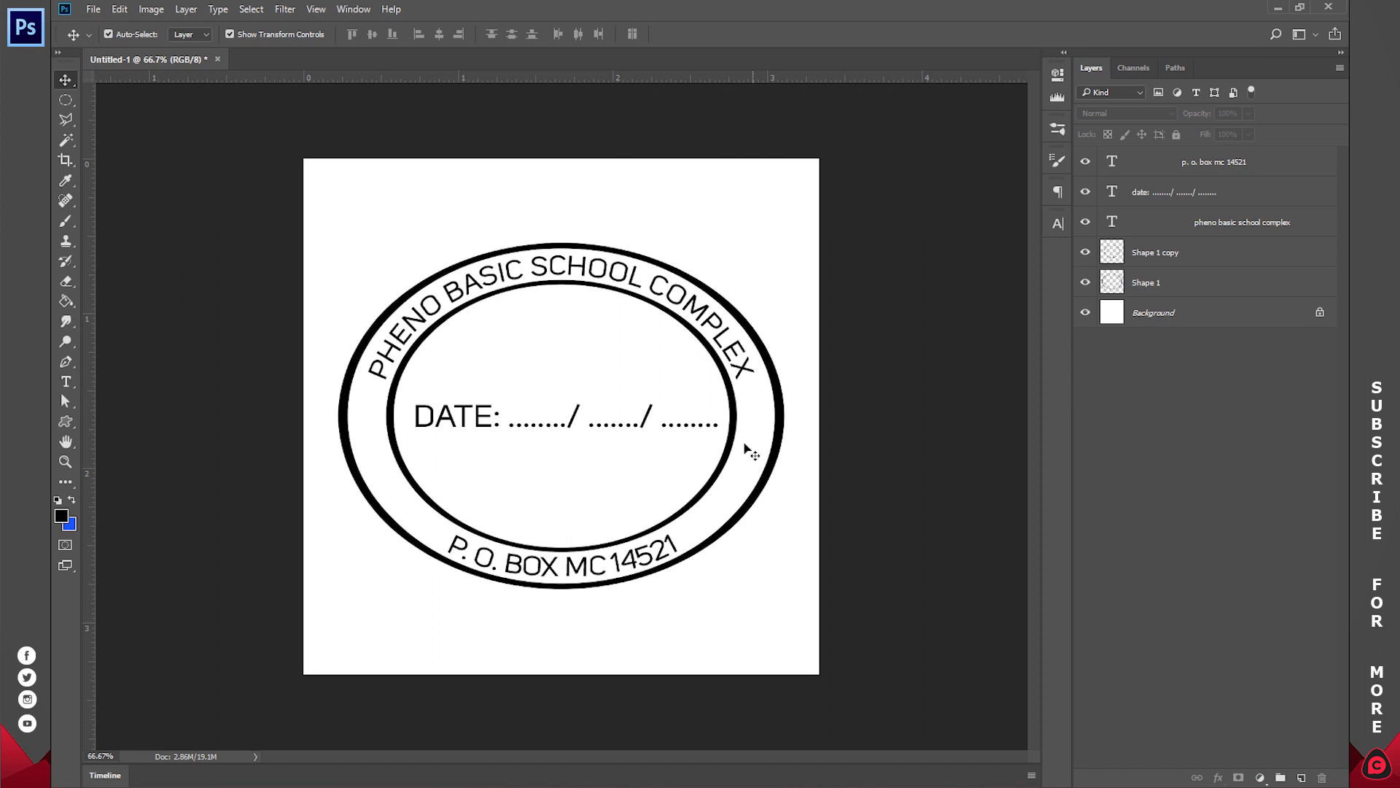
mouse_move(552, 303)
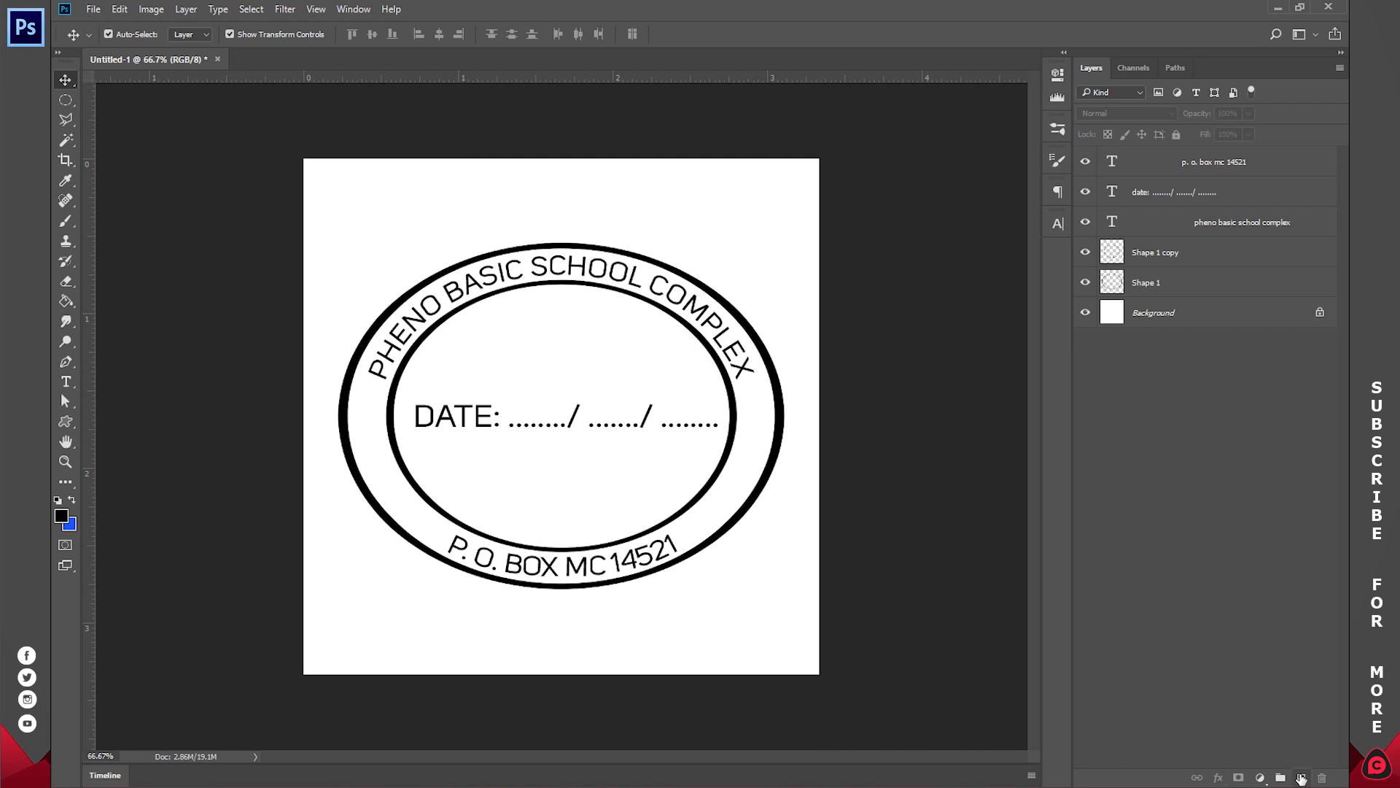
On a new top layer, build a purple-to-blue gradient from the spectrum preset
left_click(1281, 776)
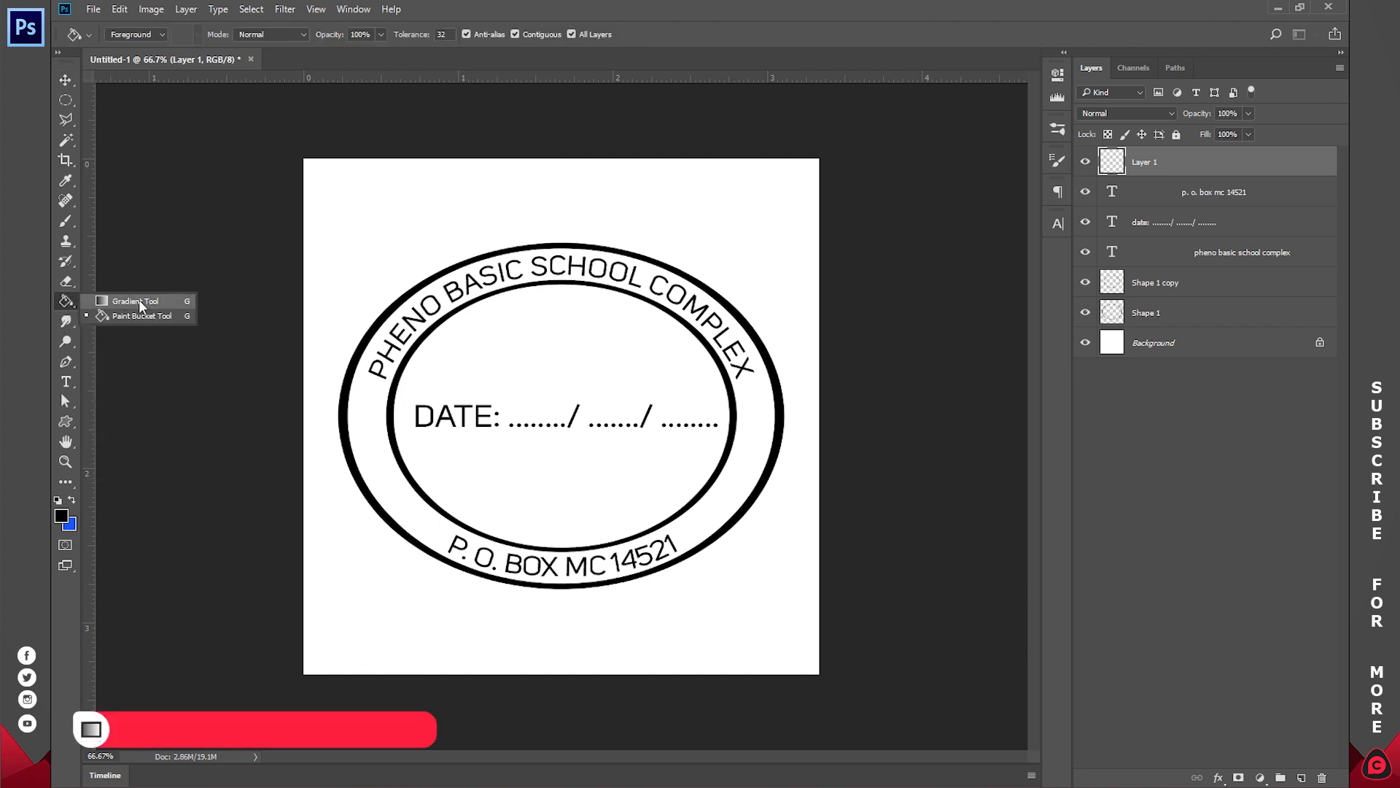
left_click(134, 301)
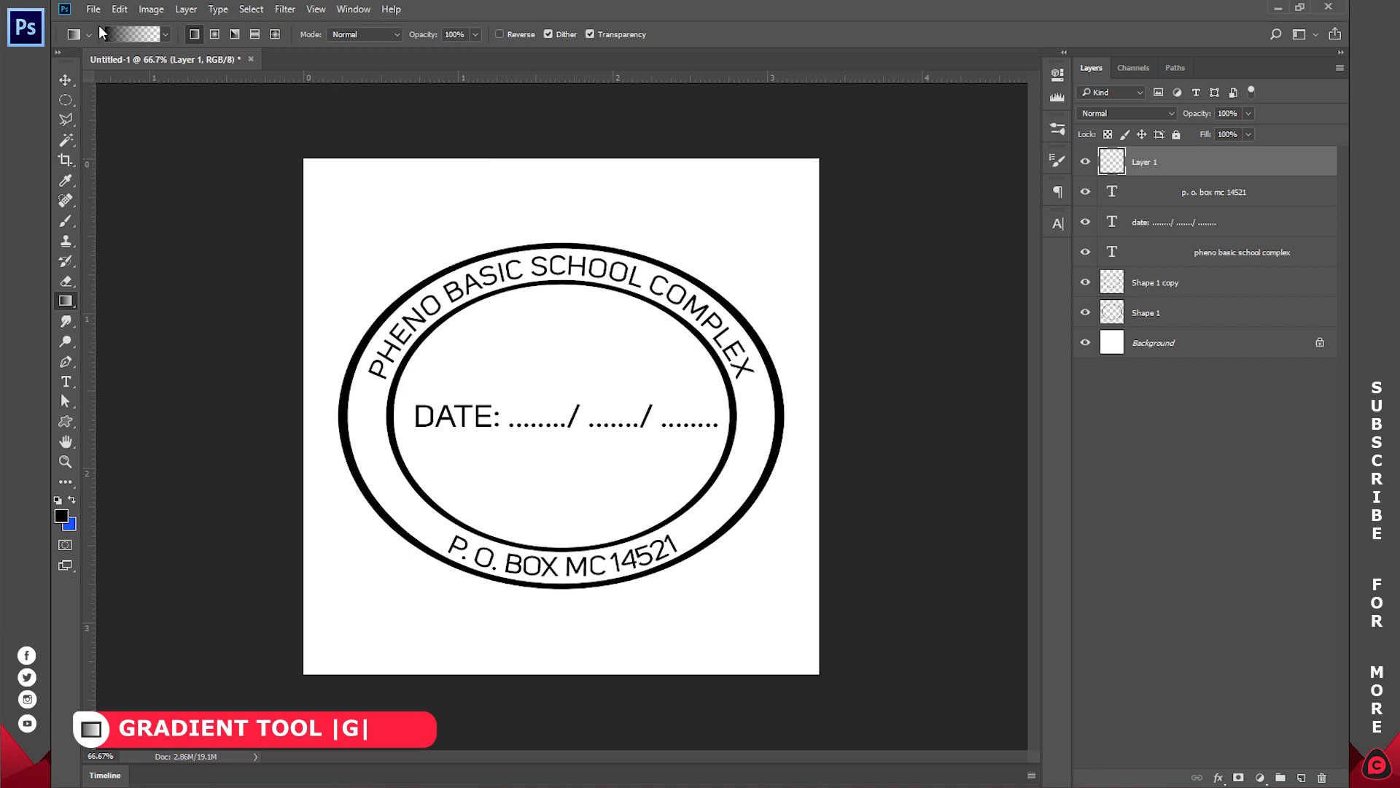
left_click(130, 34)
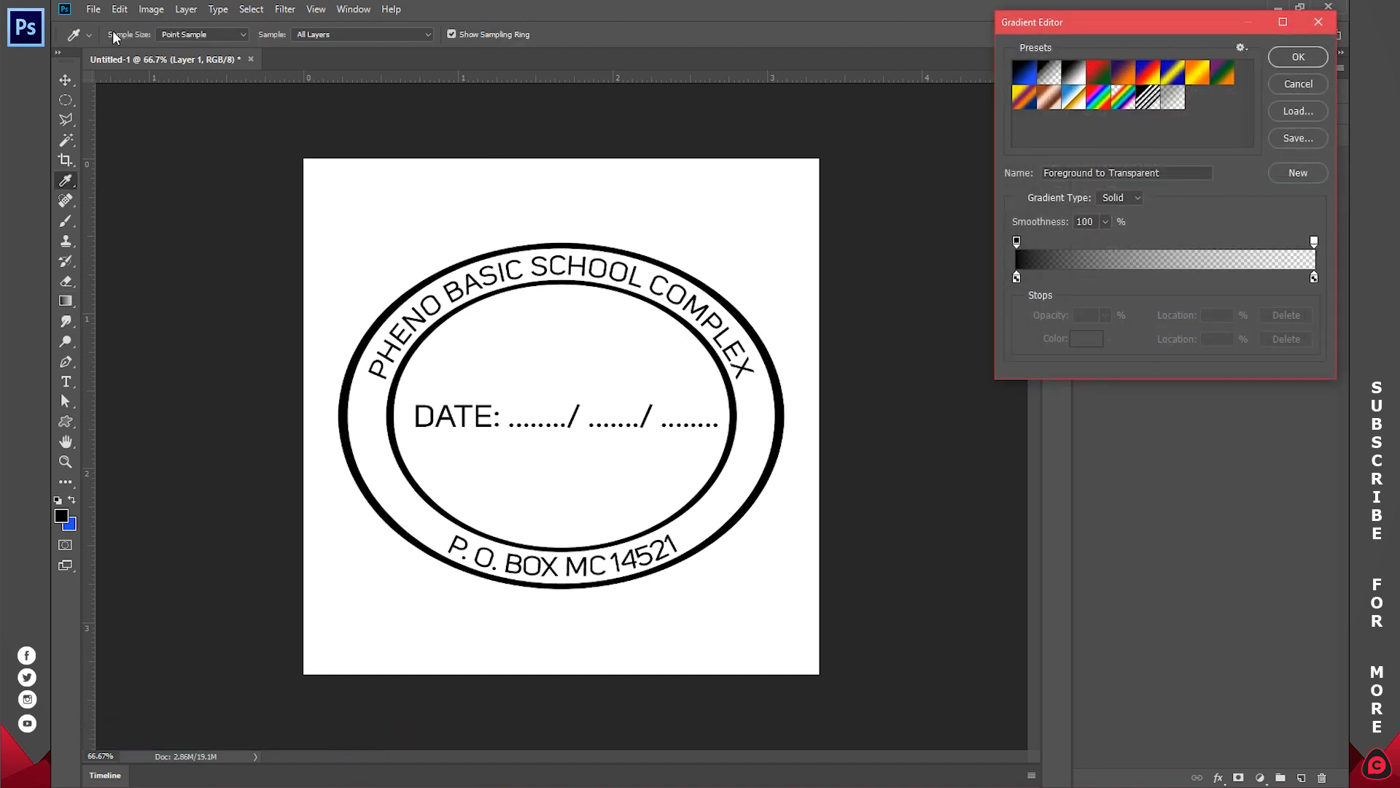
left_click(1102, 83)
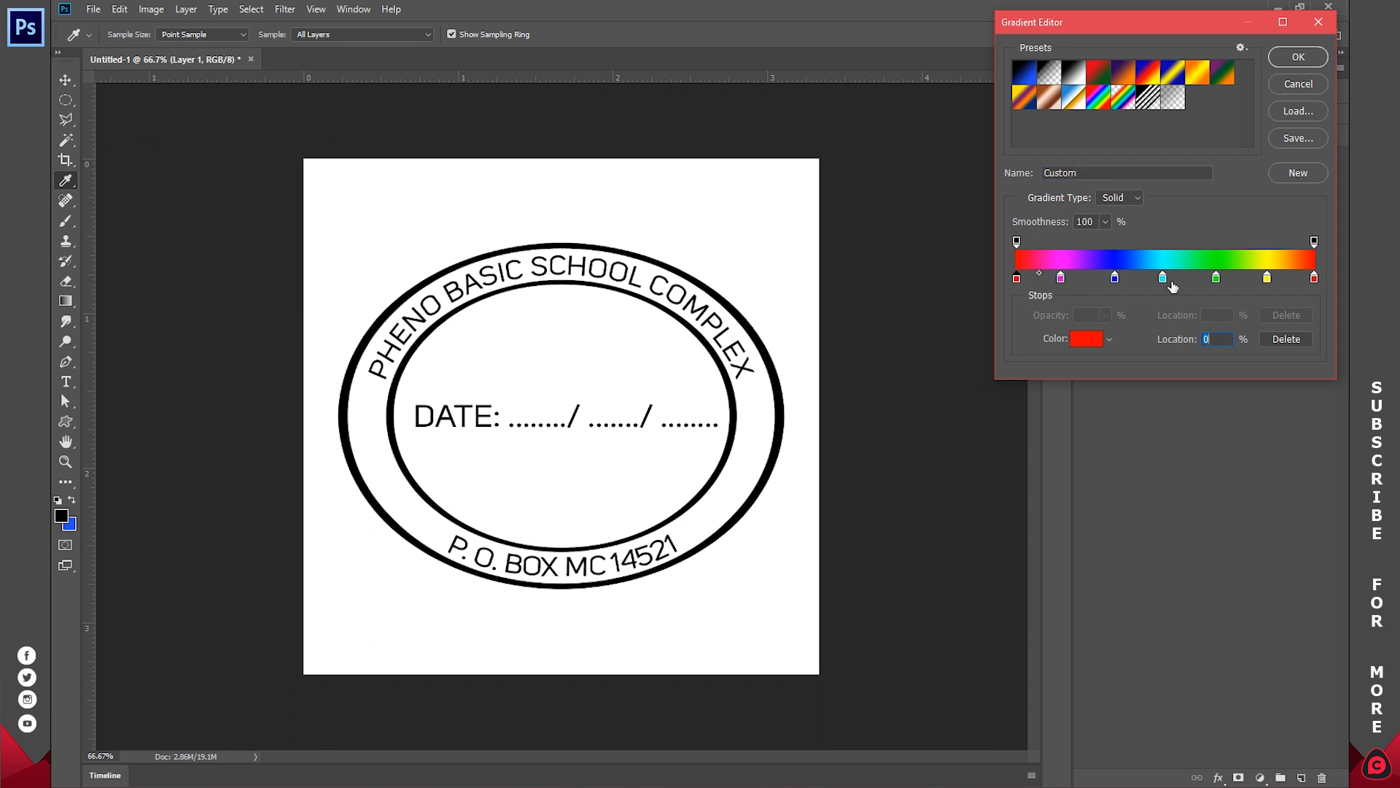
left_click(1086, 338)
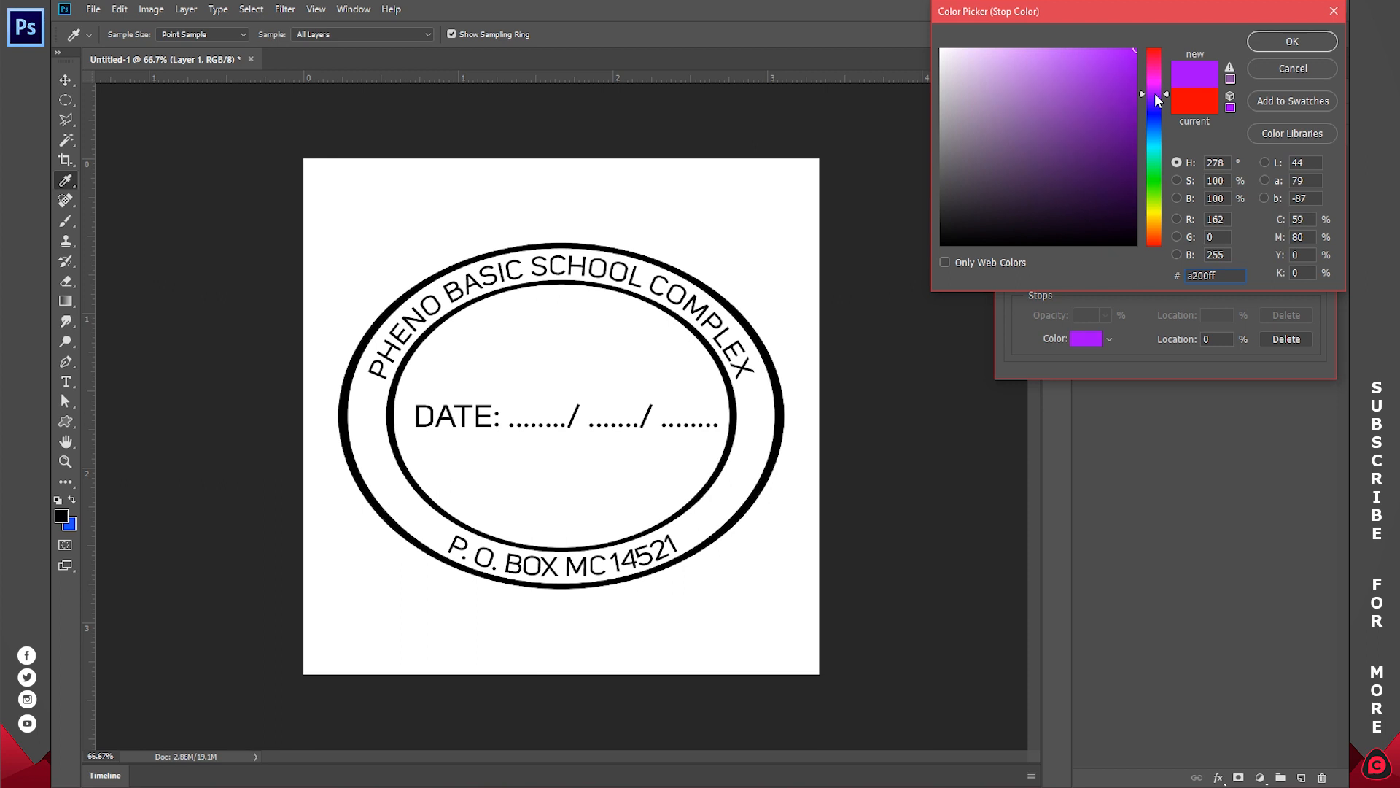
left_click(1290, 41)
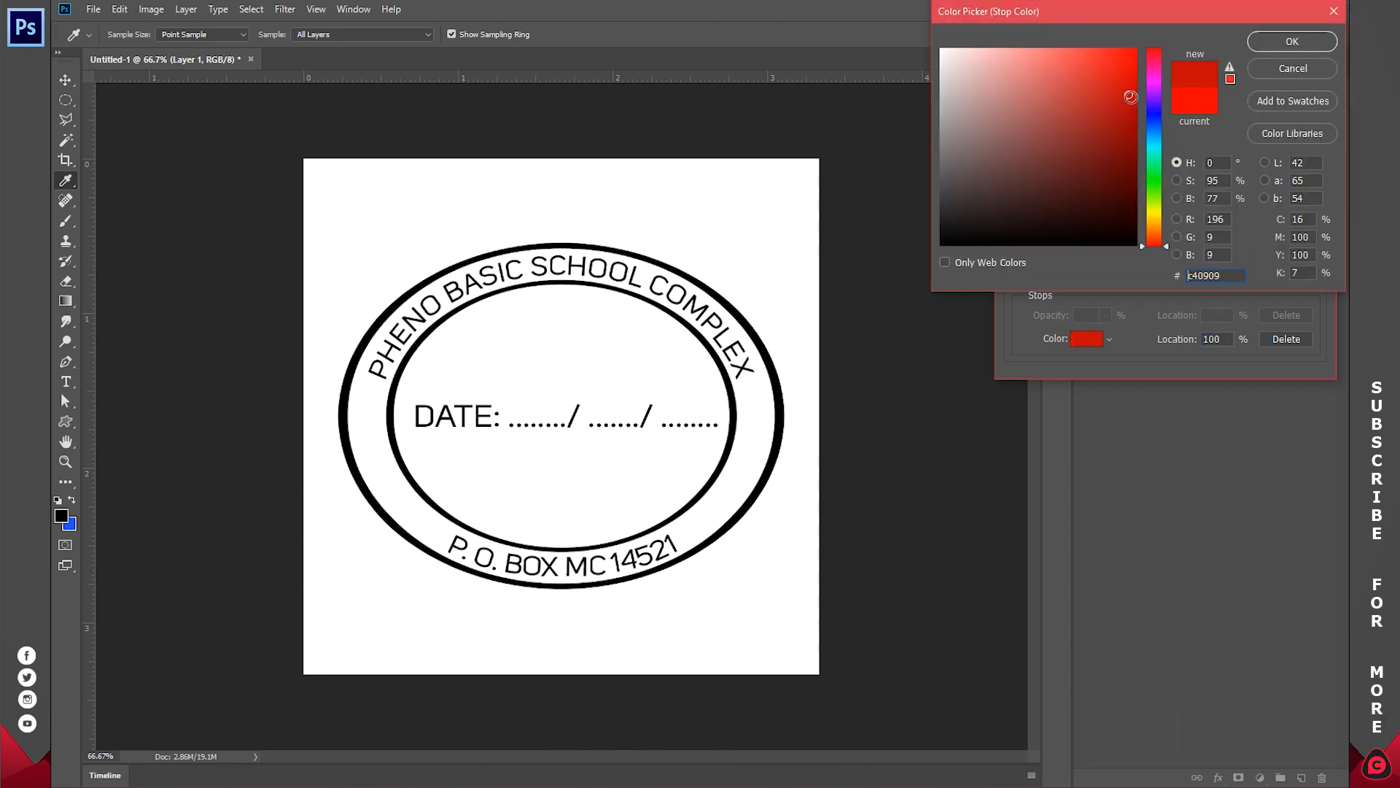
left_click(1290, 40)
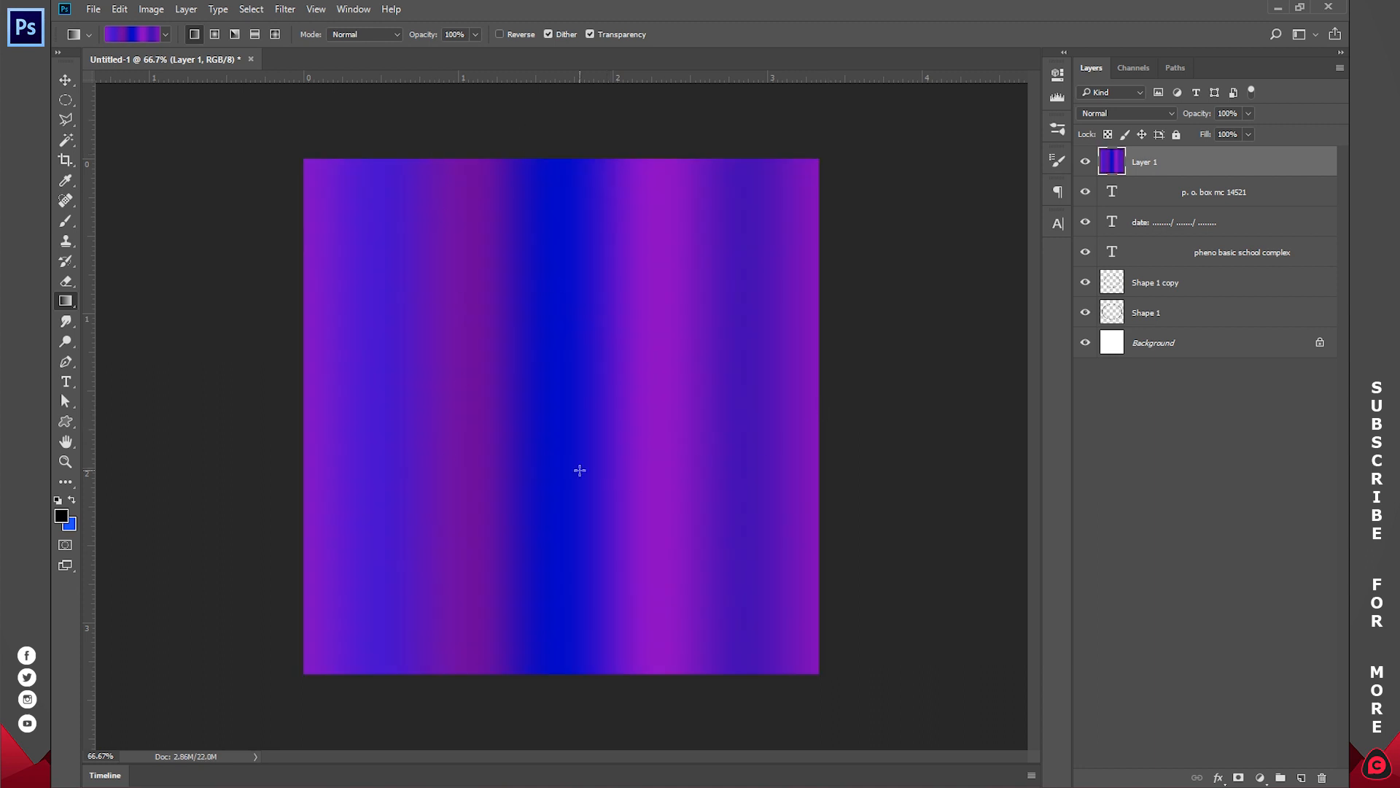
Hide the gradient layer and merge the visible stamp layers into one new layer
left_click(1085, 160)
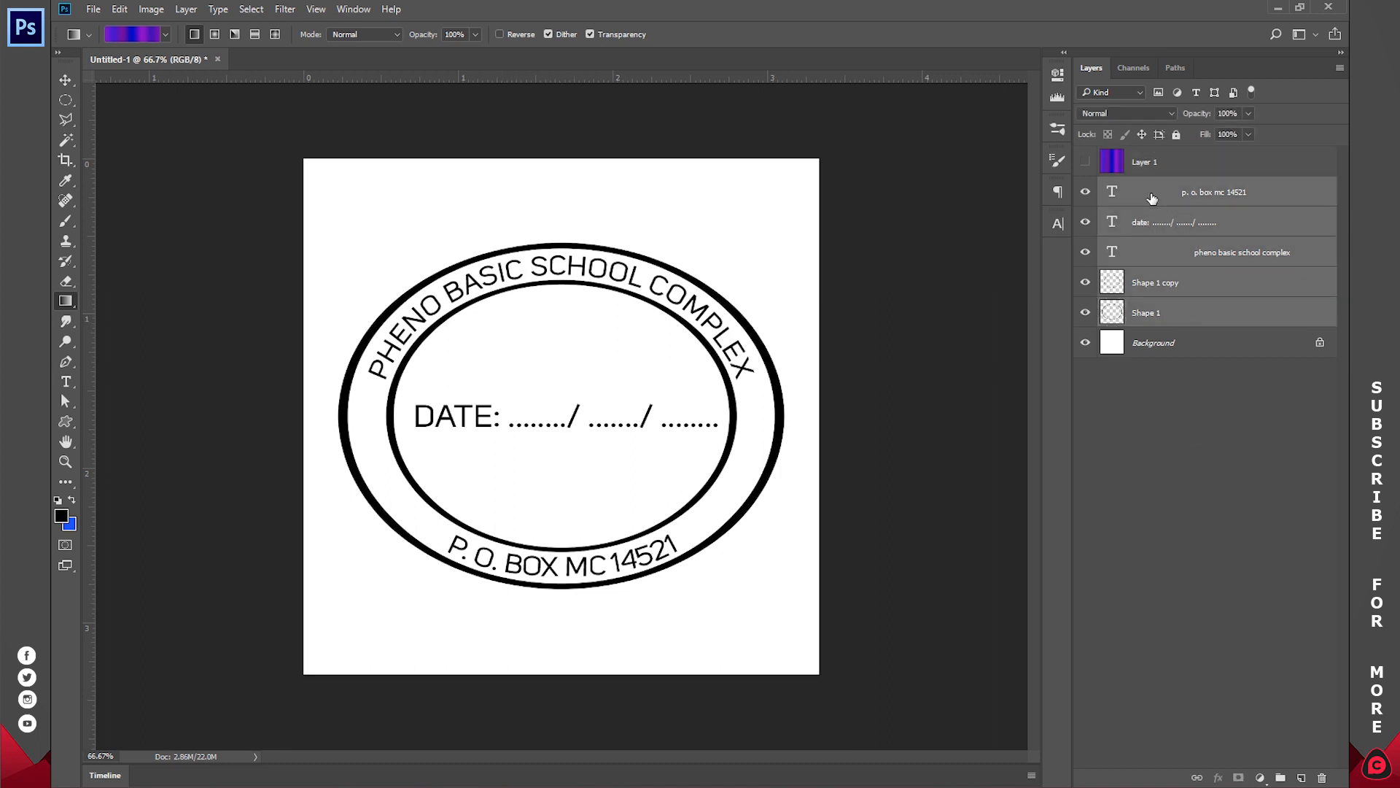
key("ctrl+alt+e")
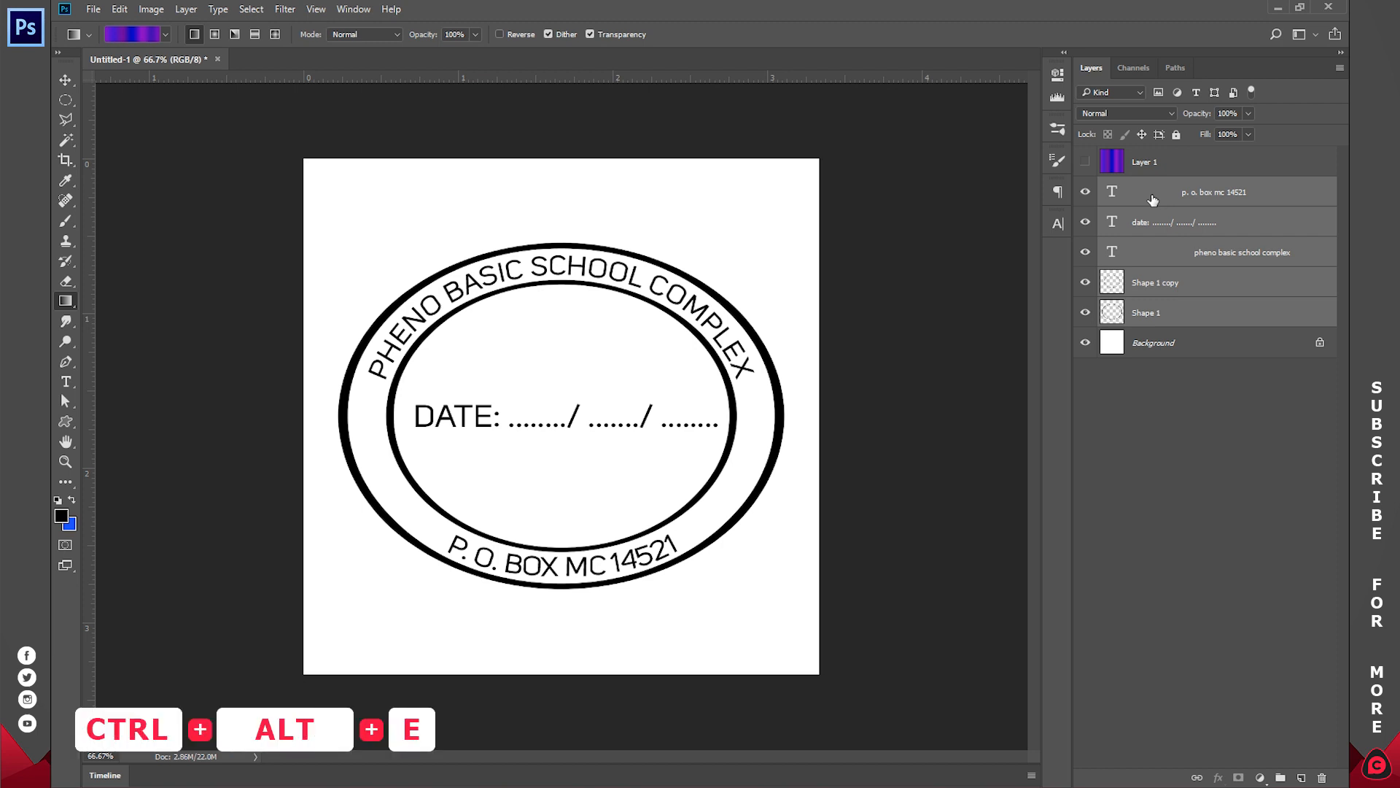
key("ctrl+alt+e")
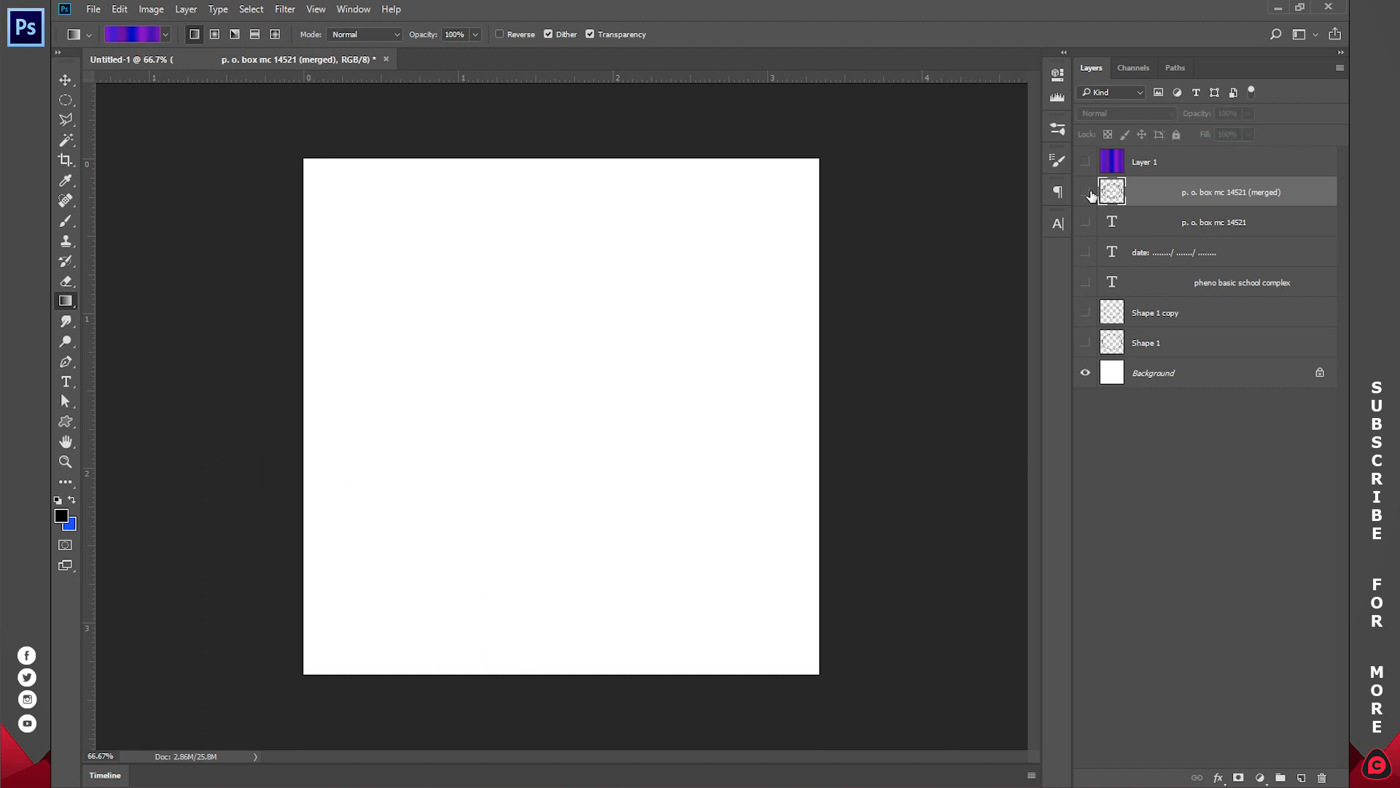
Show the merged stamp layer and duplicate the clipped gradient layer for stronger colour
left_click(1086, 166)
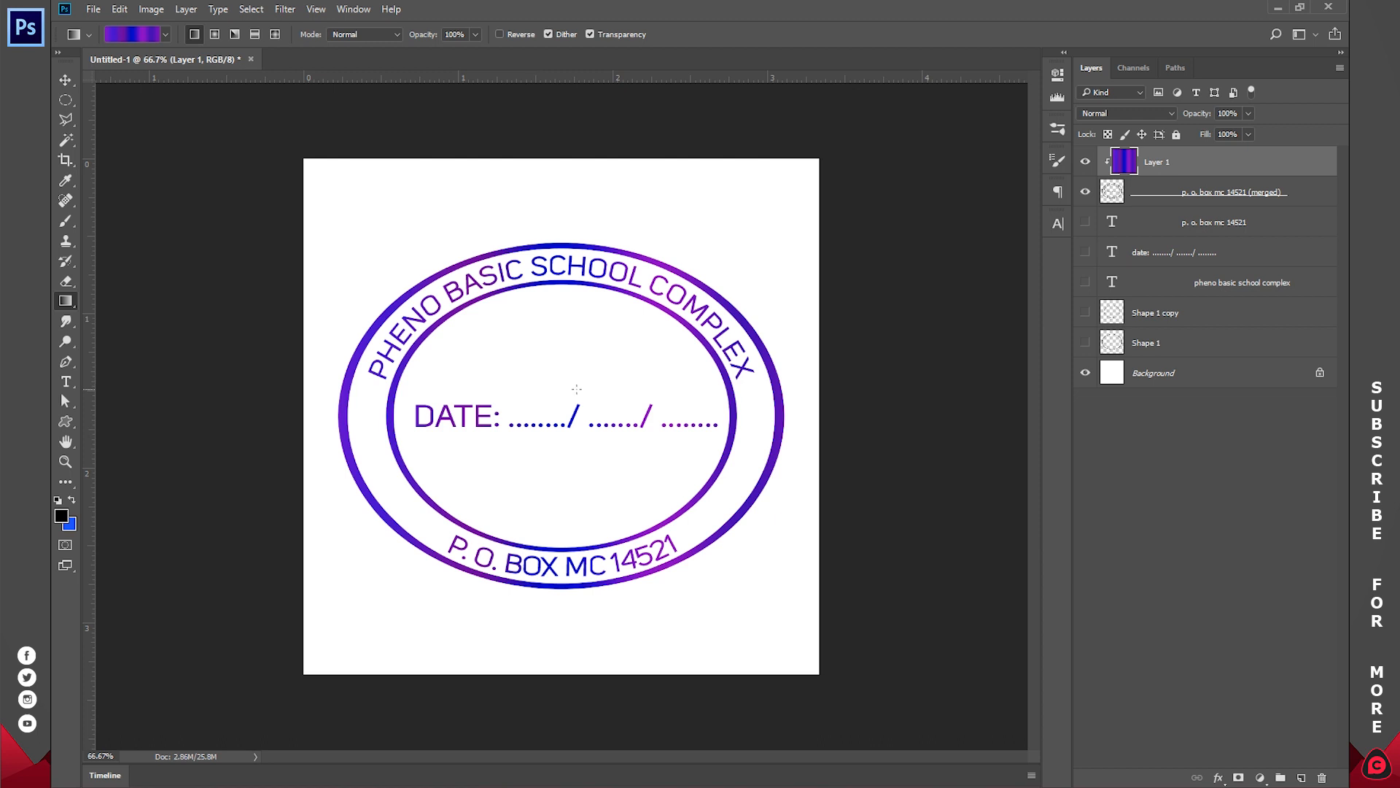
key("ctrl+j")
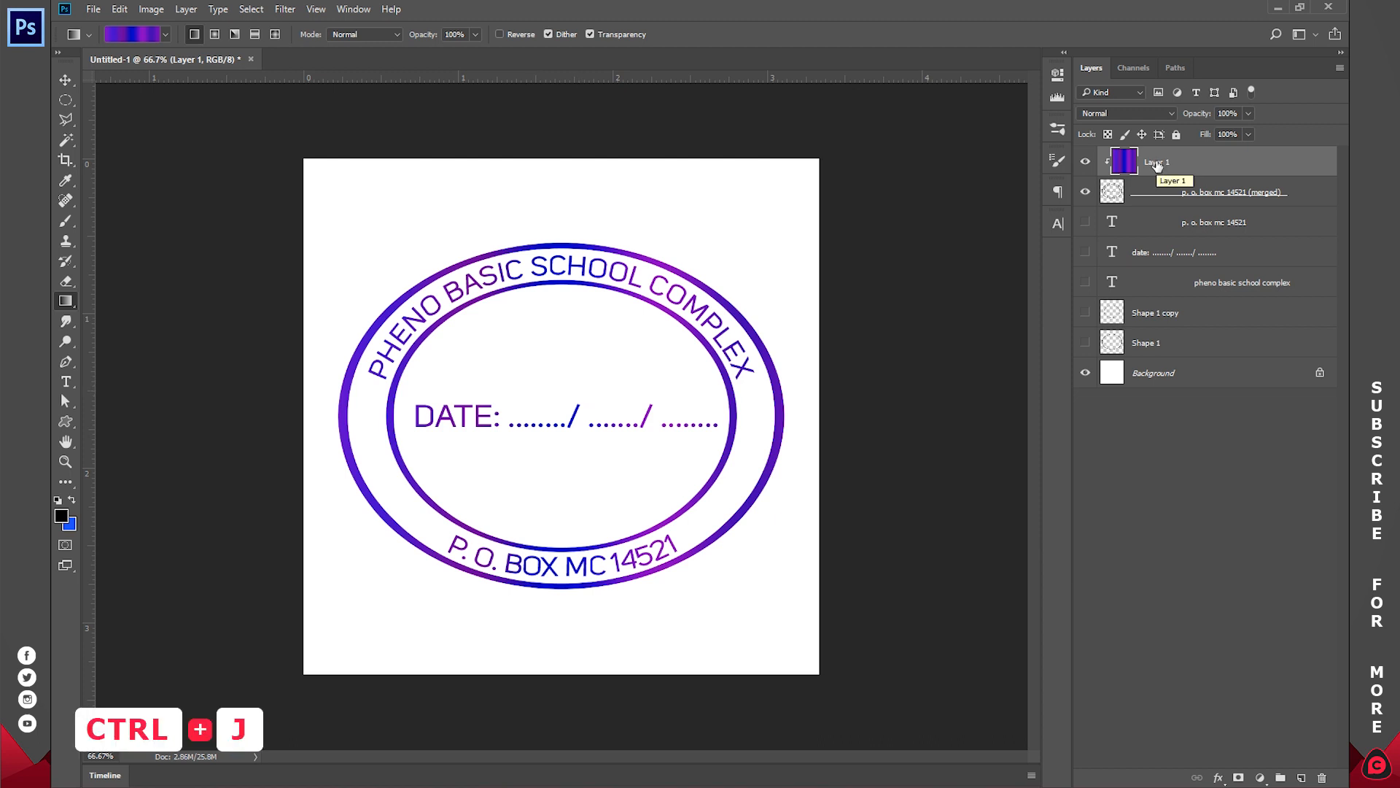
key("ctrl+j")
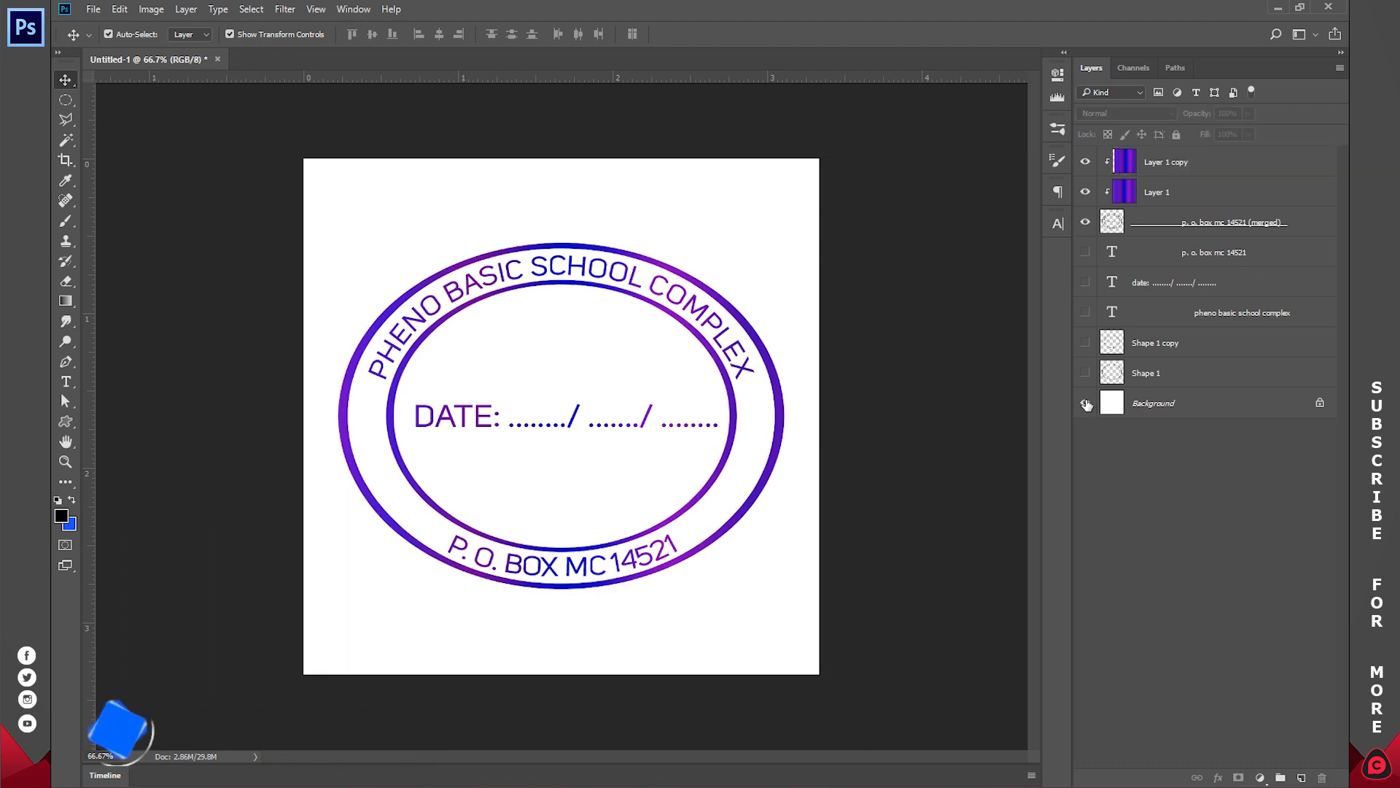
Hide the white Background layer and save the stamp as a transparent PNG
left_click(1086, 404)
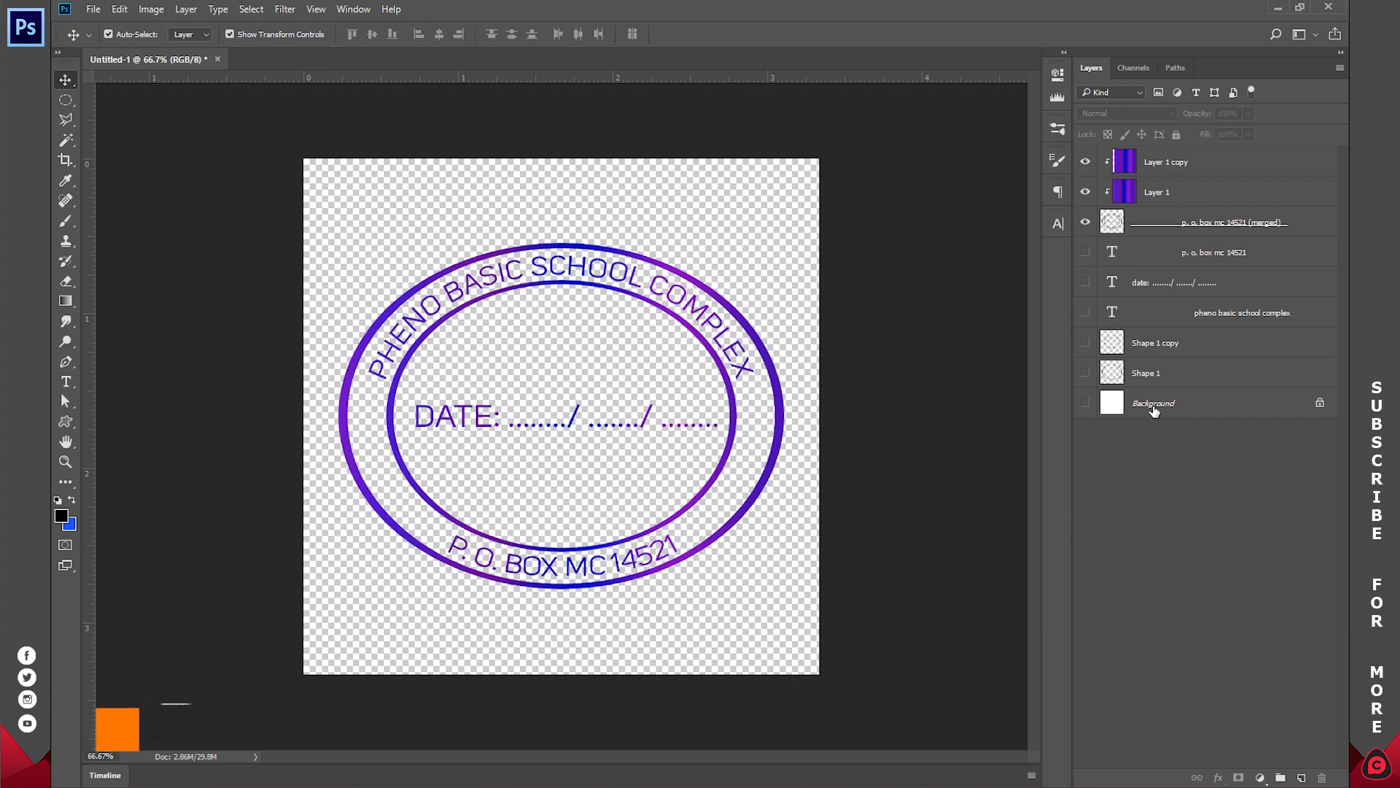
left_click(93, 9)
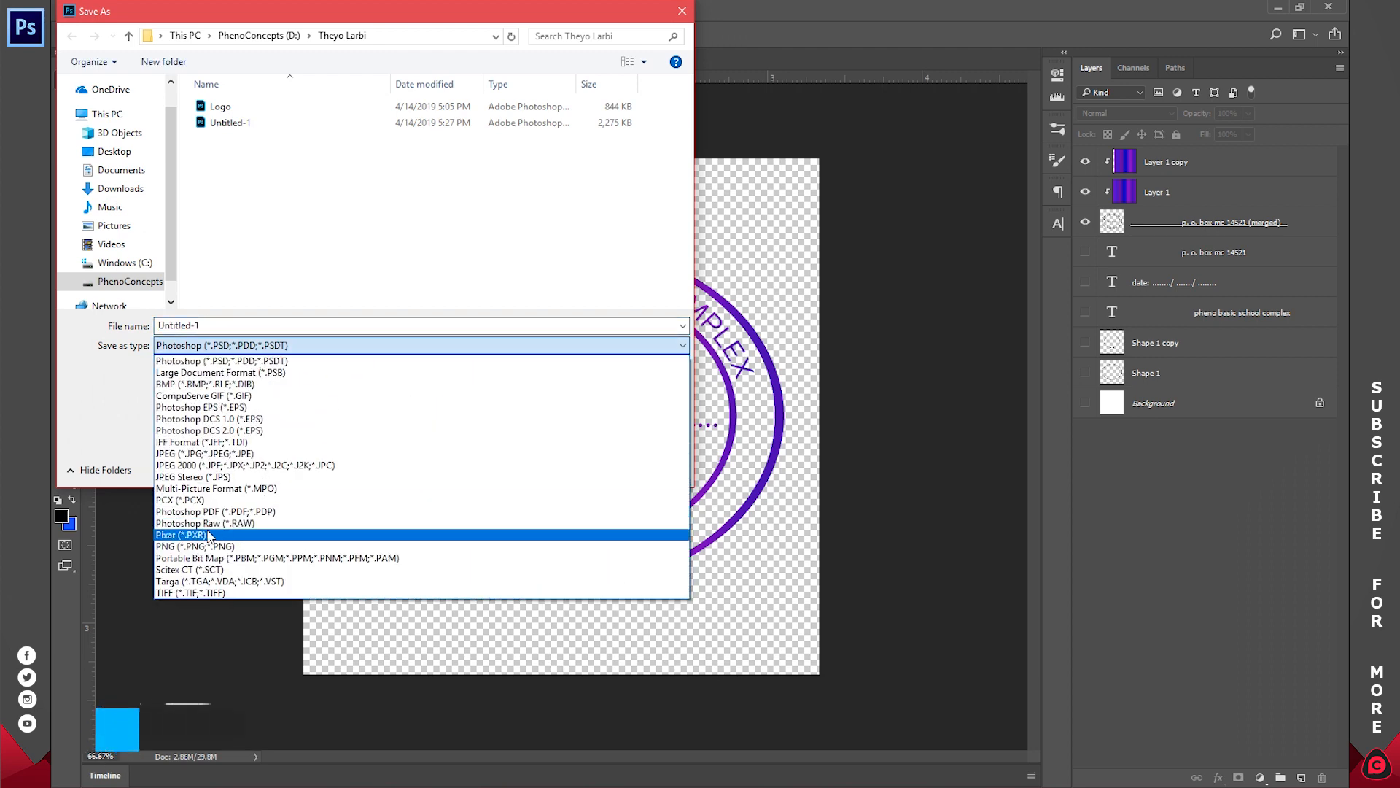
left_click(193, 545)
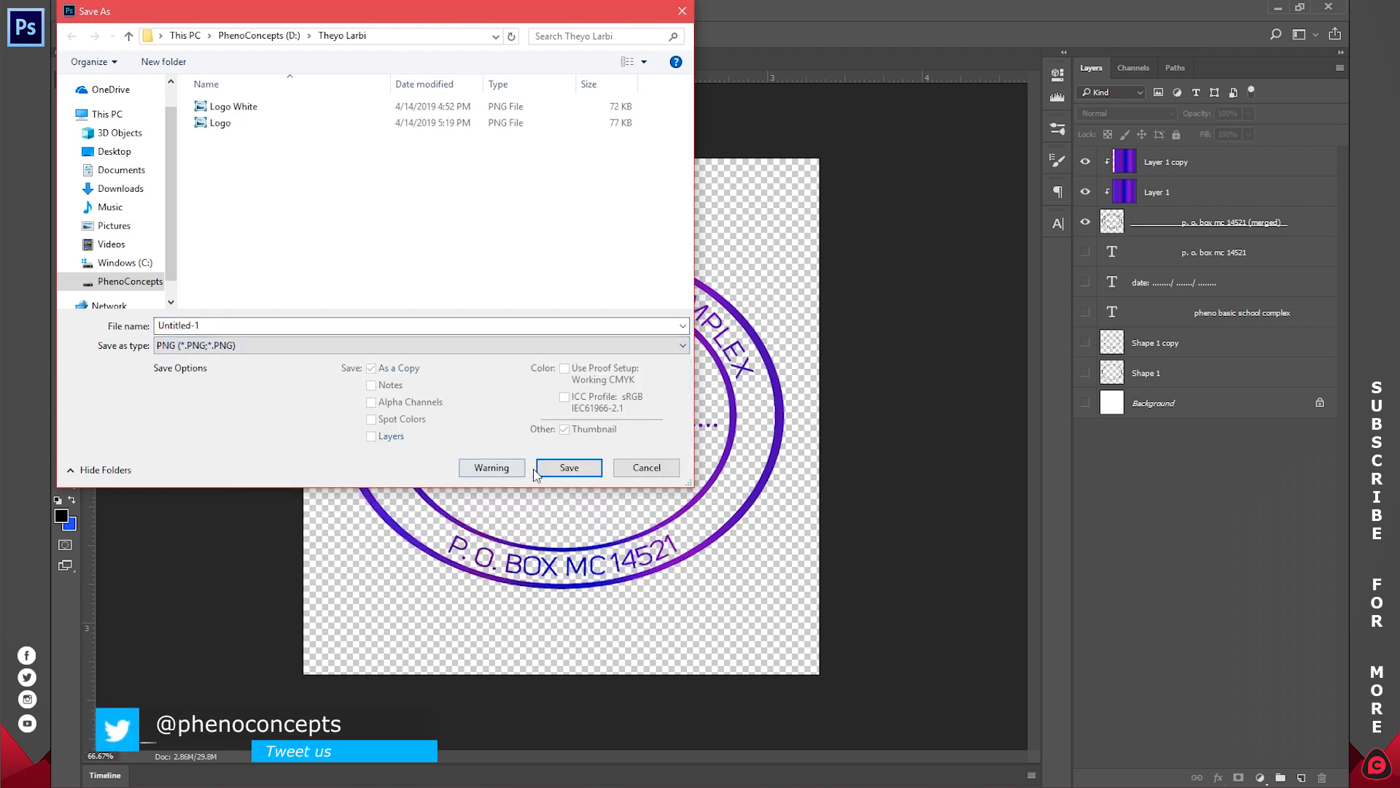
left_click(568, 467)
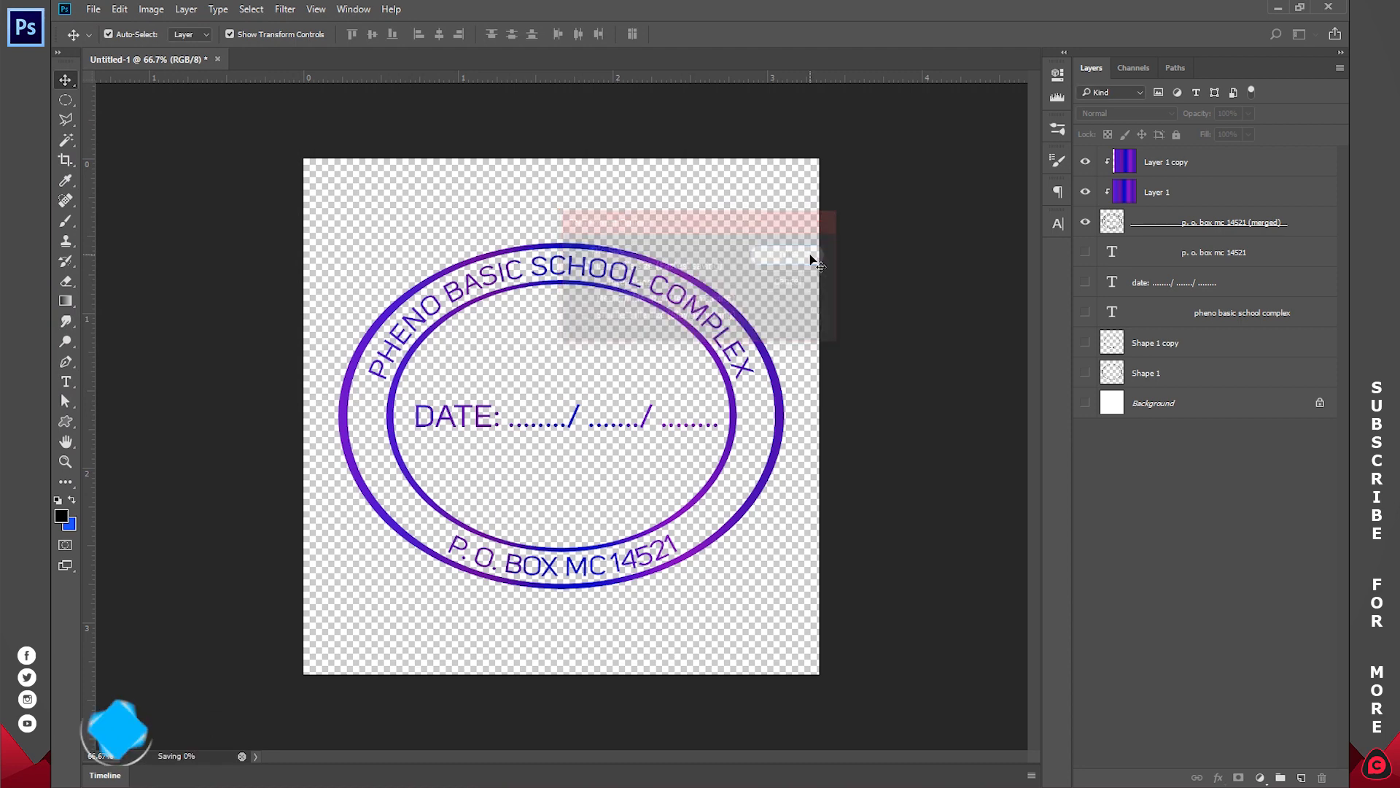
left_click(784, 254)
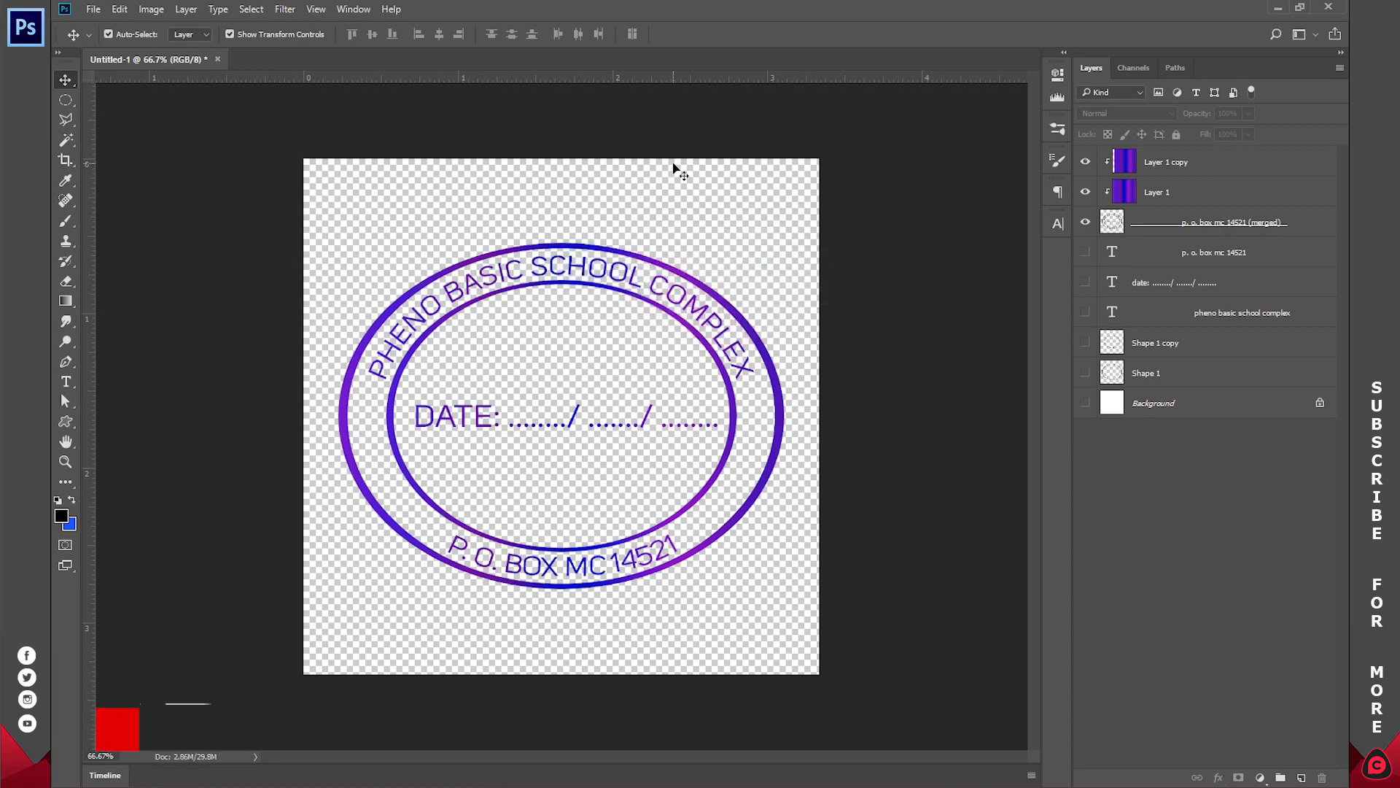